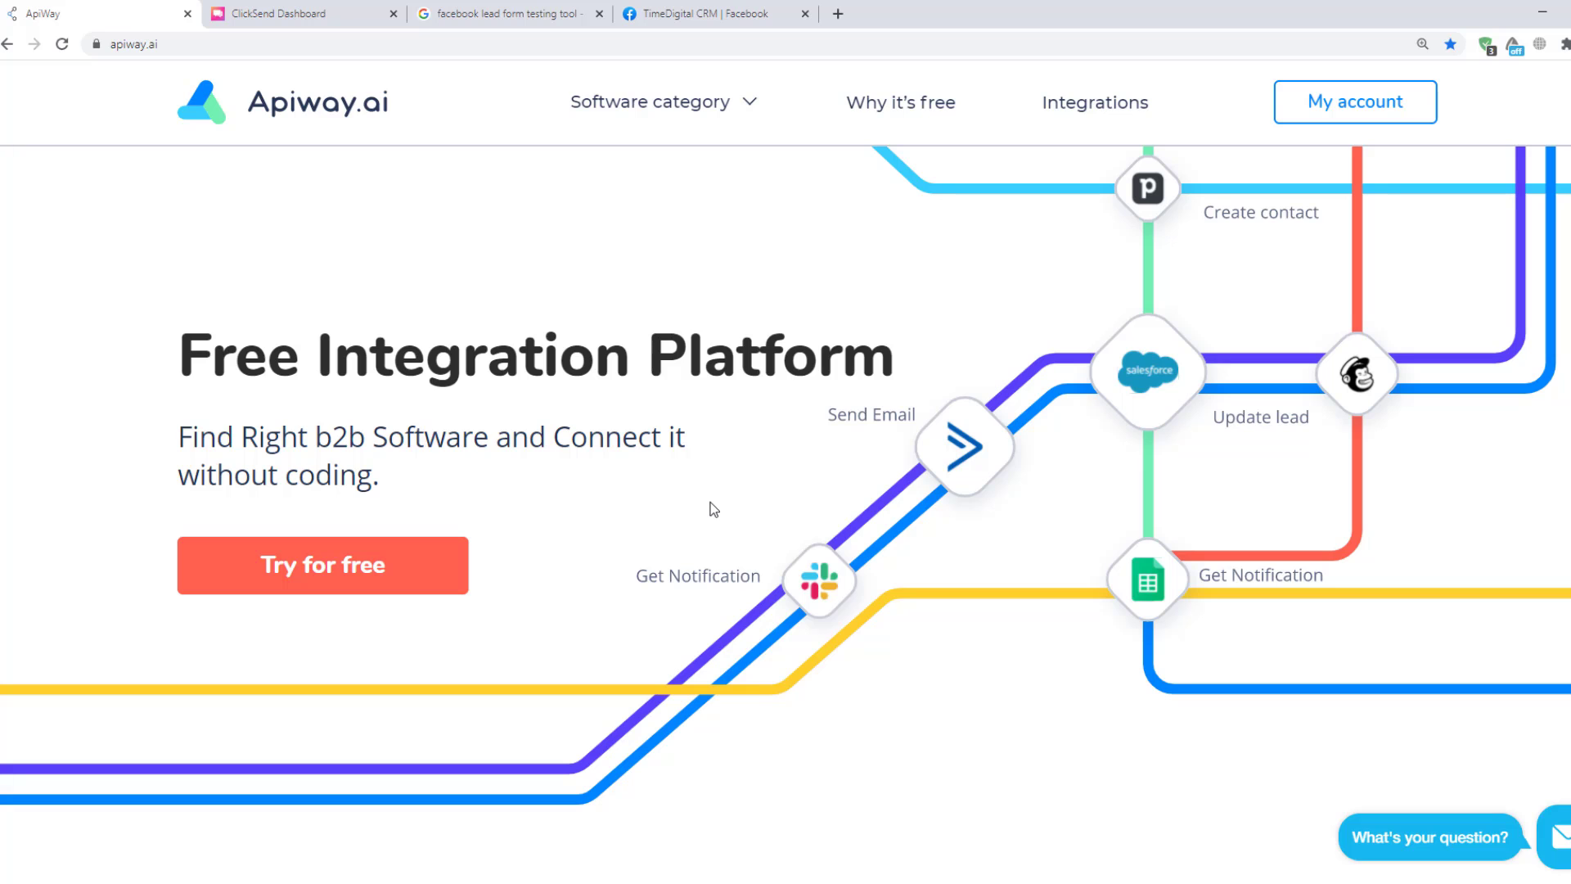
Select Facebook Leads in the Apps catalogue, then view My apps alongside ClickSend.
left_click(1355, 102)
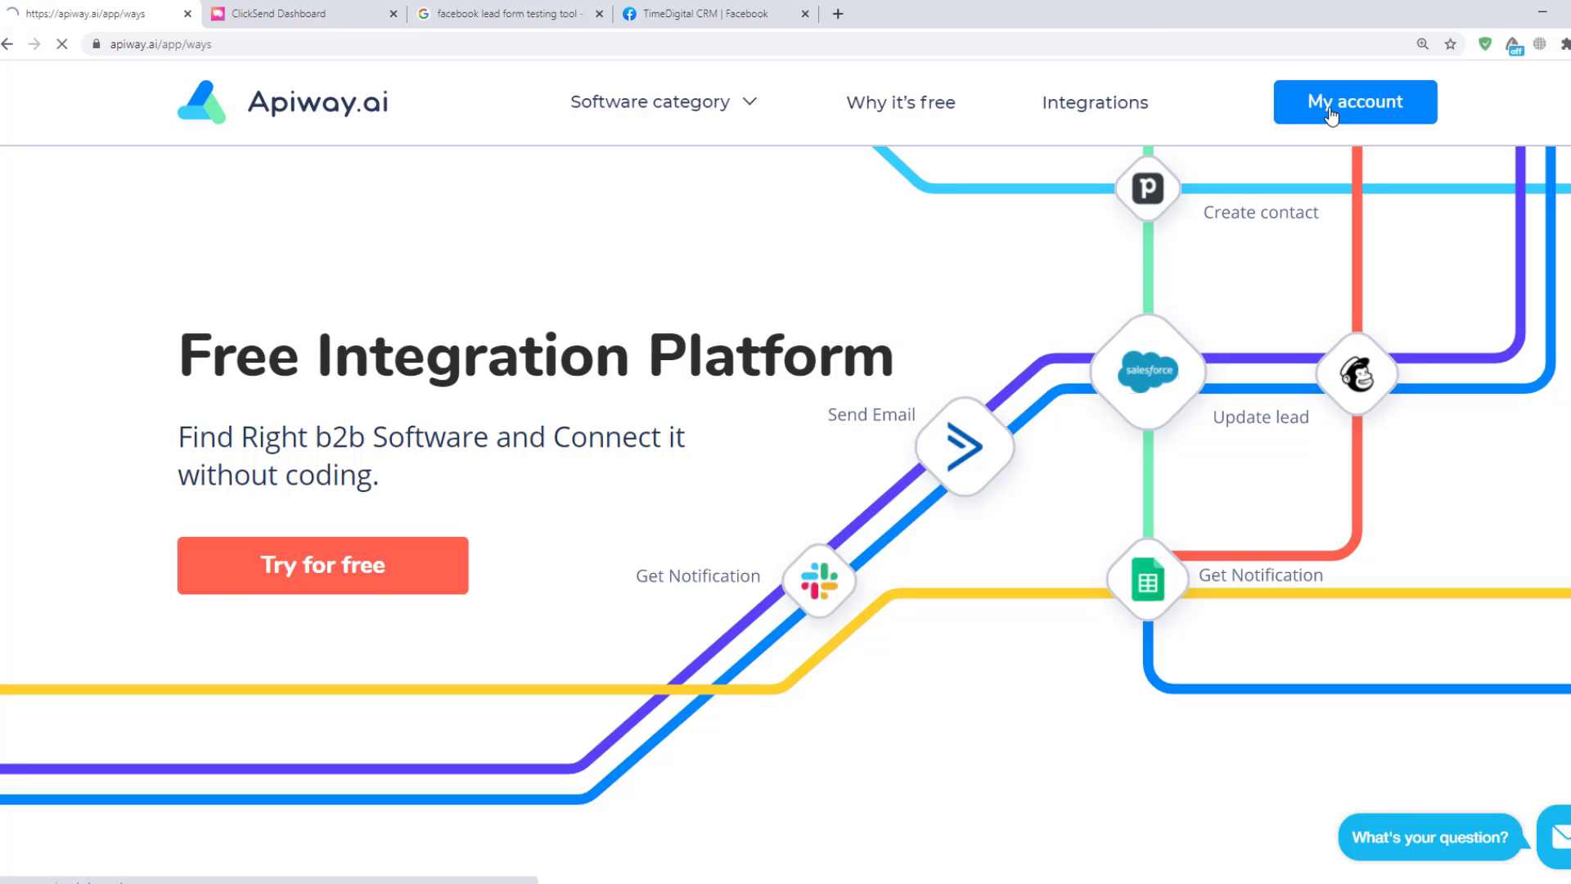
left_click(1353, 102)
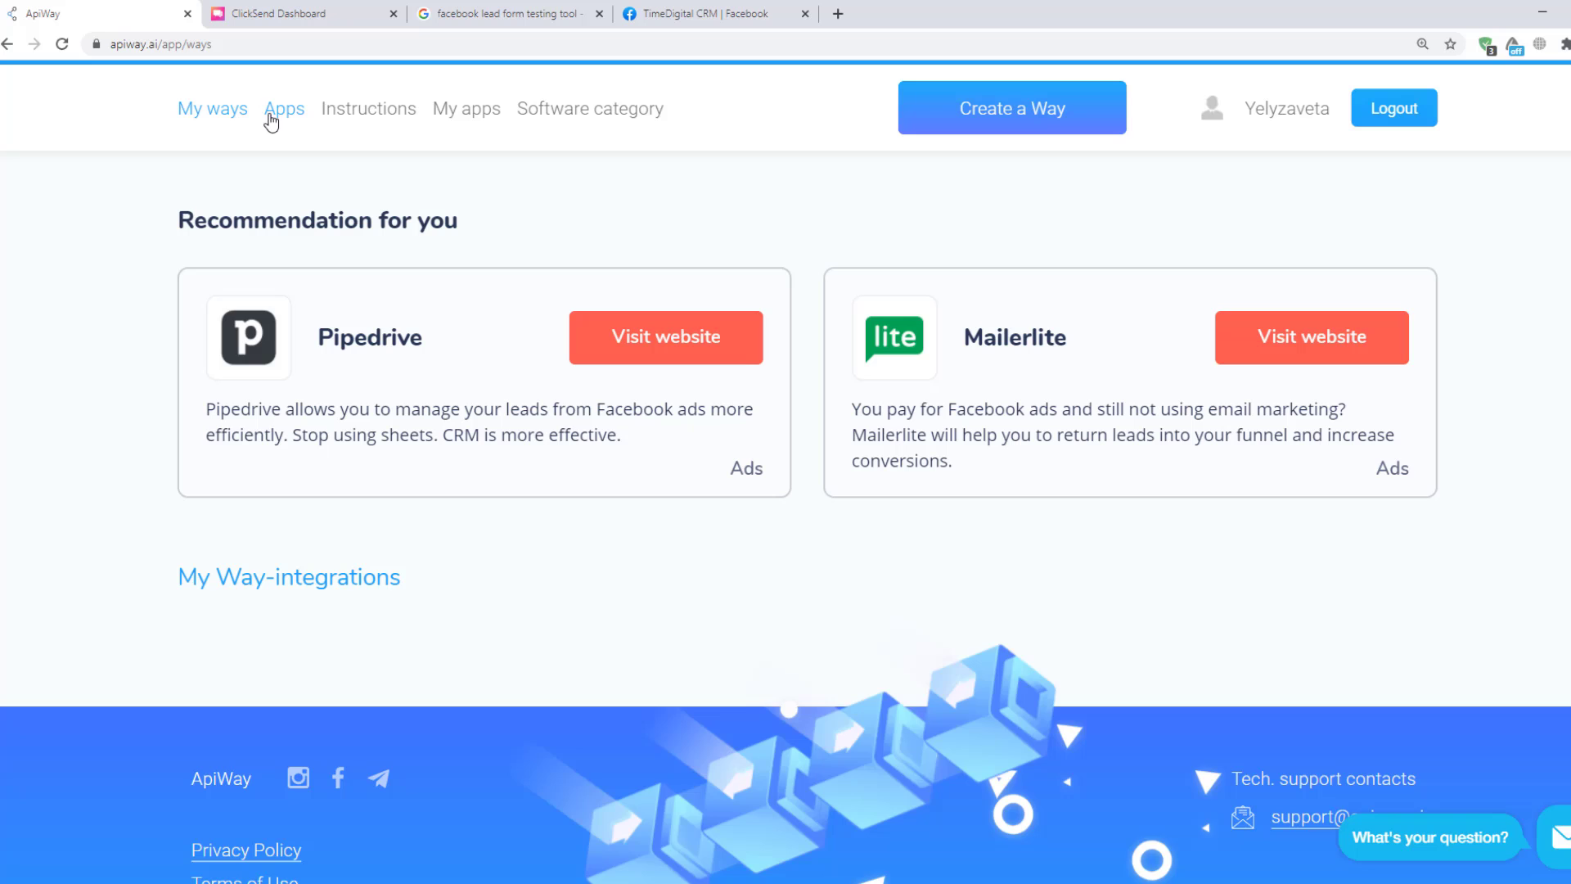
left_click(285, 108)
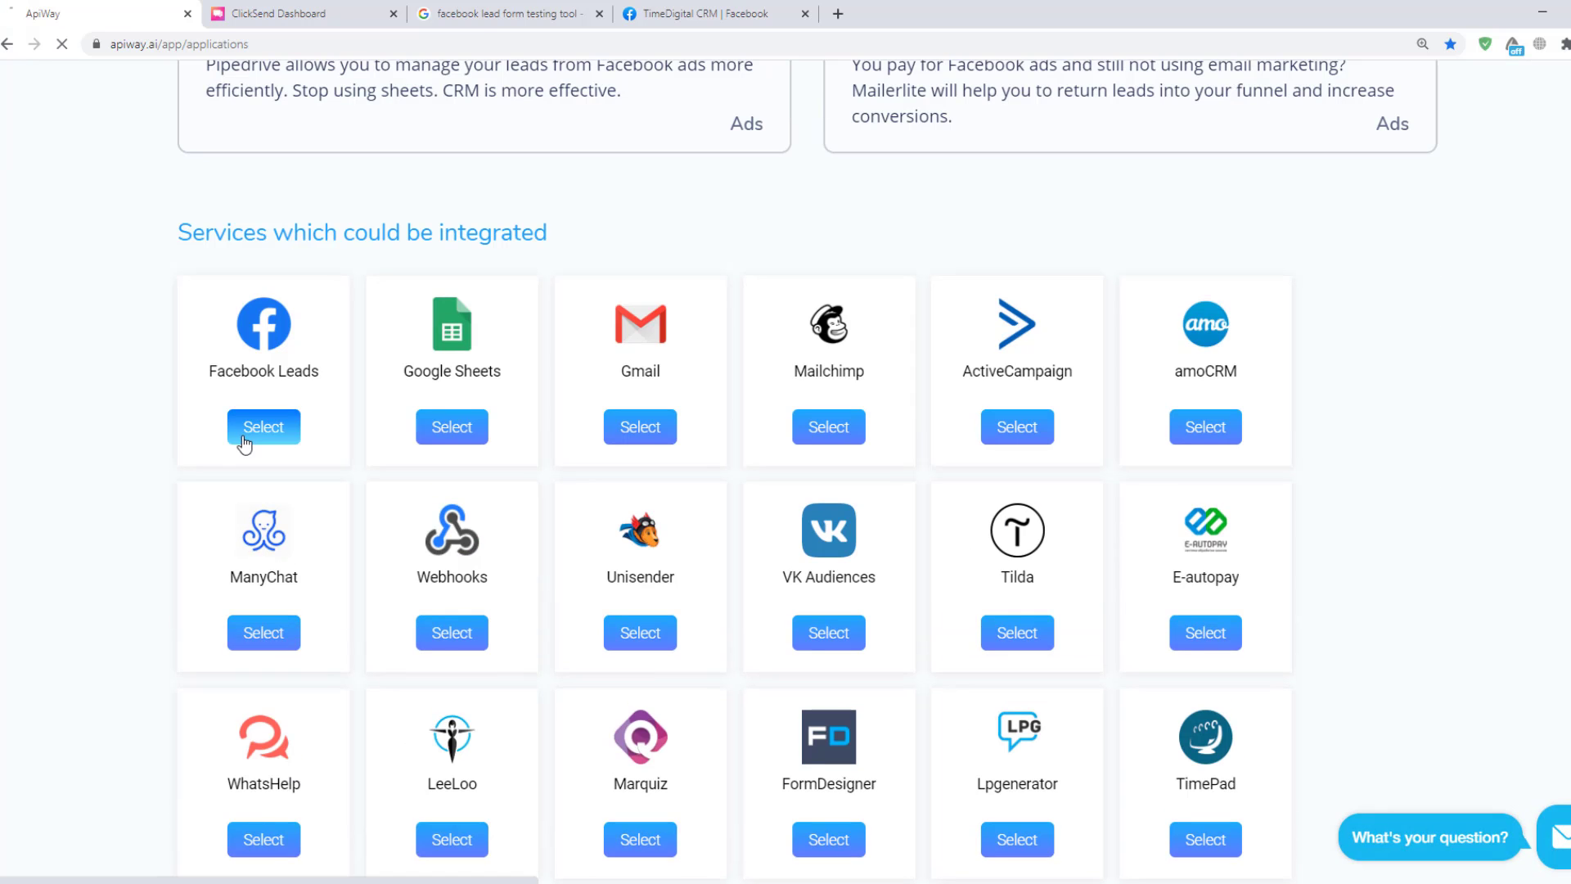
scroll("down", 3)
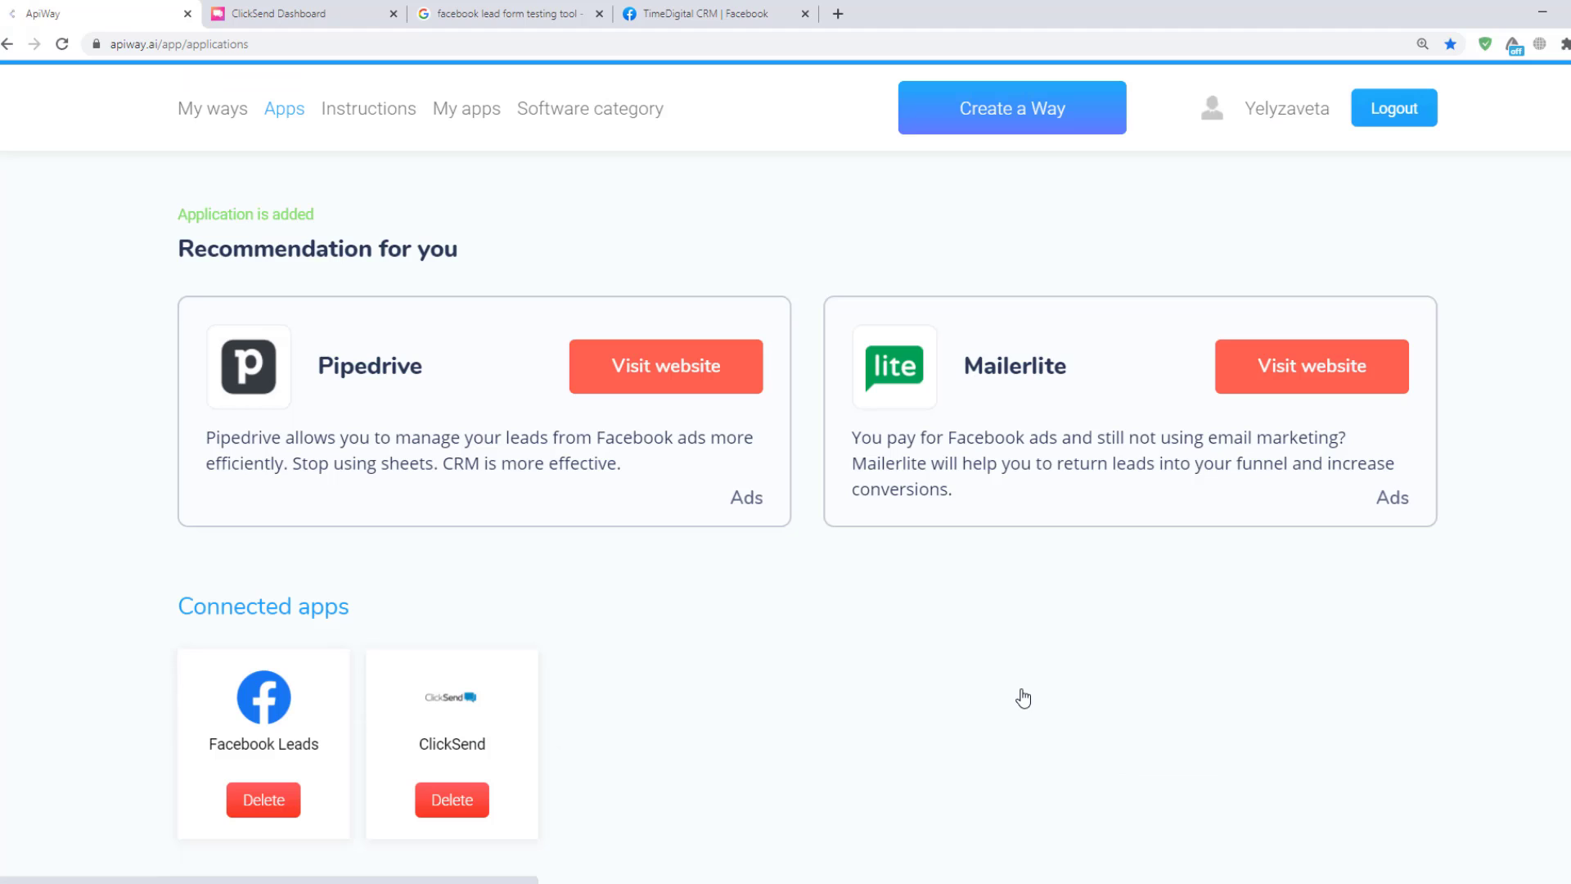
left_click(466, 108)
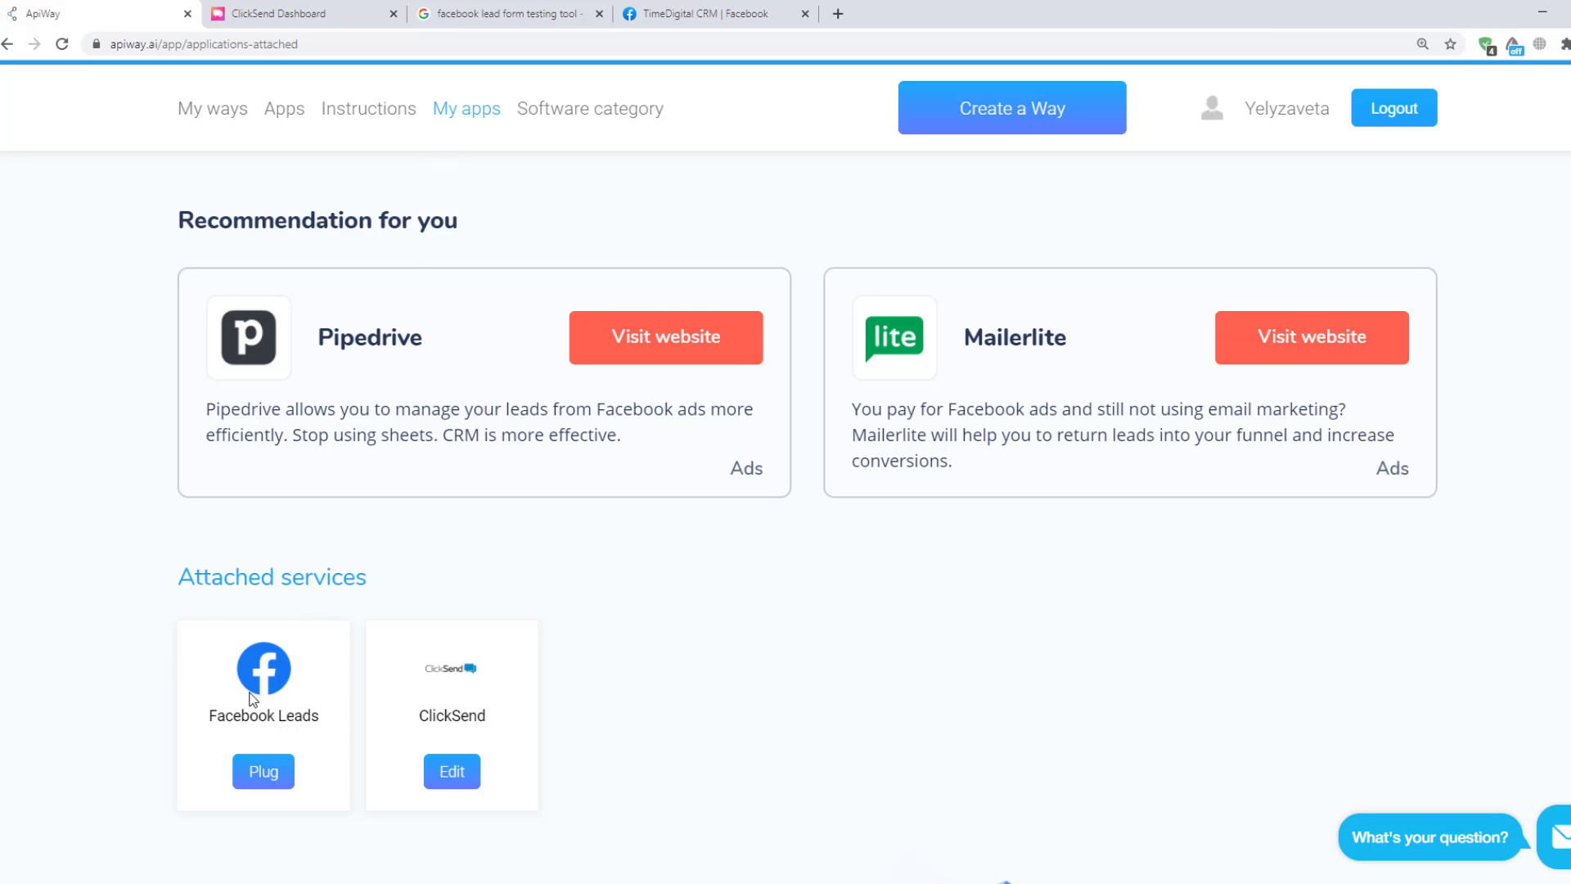
Plug in and authorize Facebook Leads, then open ClickSend's Edit settings from My apps.
left_click(262, 771)
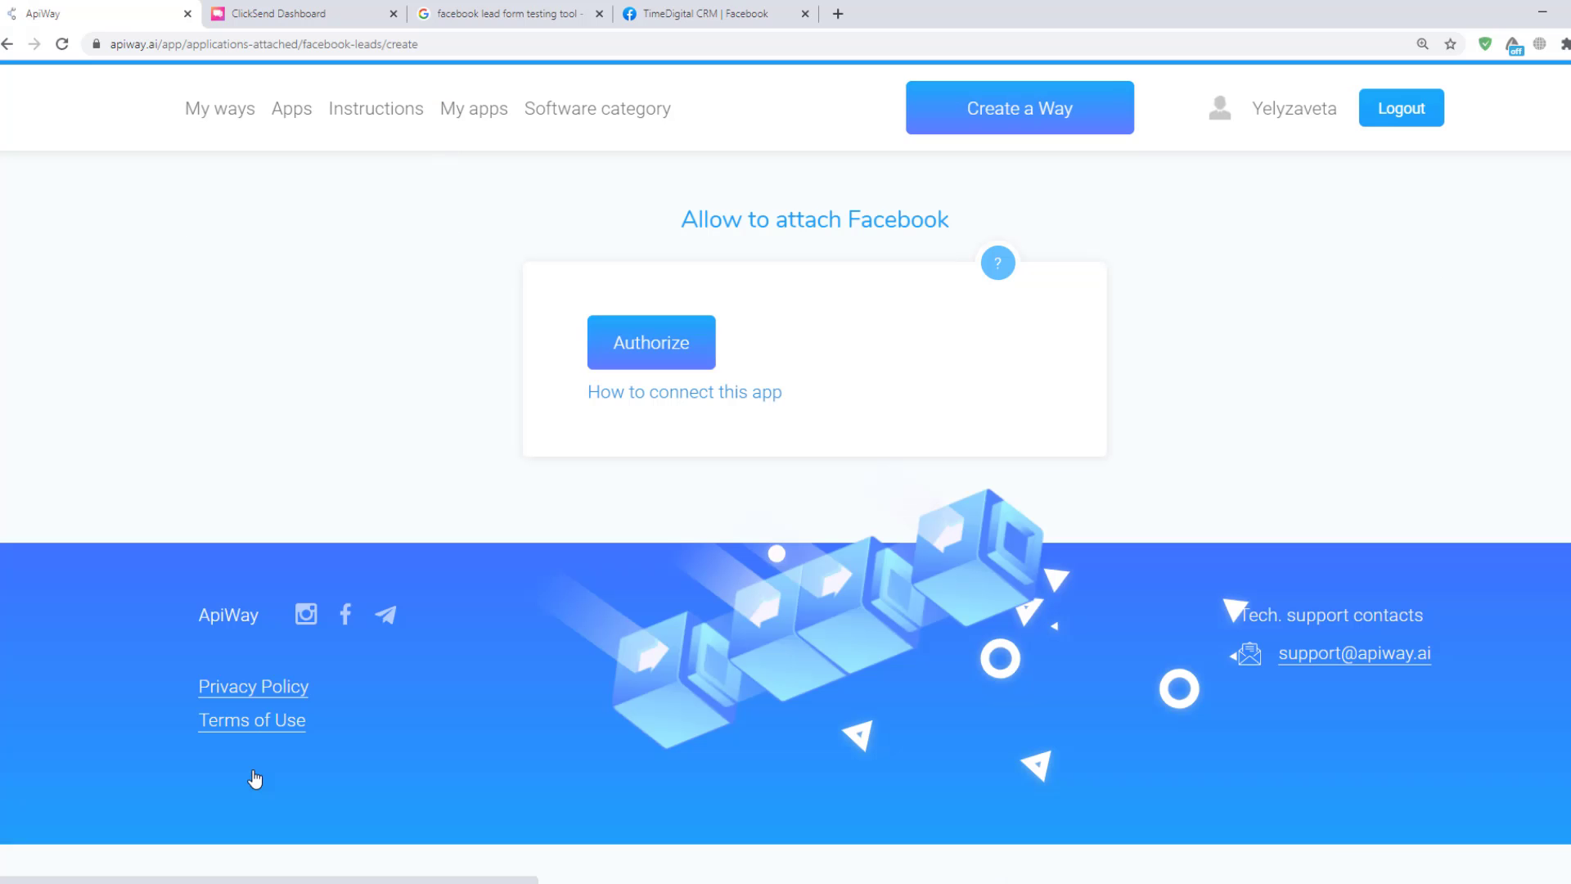
left_click(651, 342)
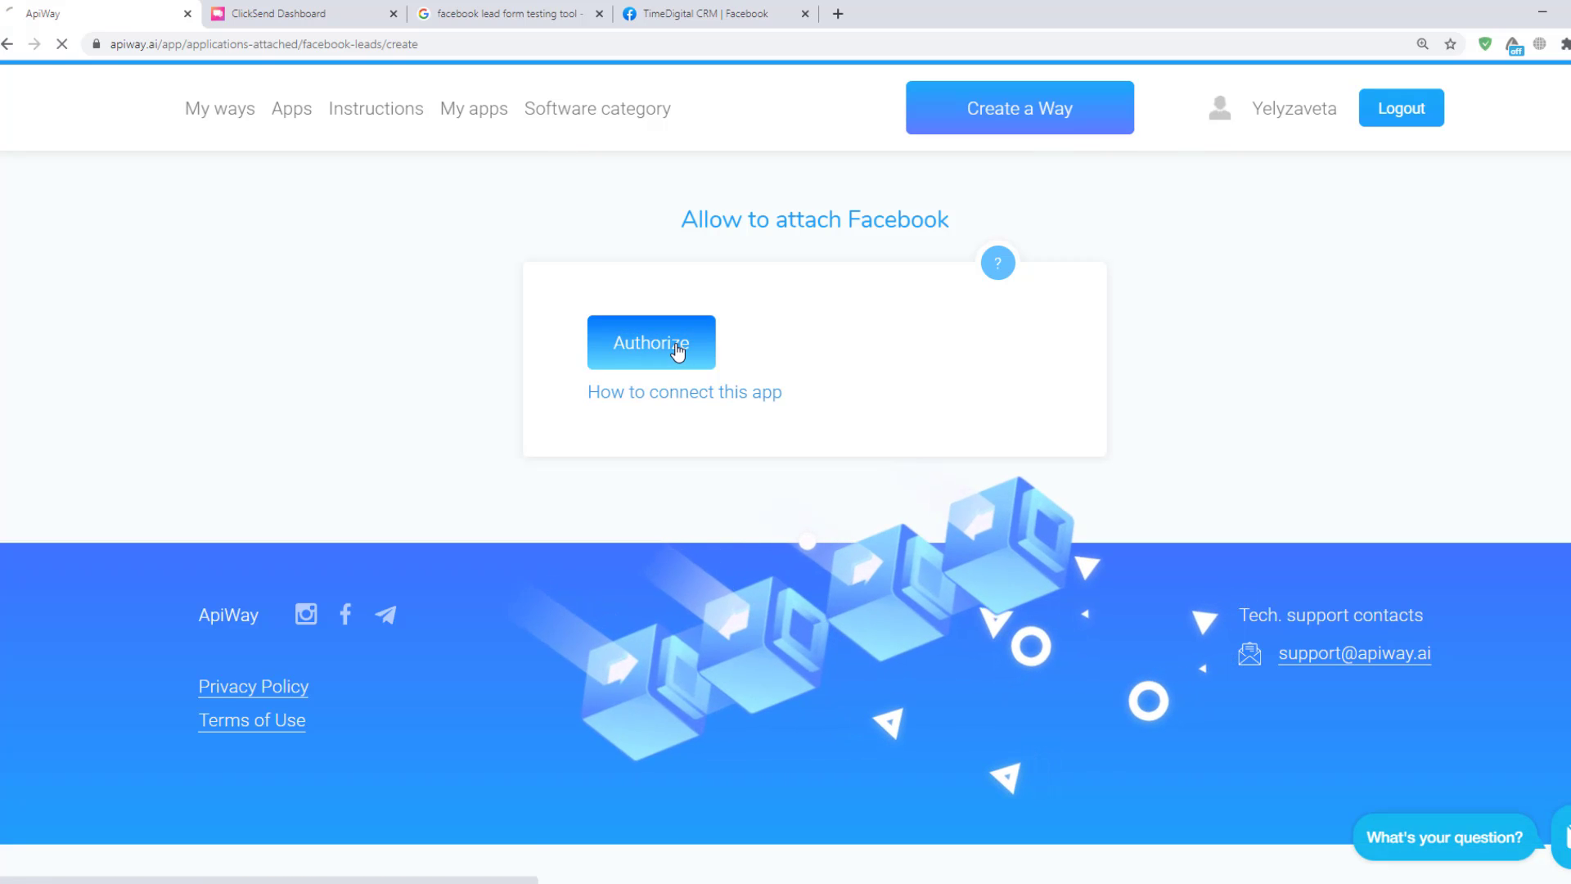
left_click(651, 342)
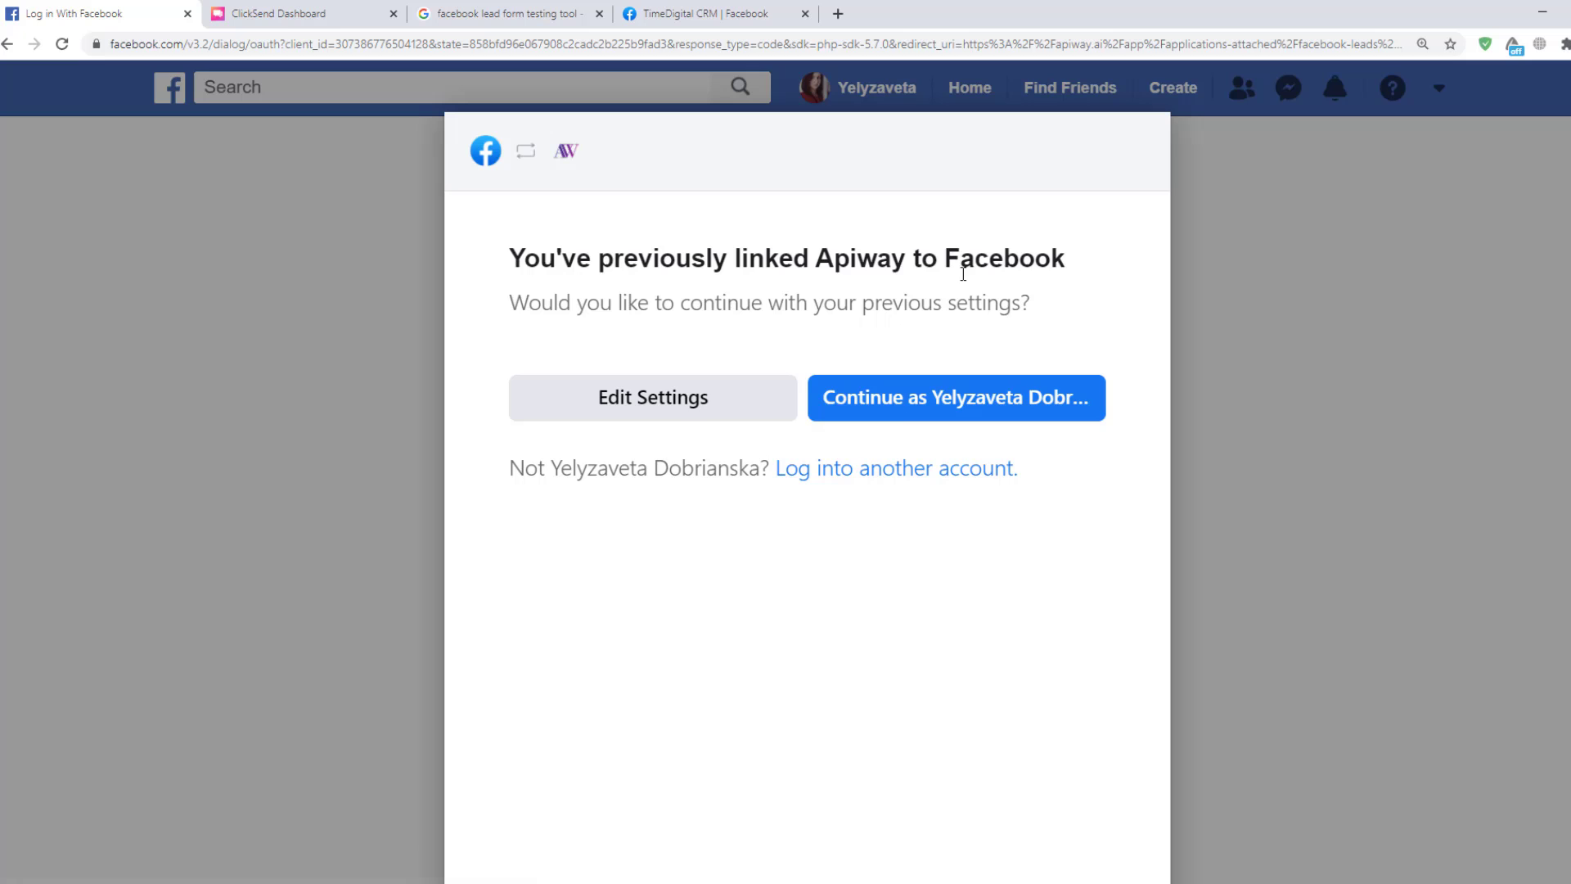
left_click(953, 397)
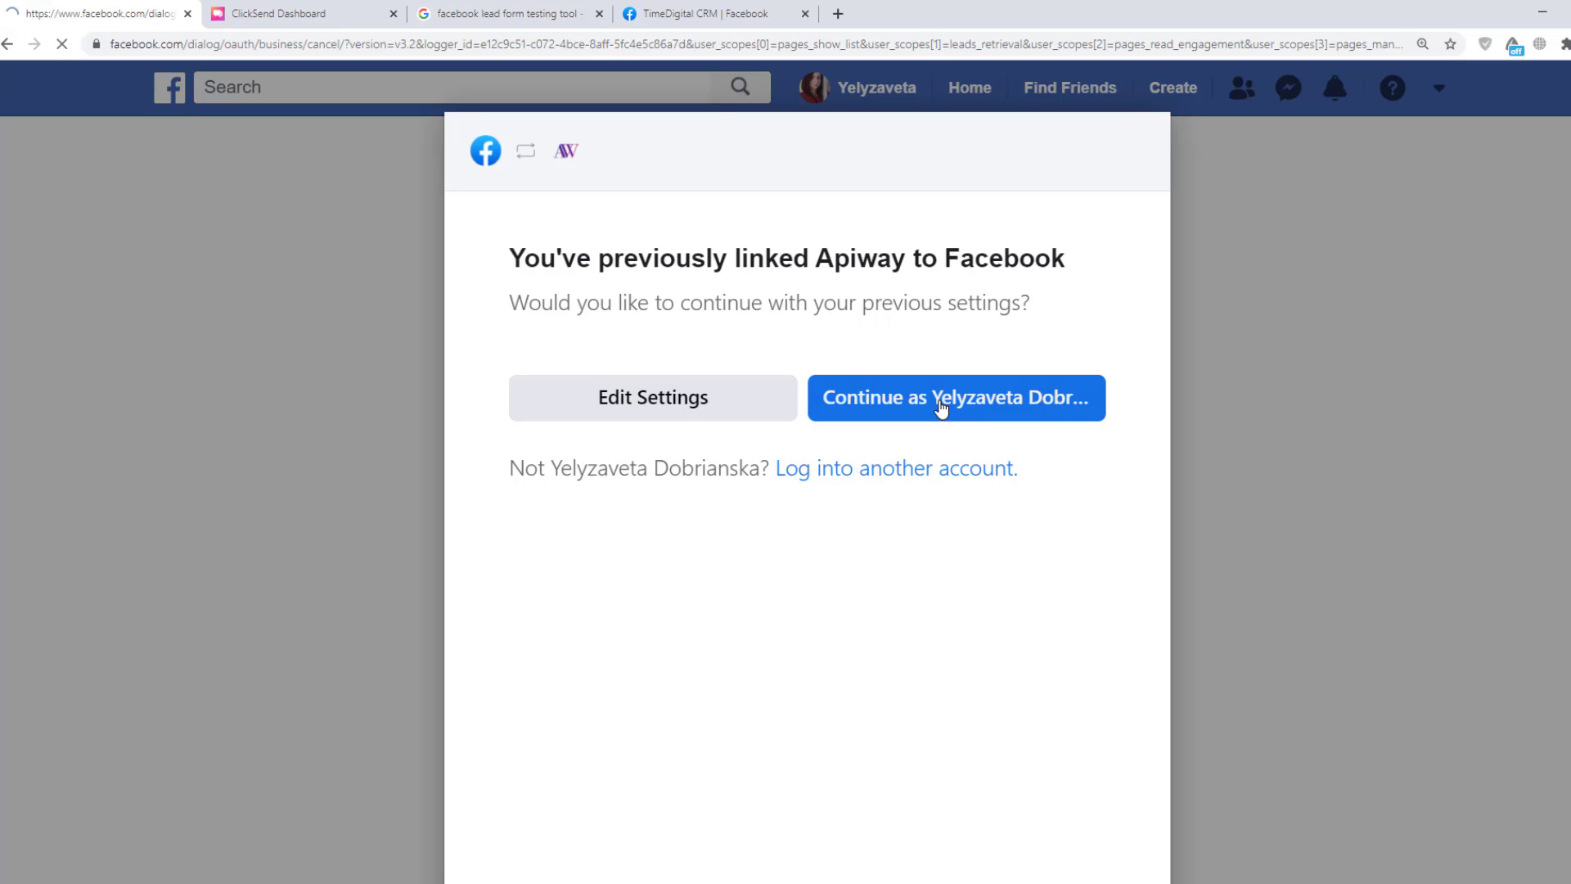
left_click(955, 397)
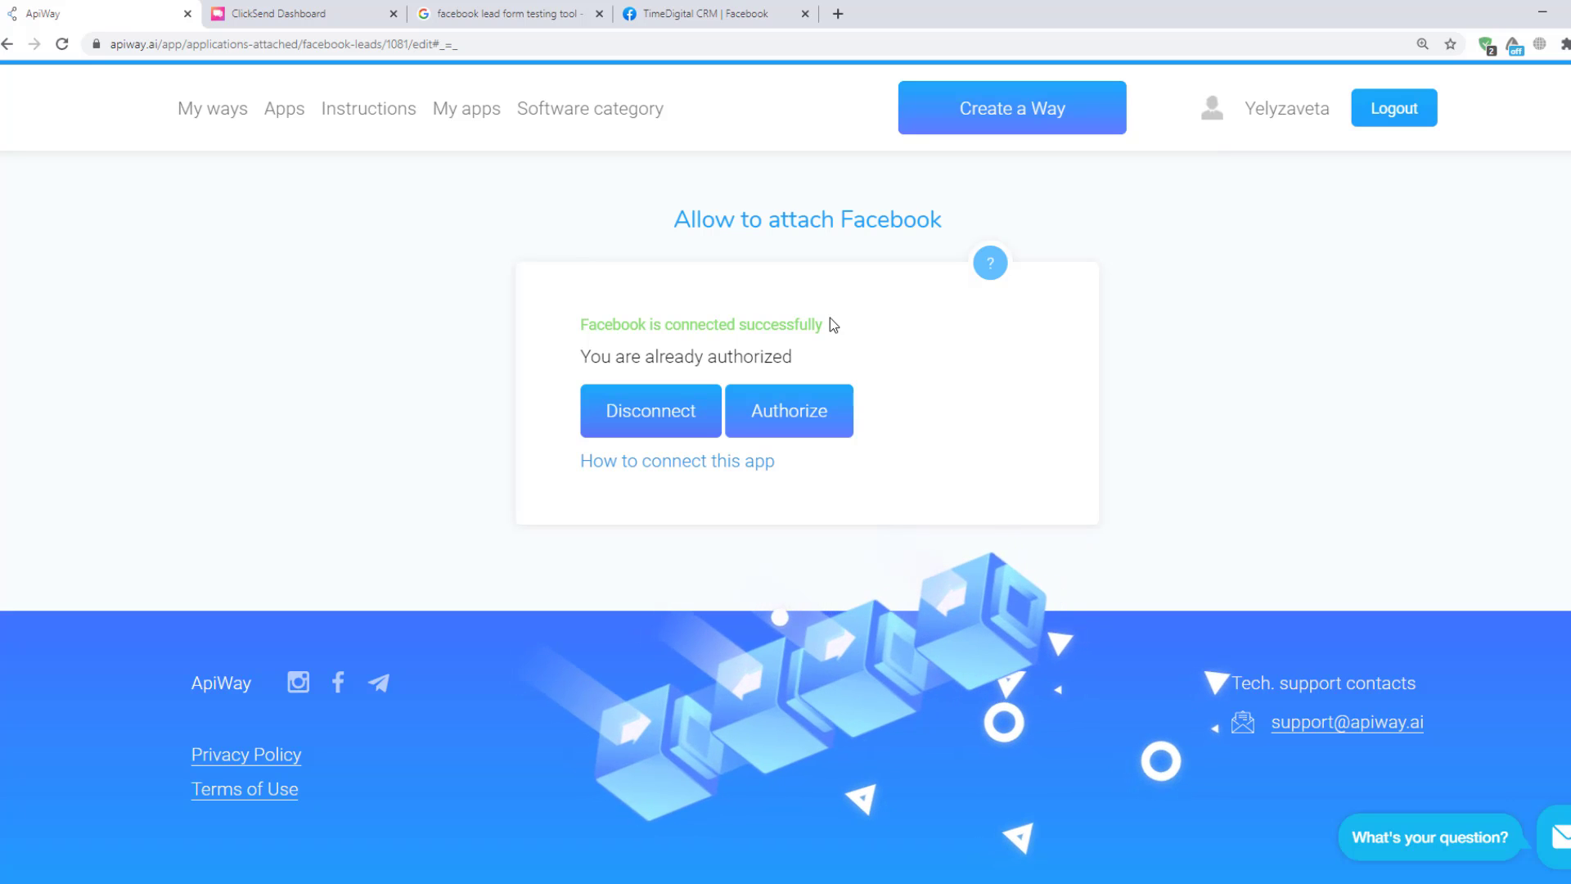
mouse_move(496, 138)
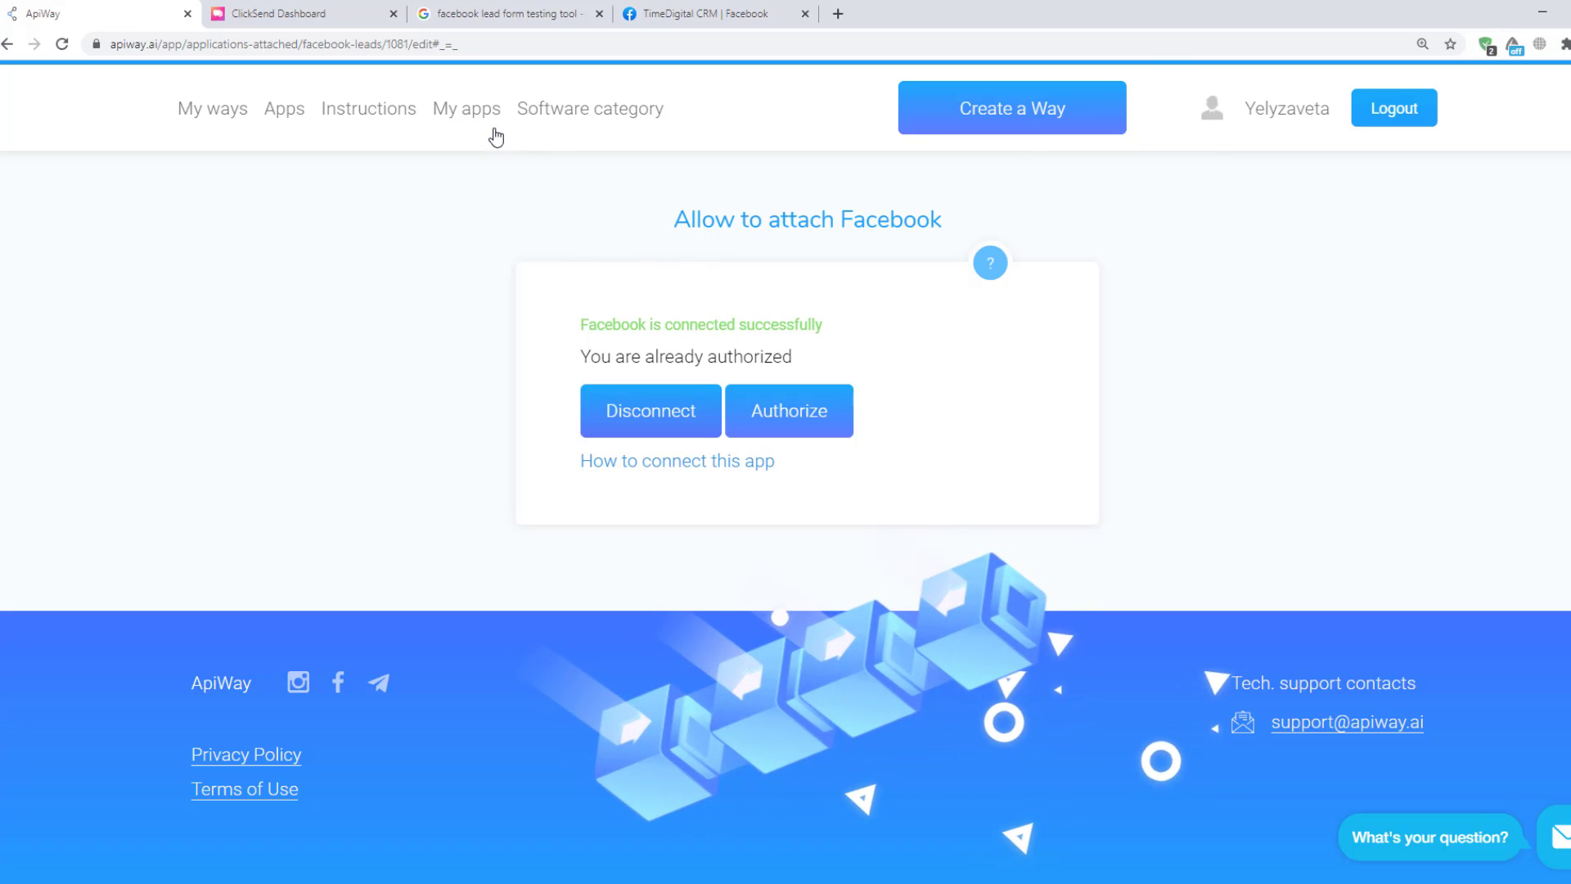
left_click(9, 44)
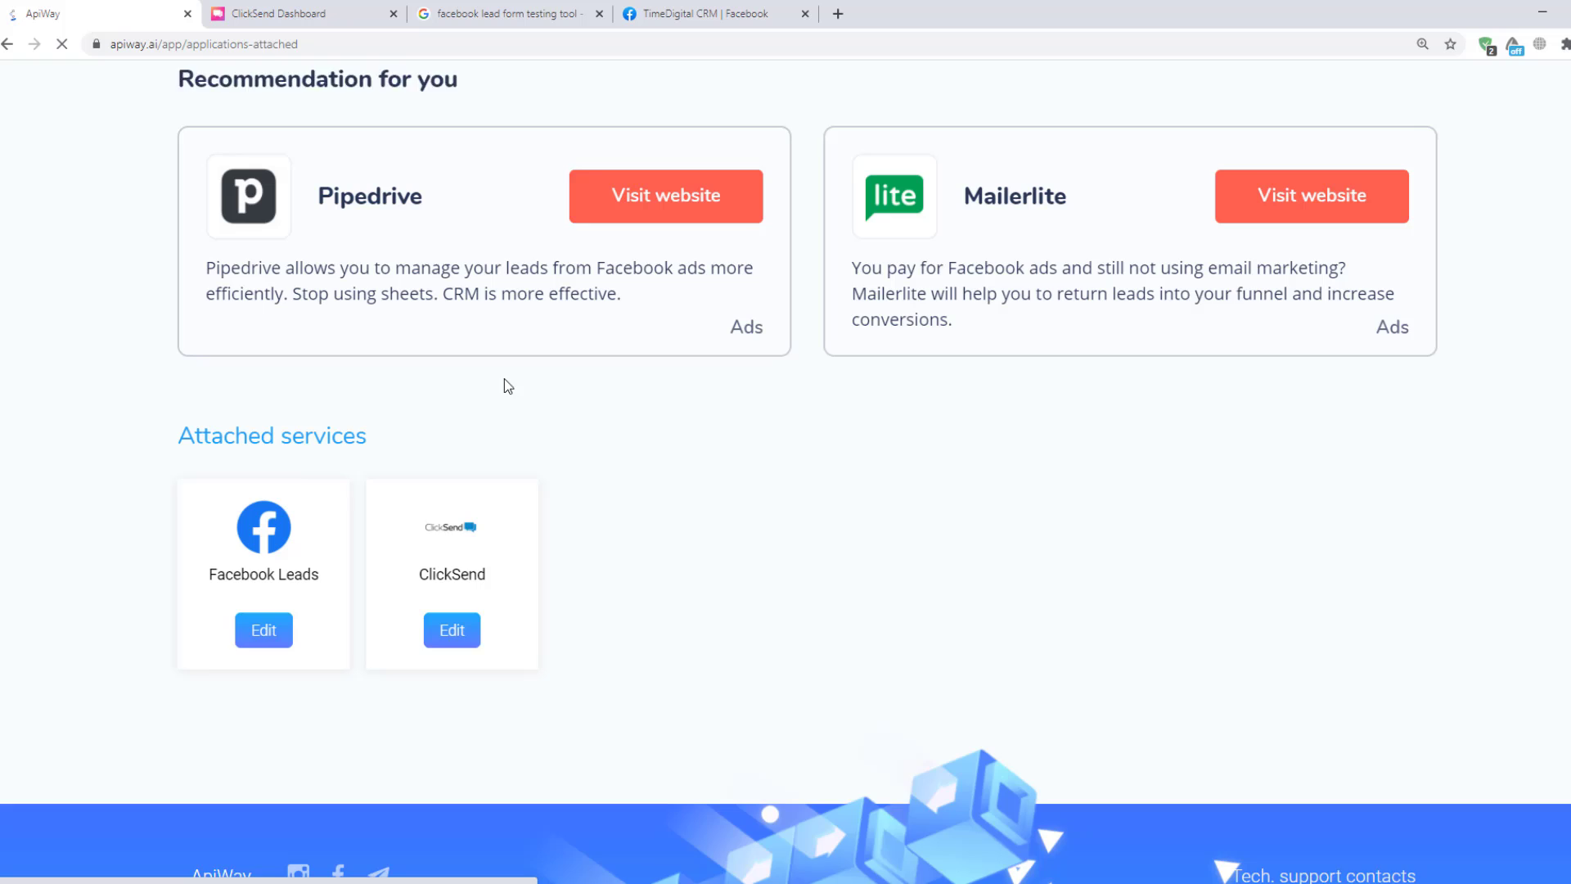
left_click(451, 630)
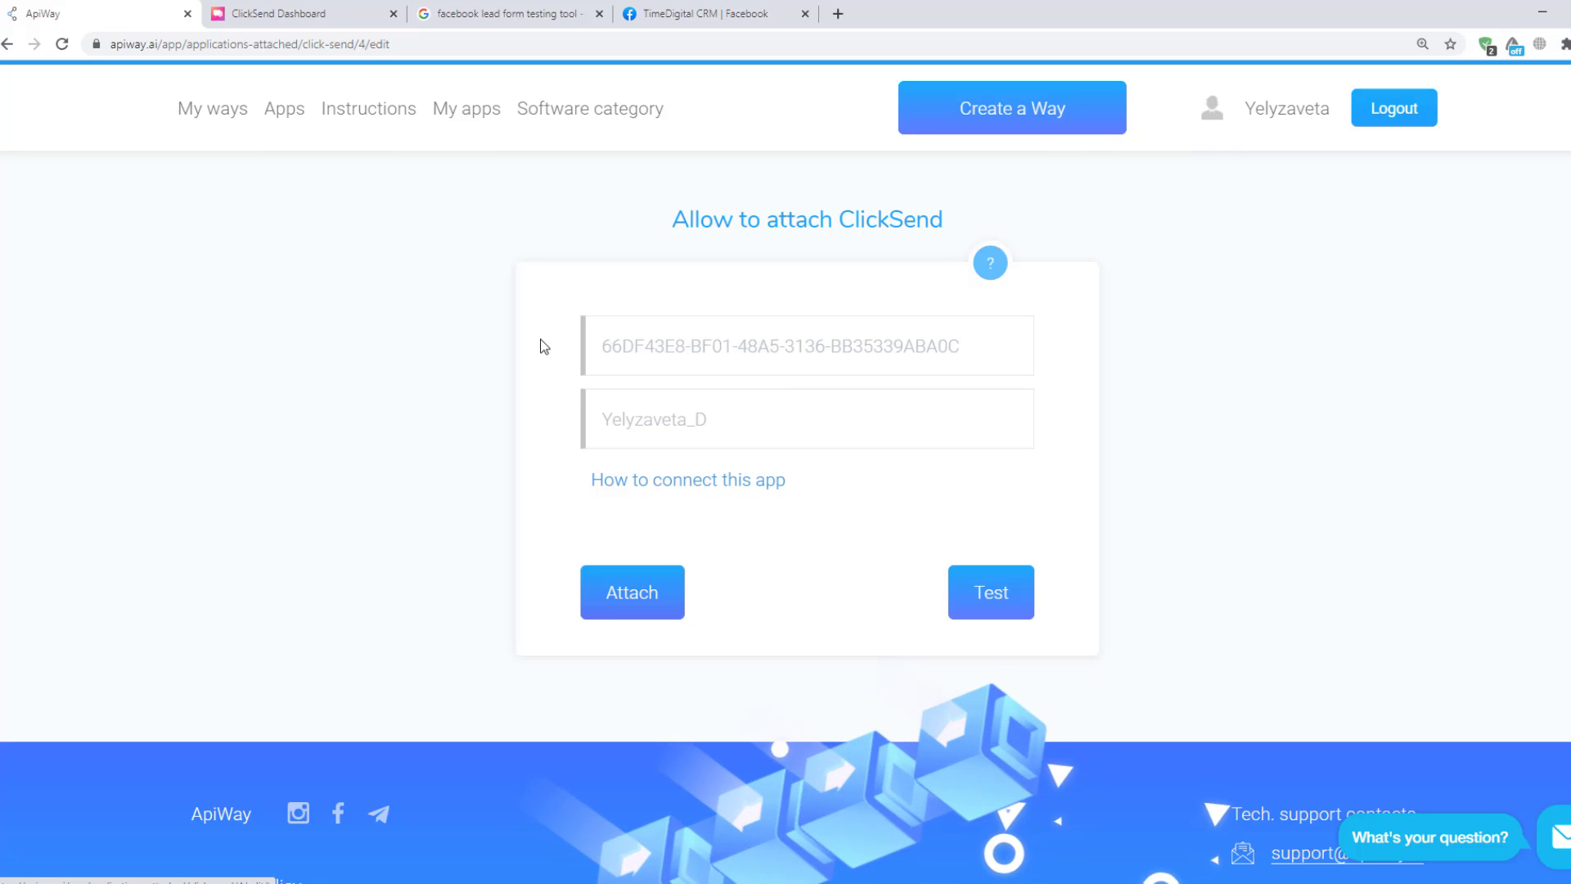
left_click(300, 16)
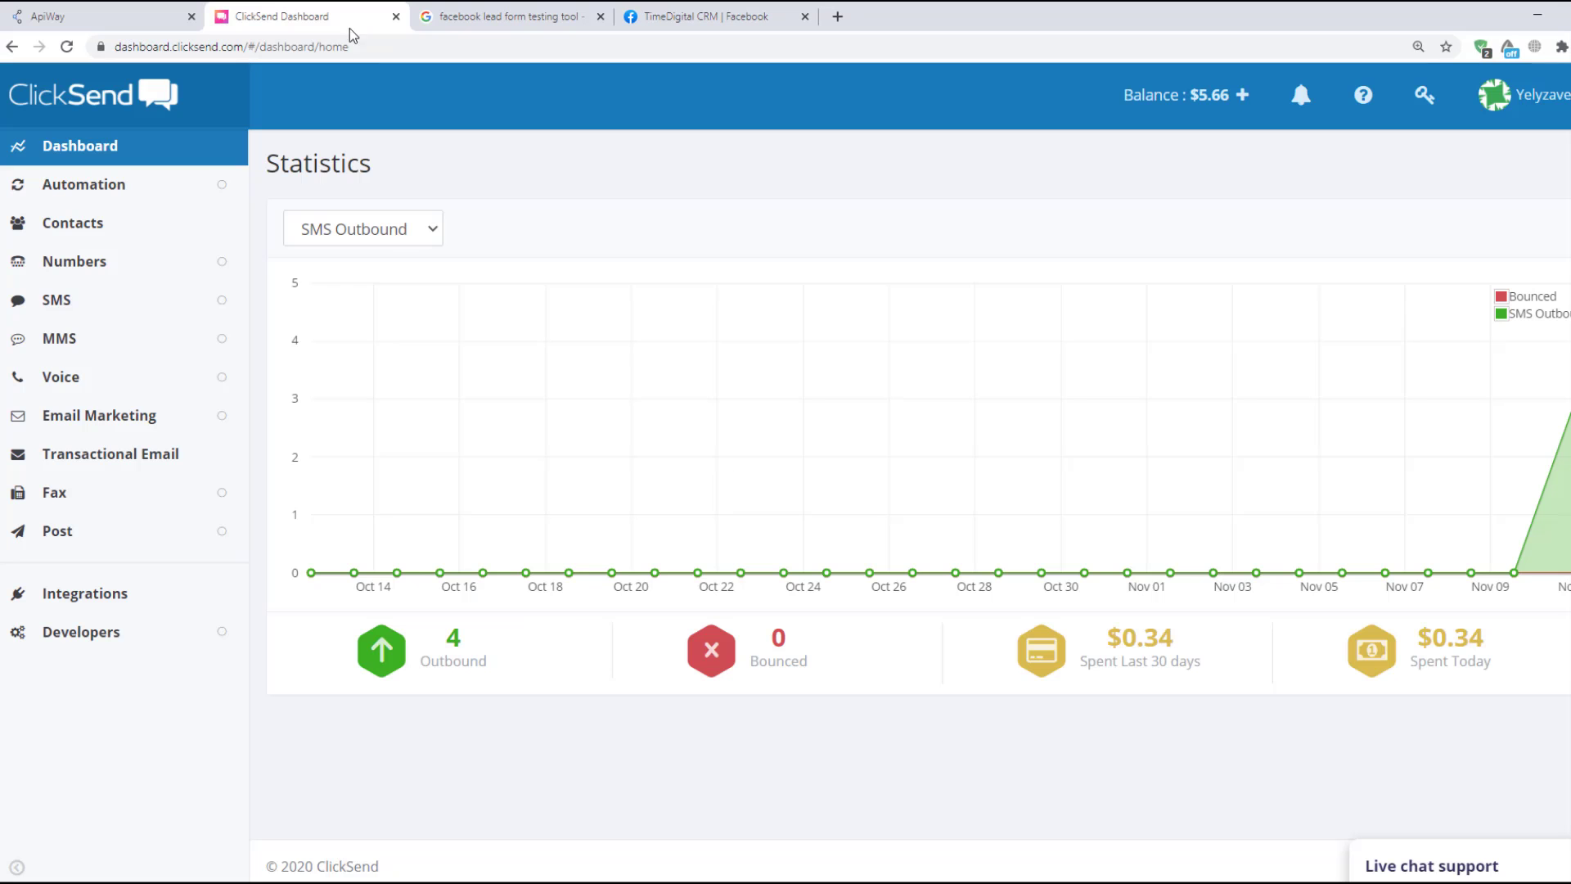
left_click(81, 631)
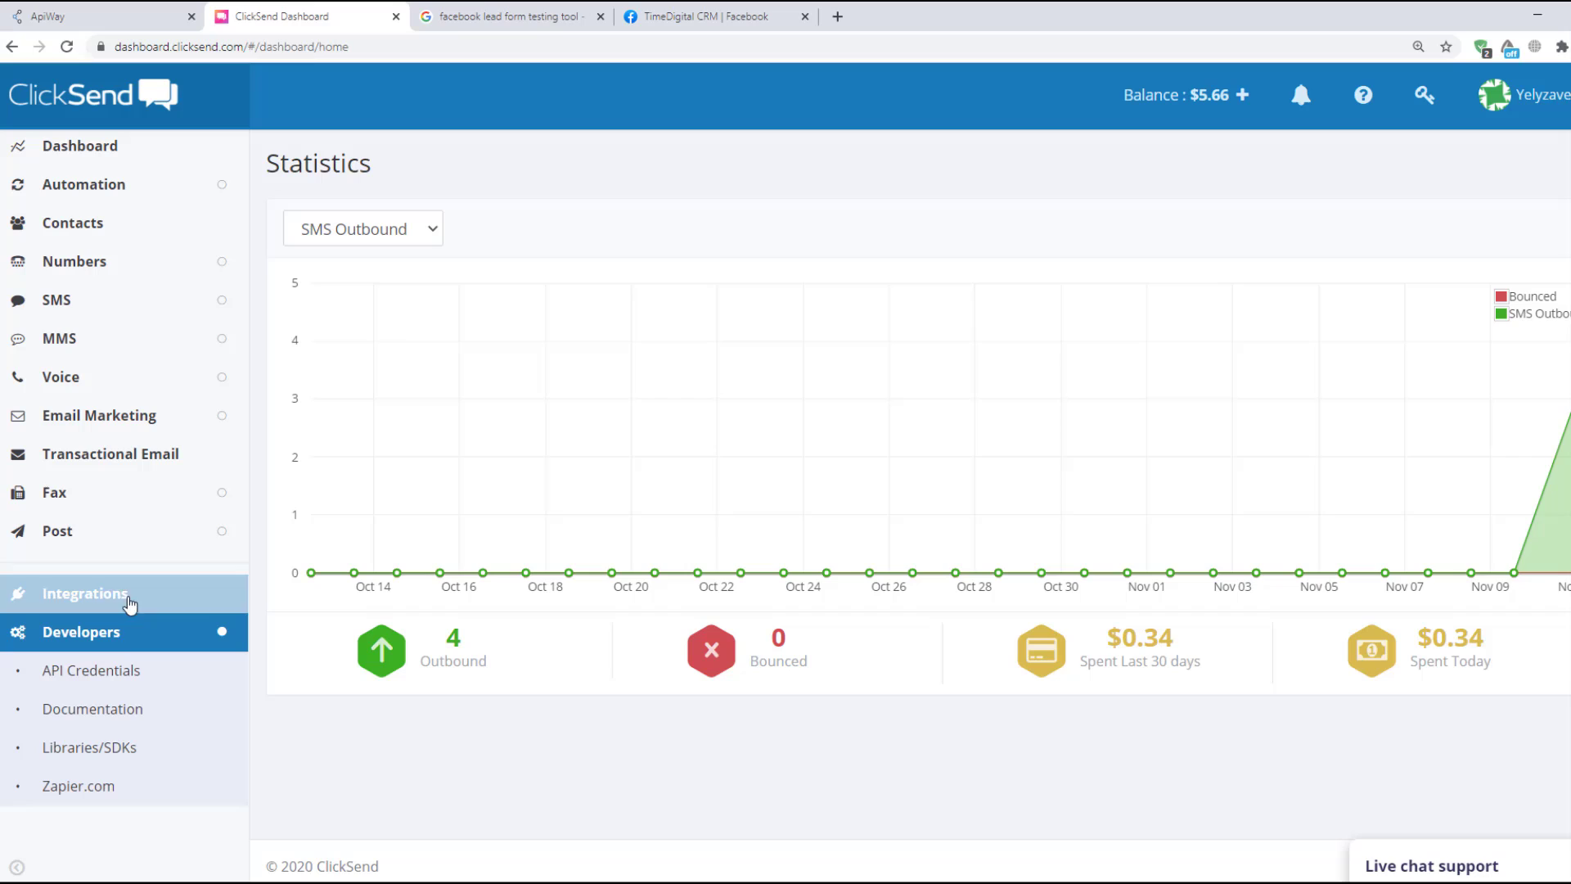
left_click(90, 670)
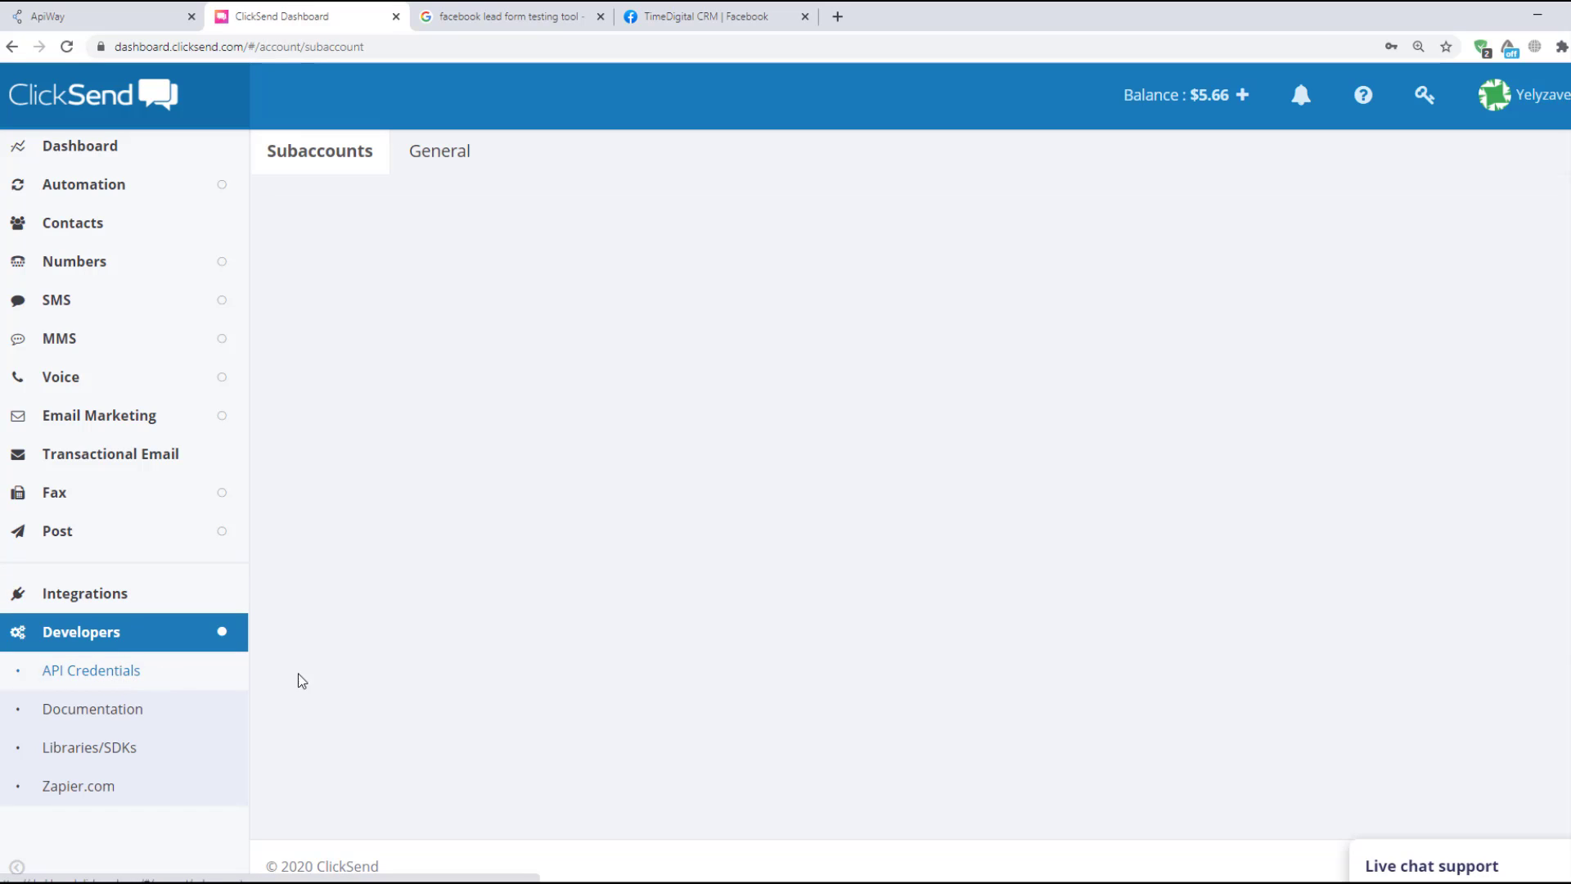
left_click(318, 150)
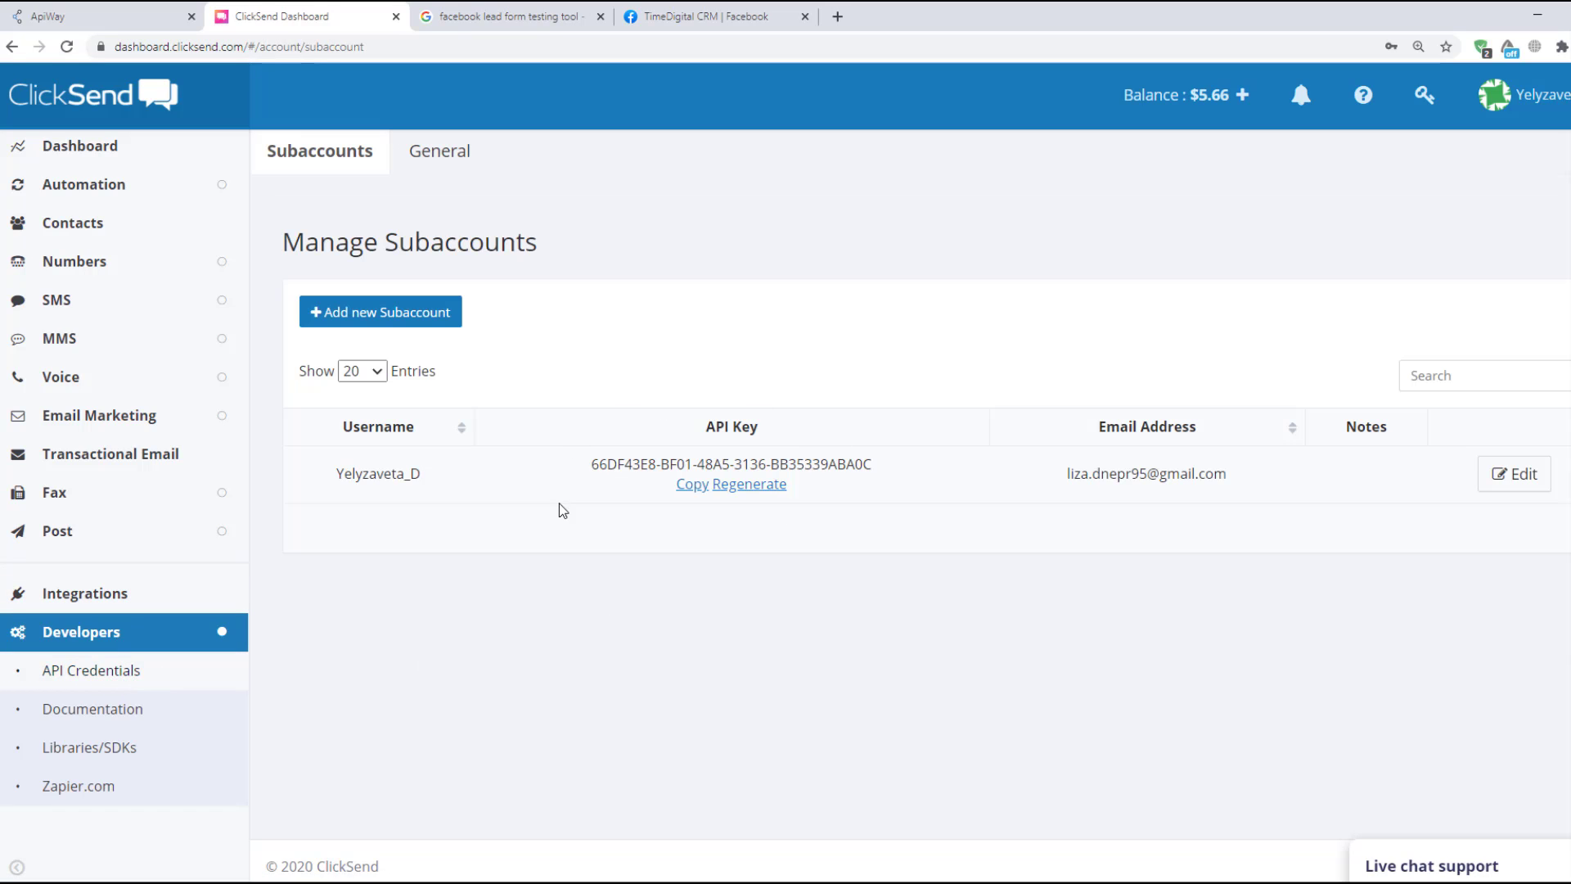
left_click(691, 483)
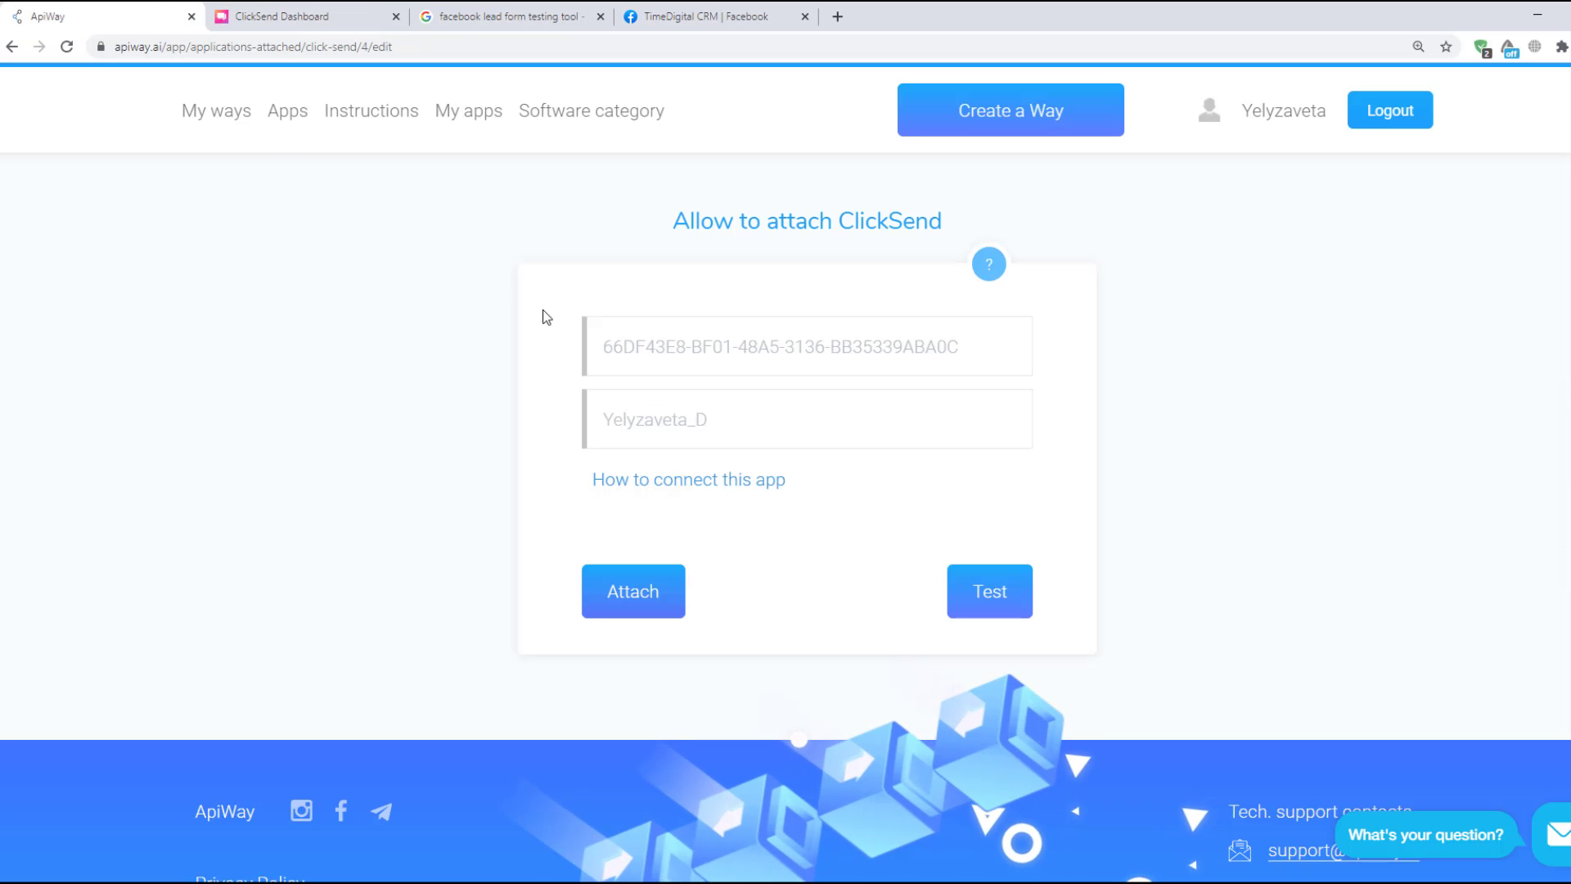
mouse_move(565, 425)
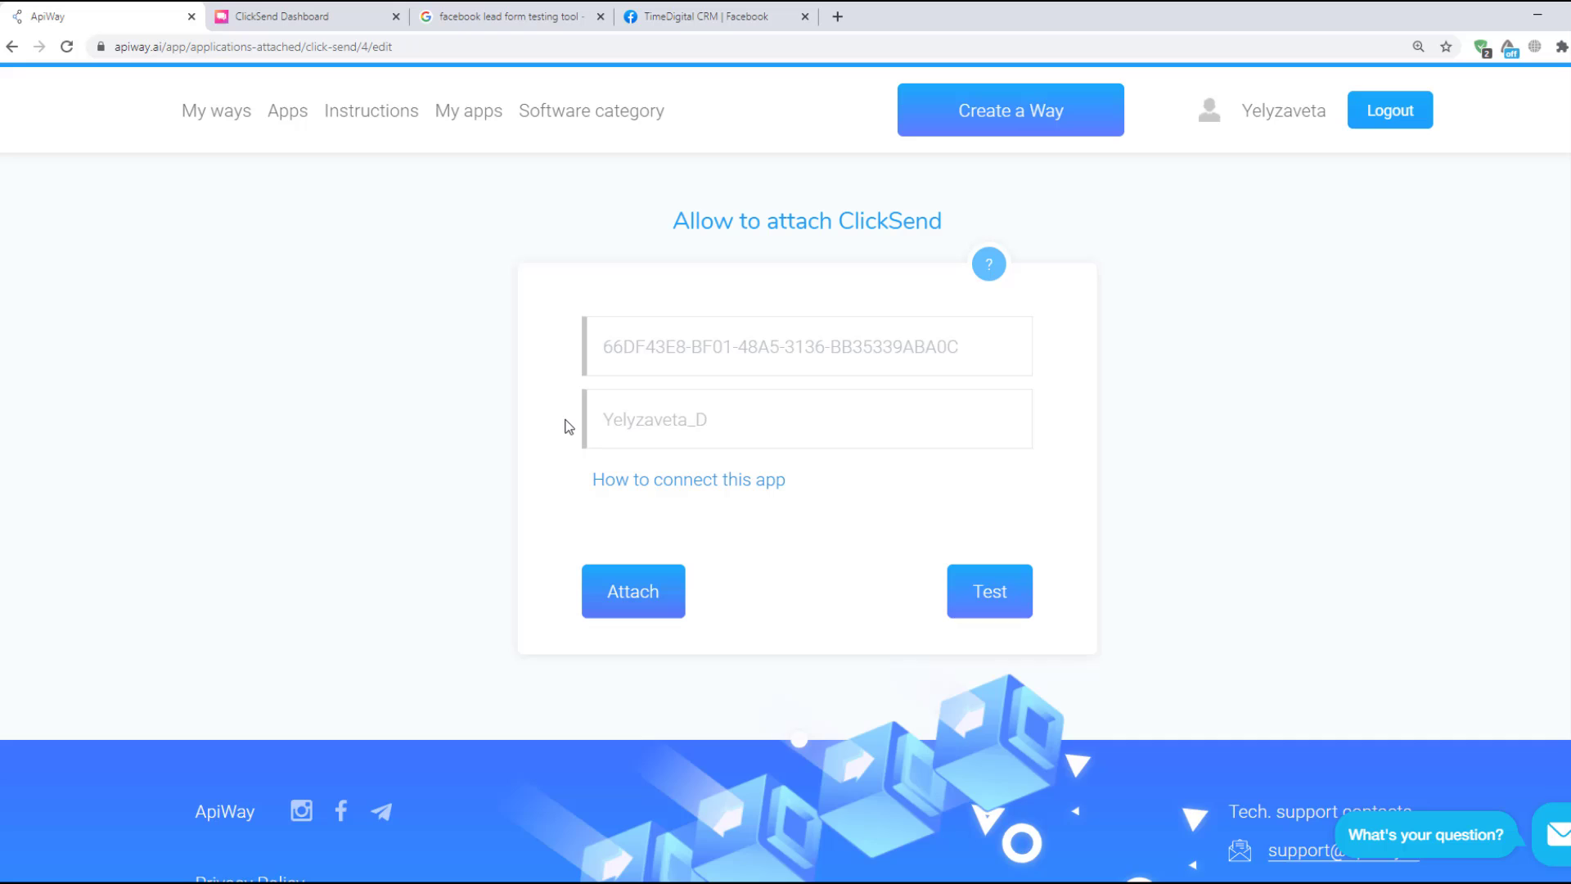
mouse_move(632, 591)
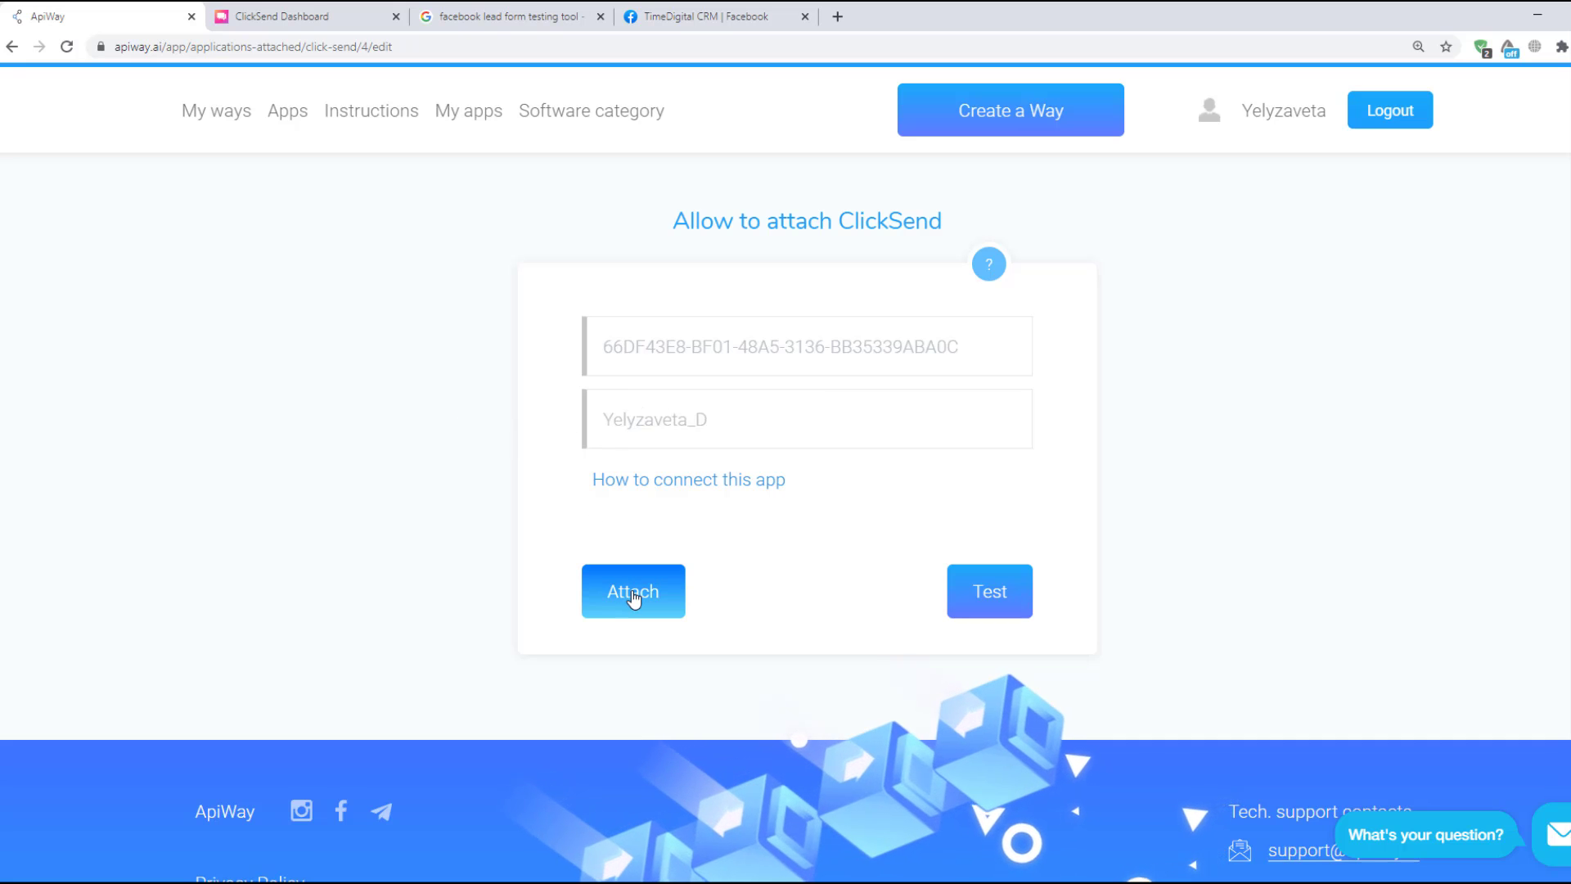
Attach the ClickSend connection with its subaccount key and username.
left_click(633, 591)
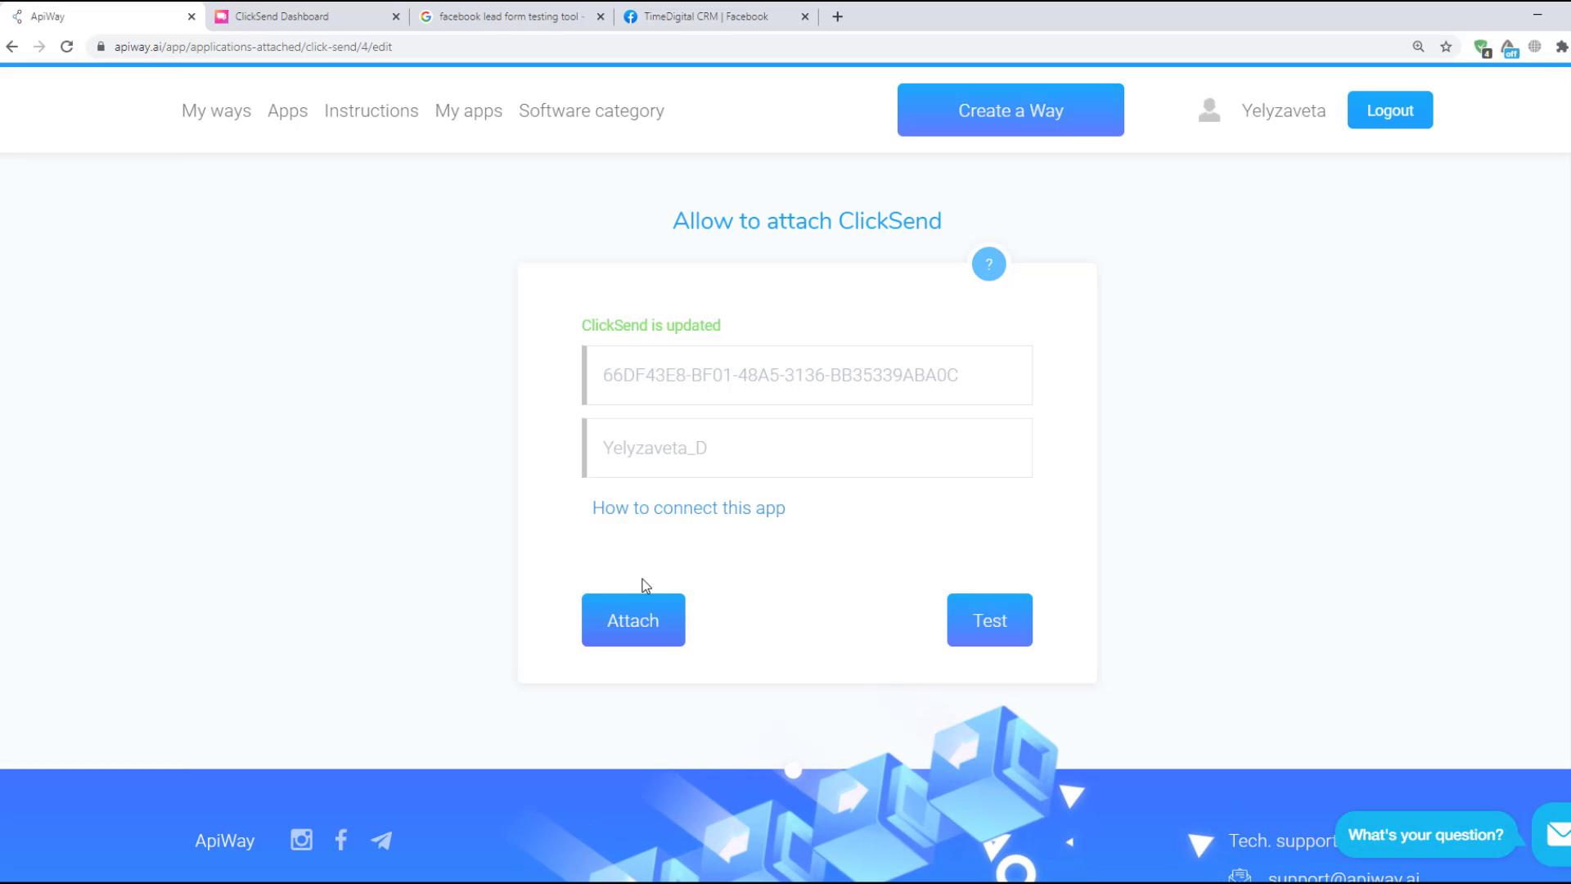
Preview the 'Facebook lead + ClickSend test' form in Facebook's Forms Library.
left_click(715, 16)
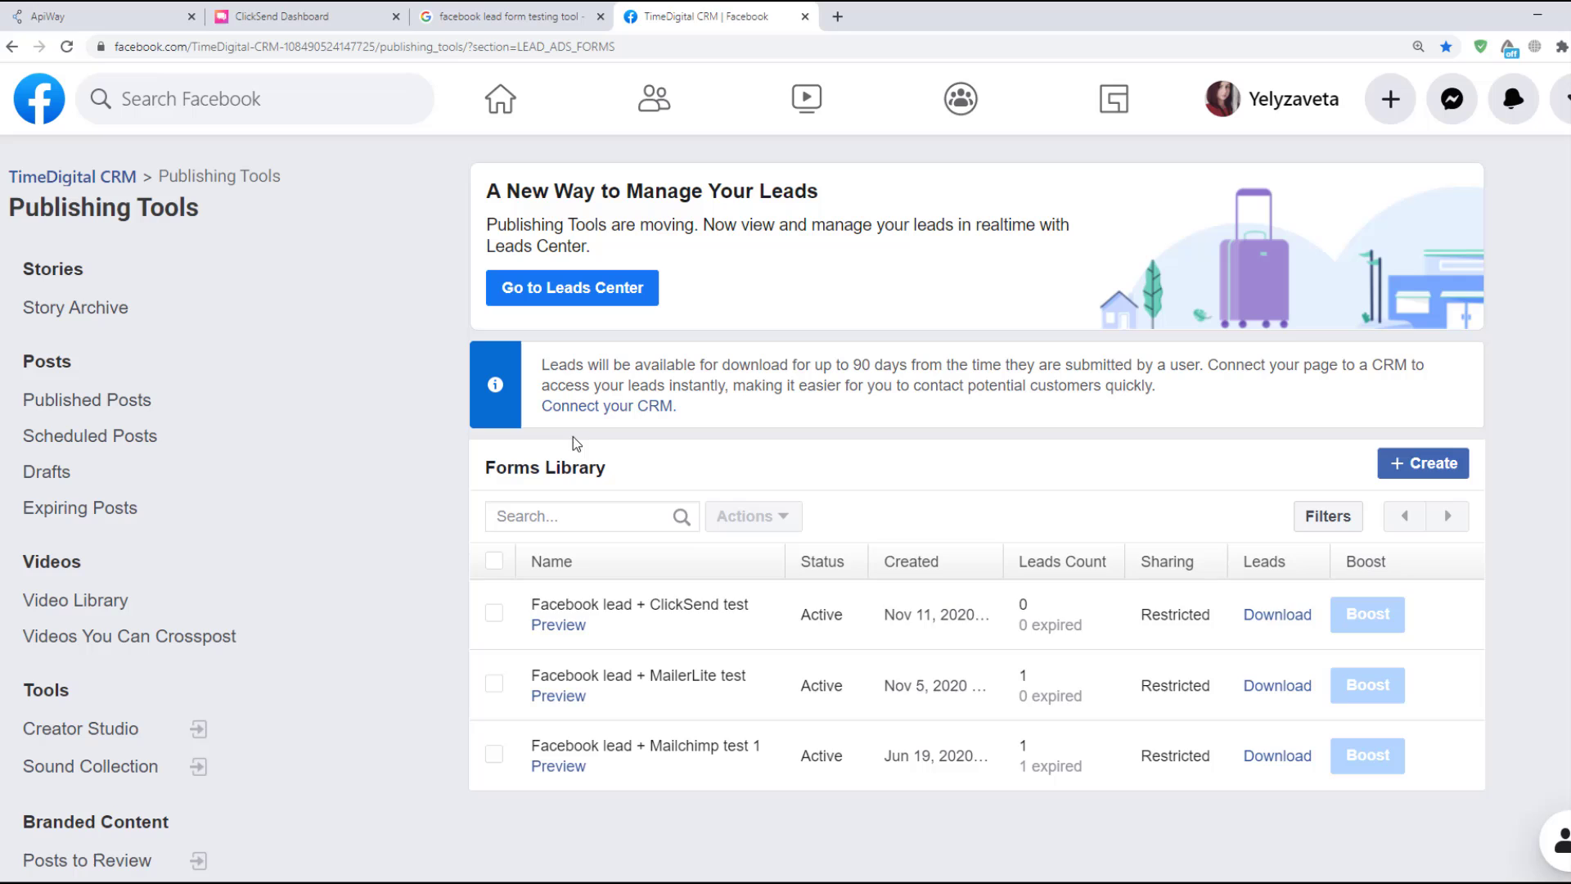
left_click(558, 624)
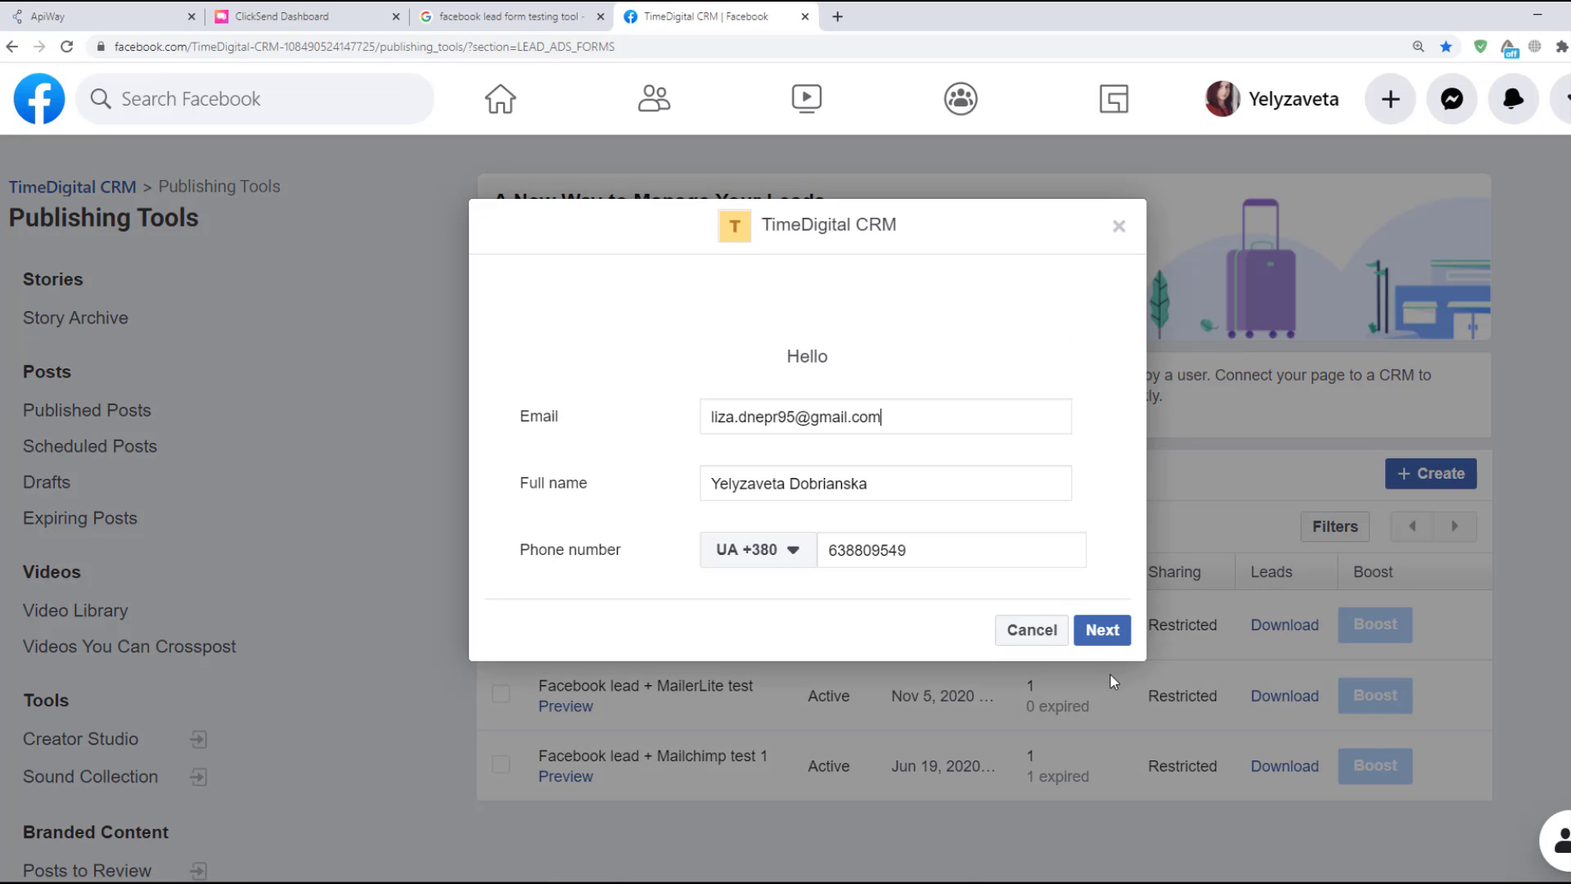
left_click(1100, 630)
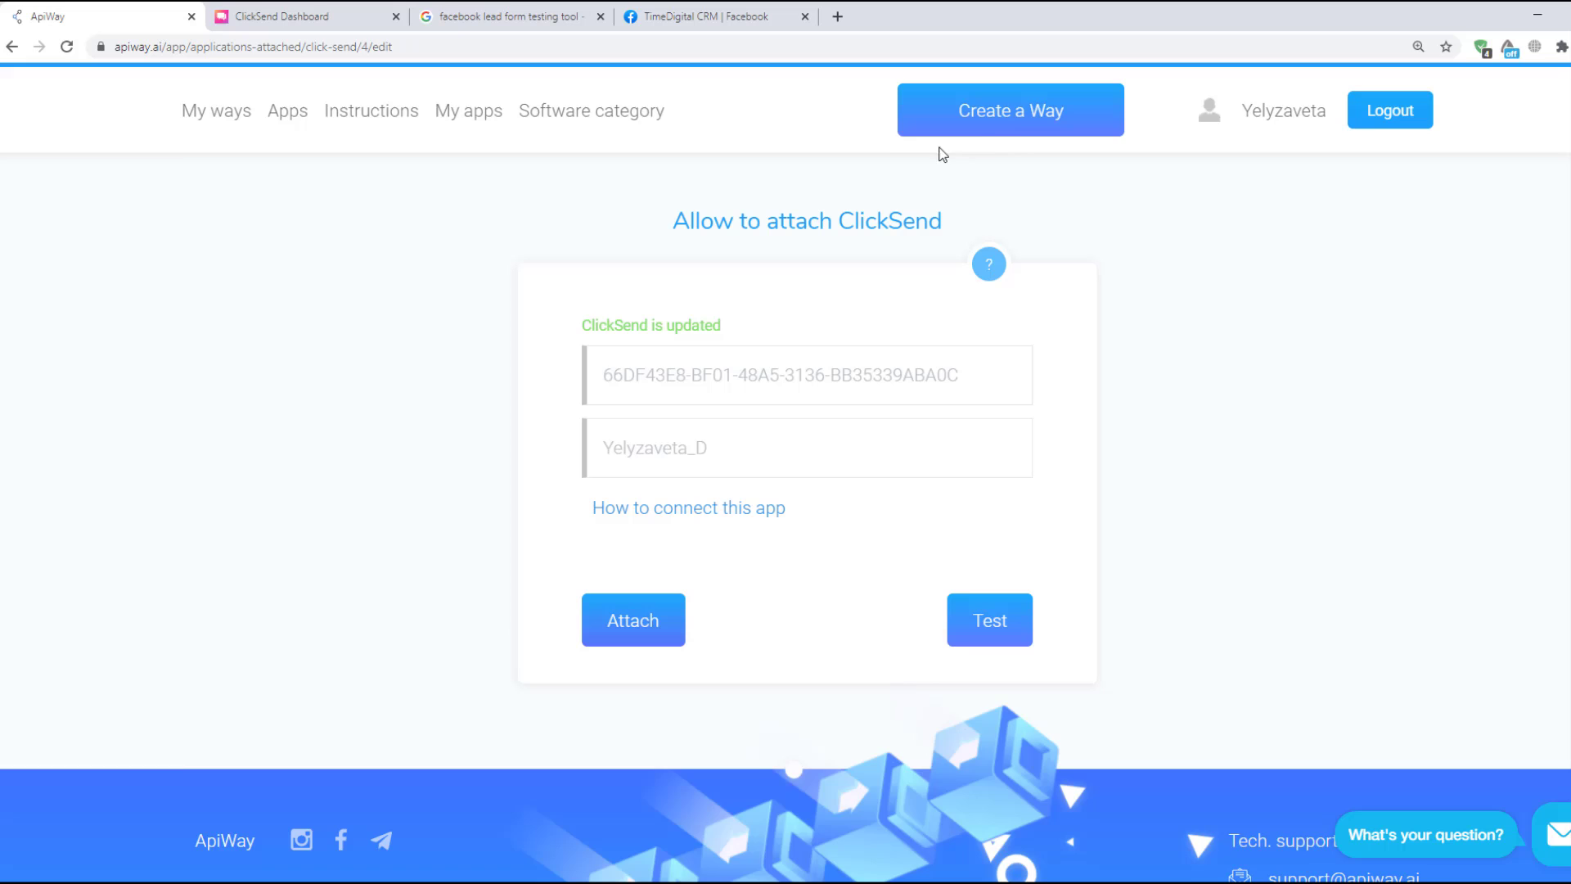
mouse_move(1009, 112)
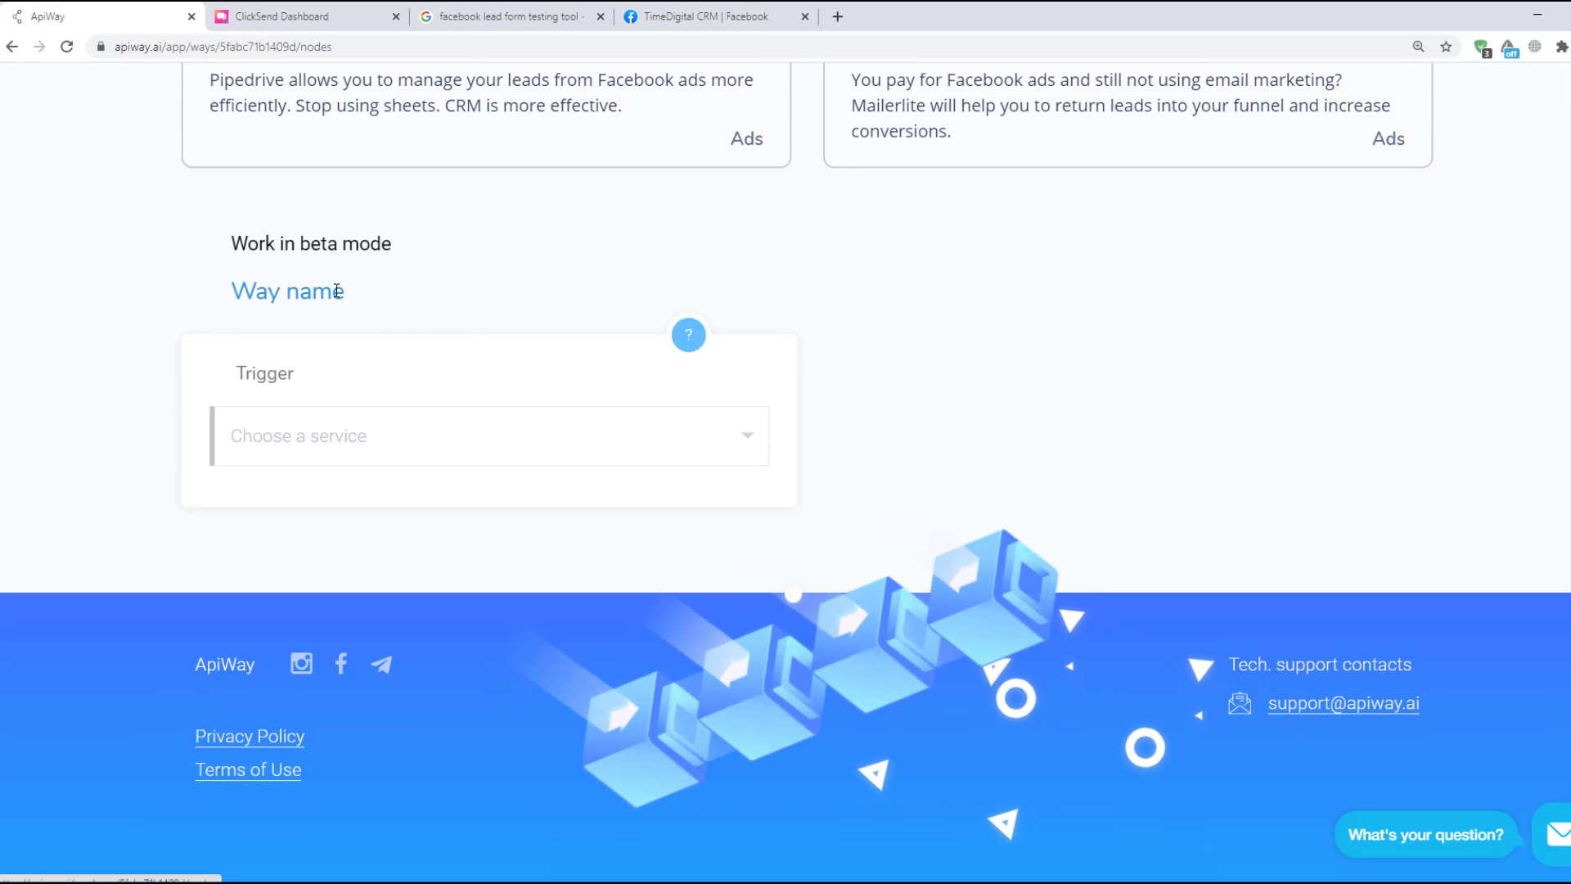
Rename the Way to 'Facebook and Clicksend'.
double_click(286, 290)
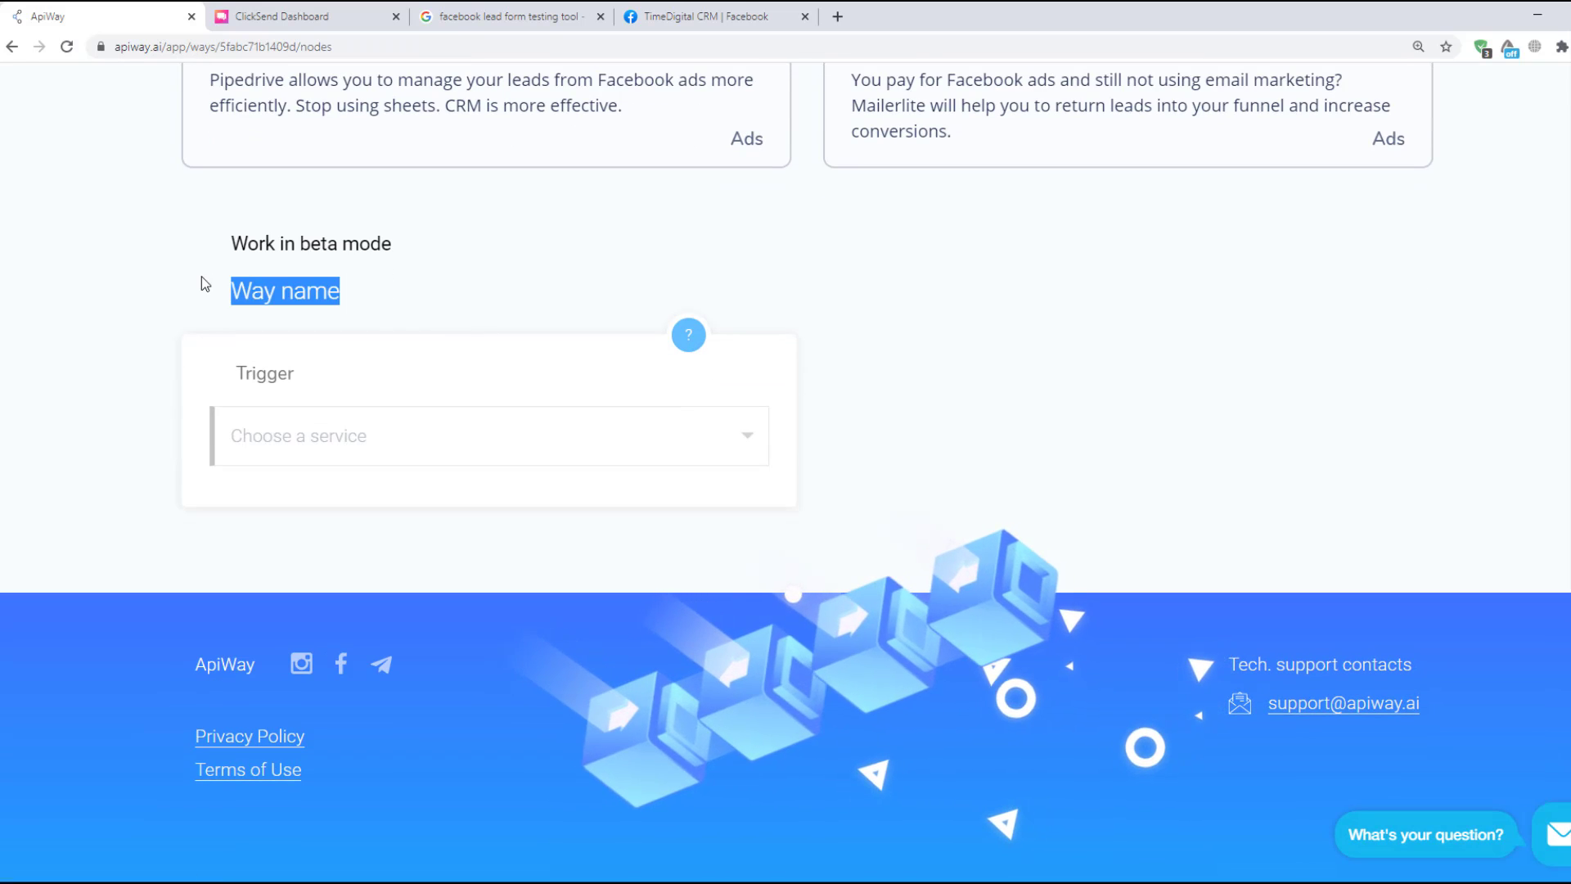
type("Face")
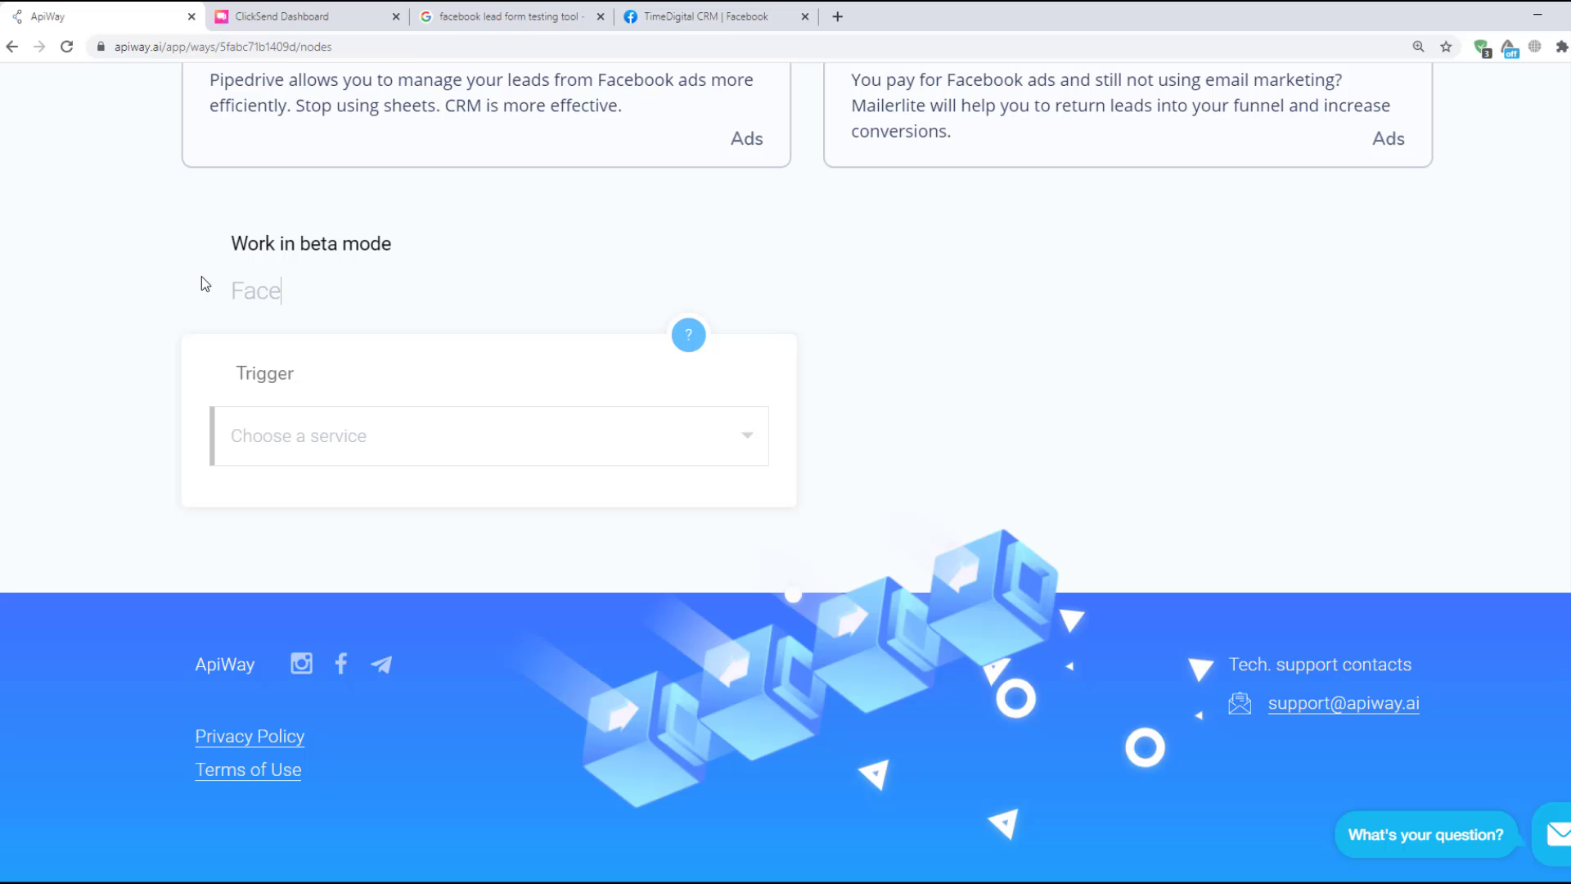
type("book and")
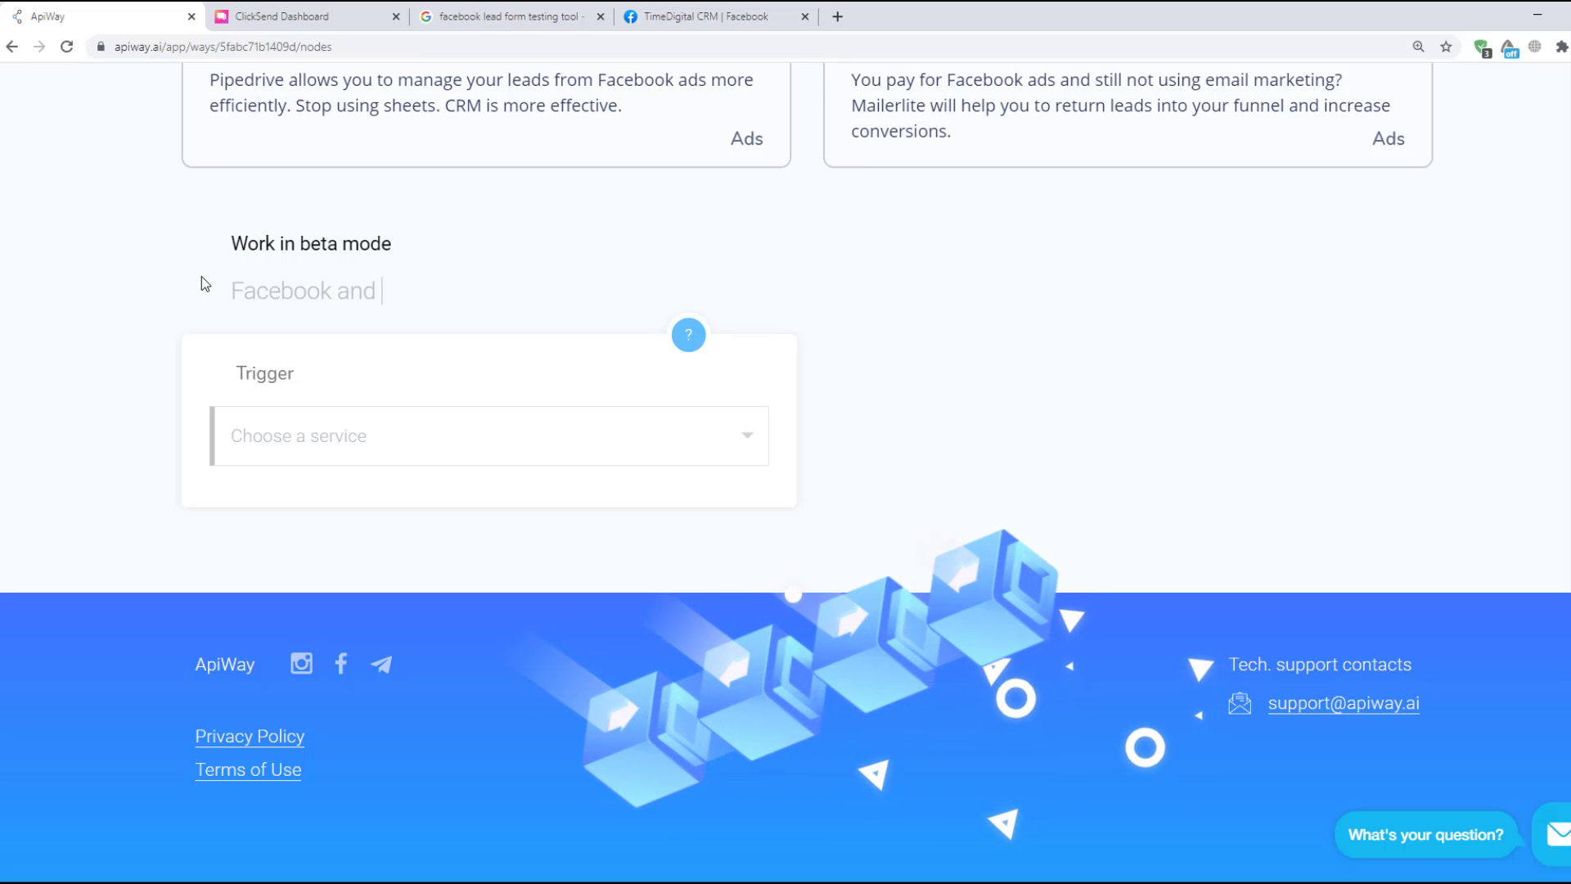
type("Clicksend")
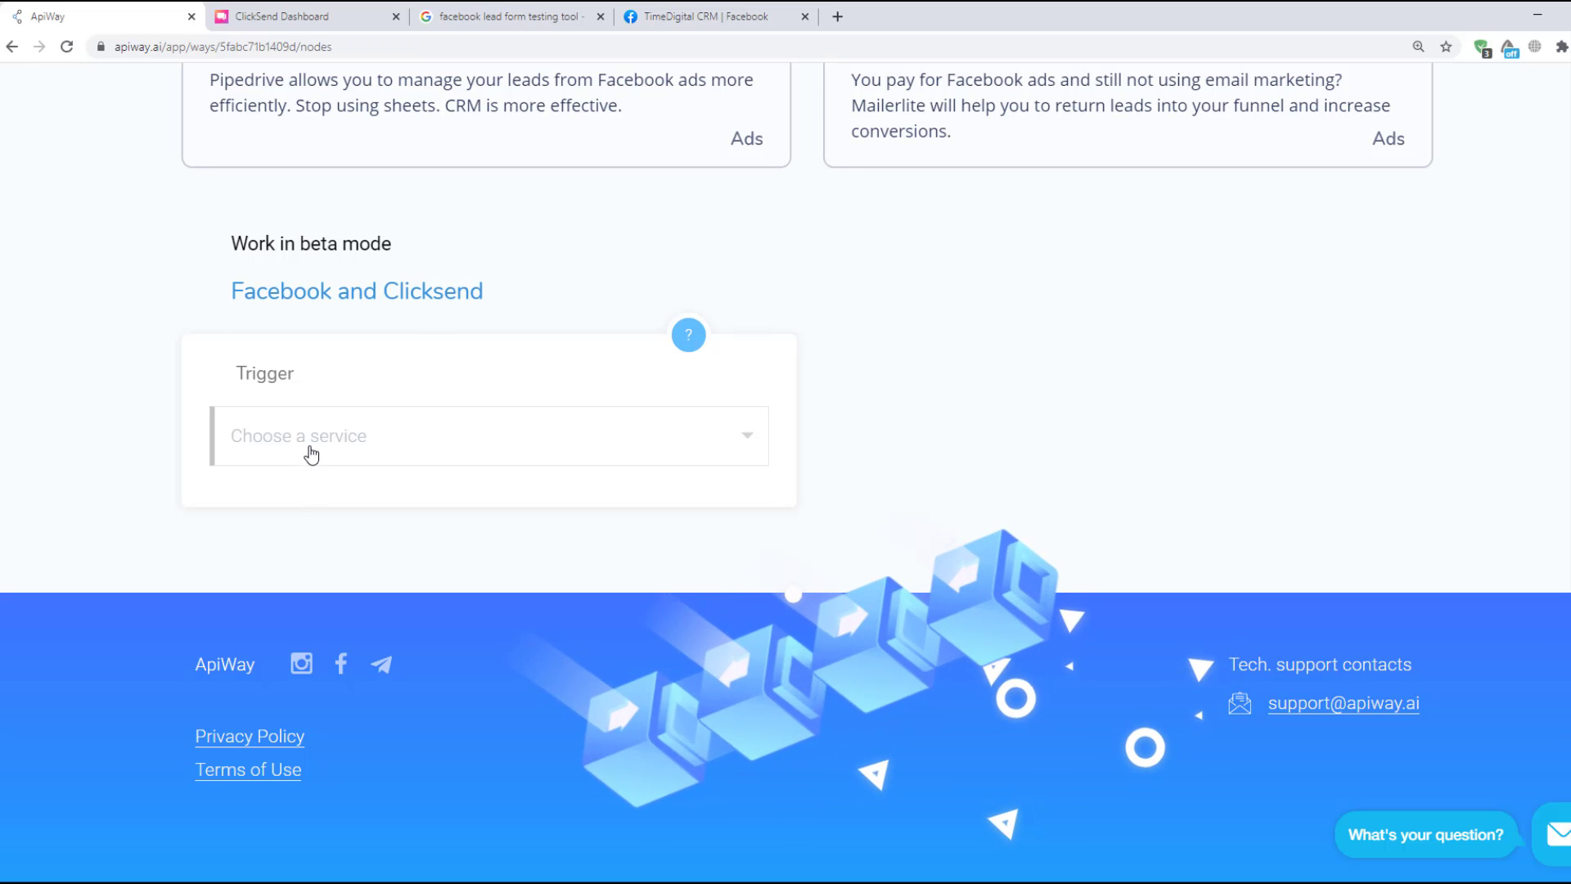
mouse_move(468, 606)
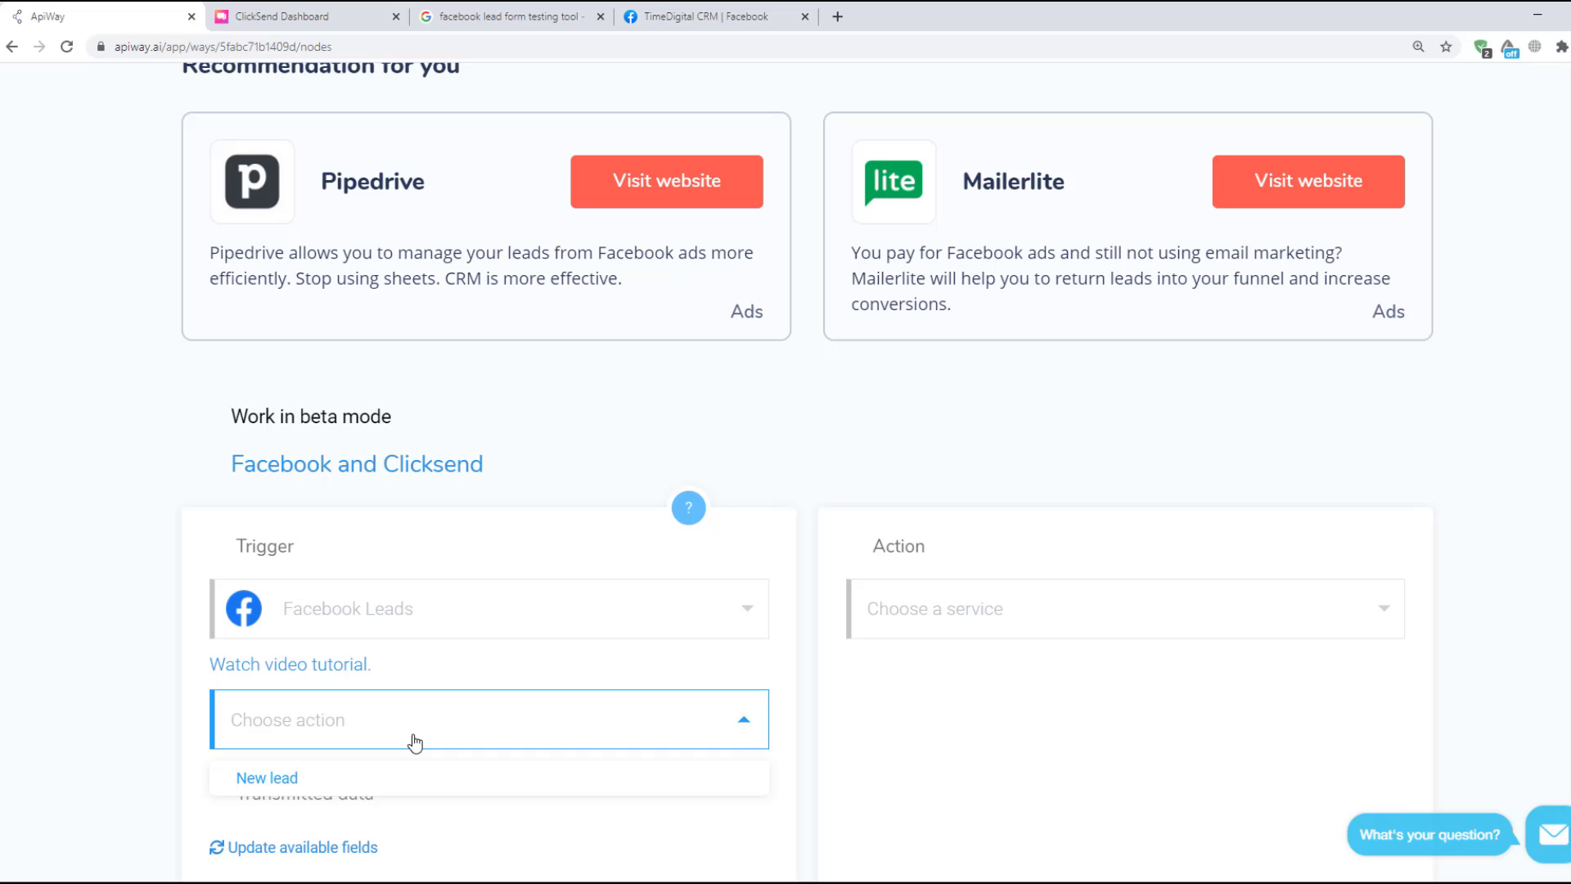
Trigger on New lead from TimeDigital CRM's 'Facebook lead + ClickSend test' form.
left_click(267, 777)
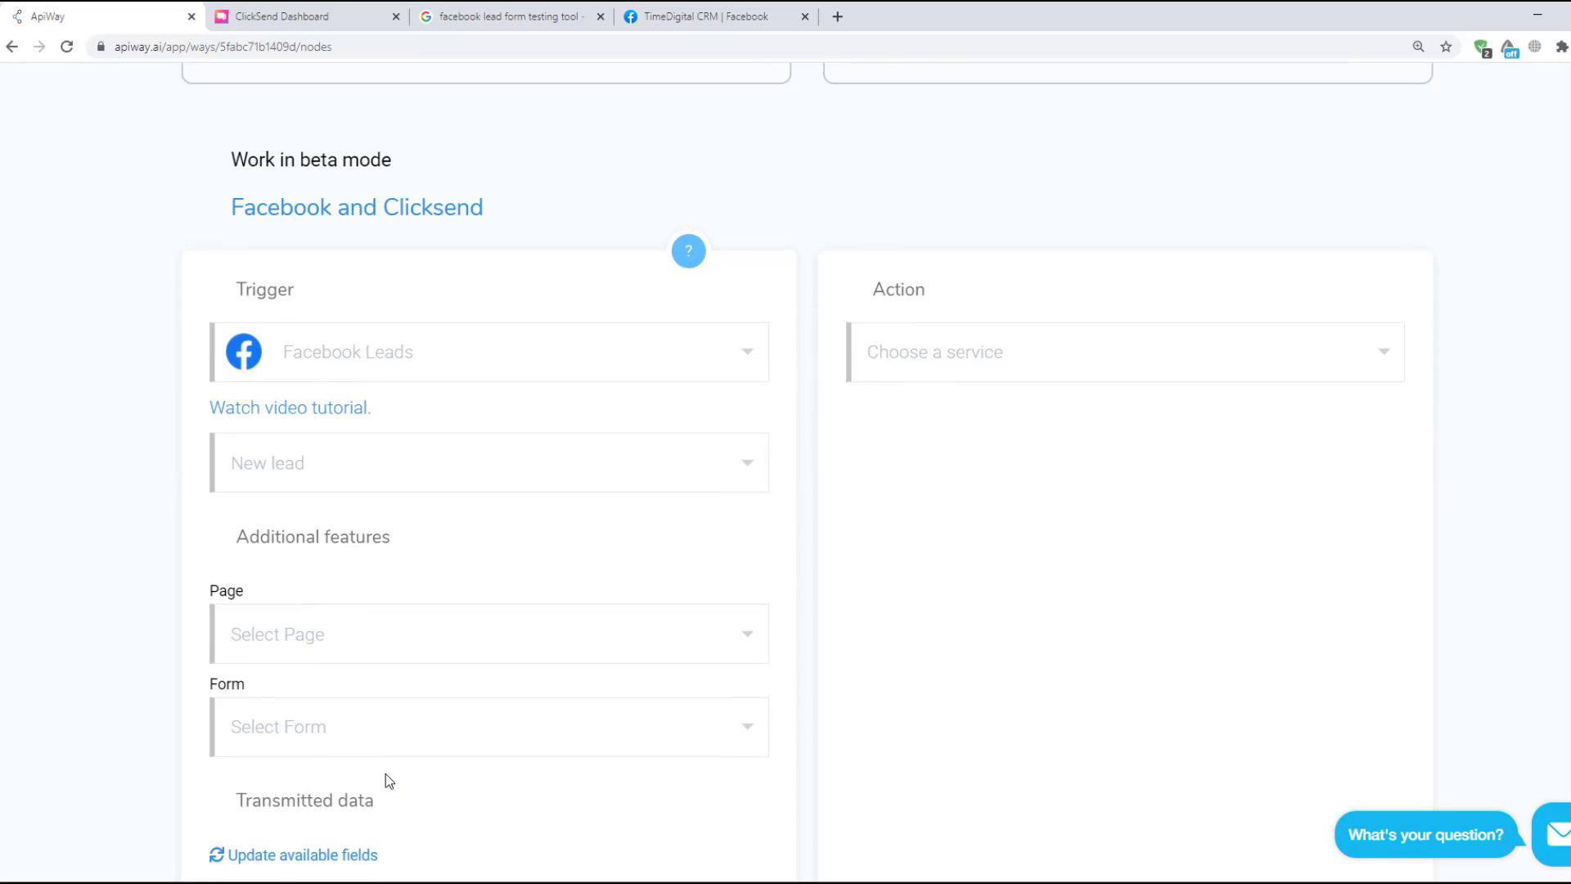
left_click(489, 634)
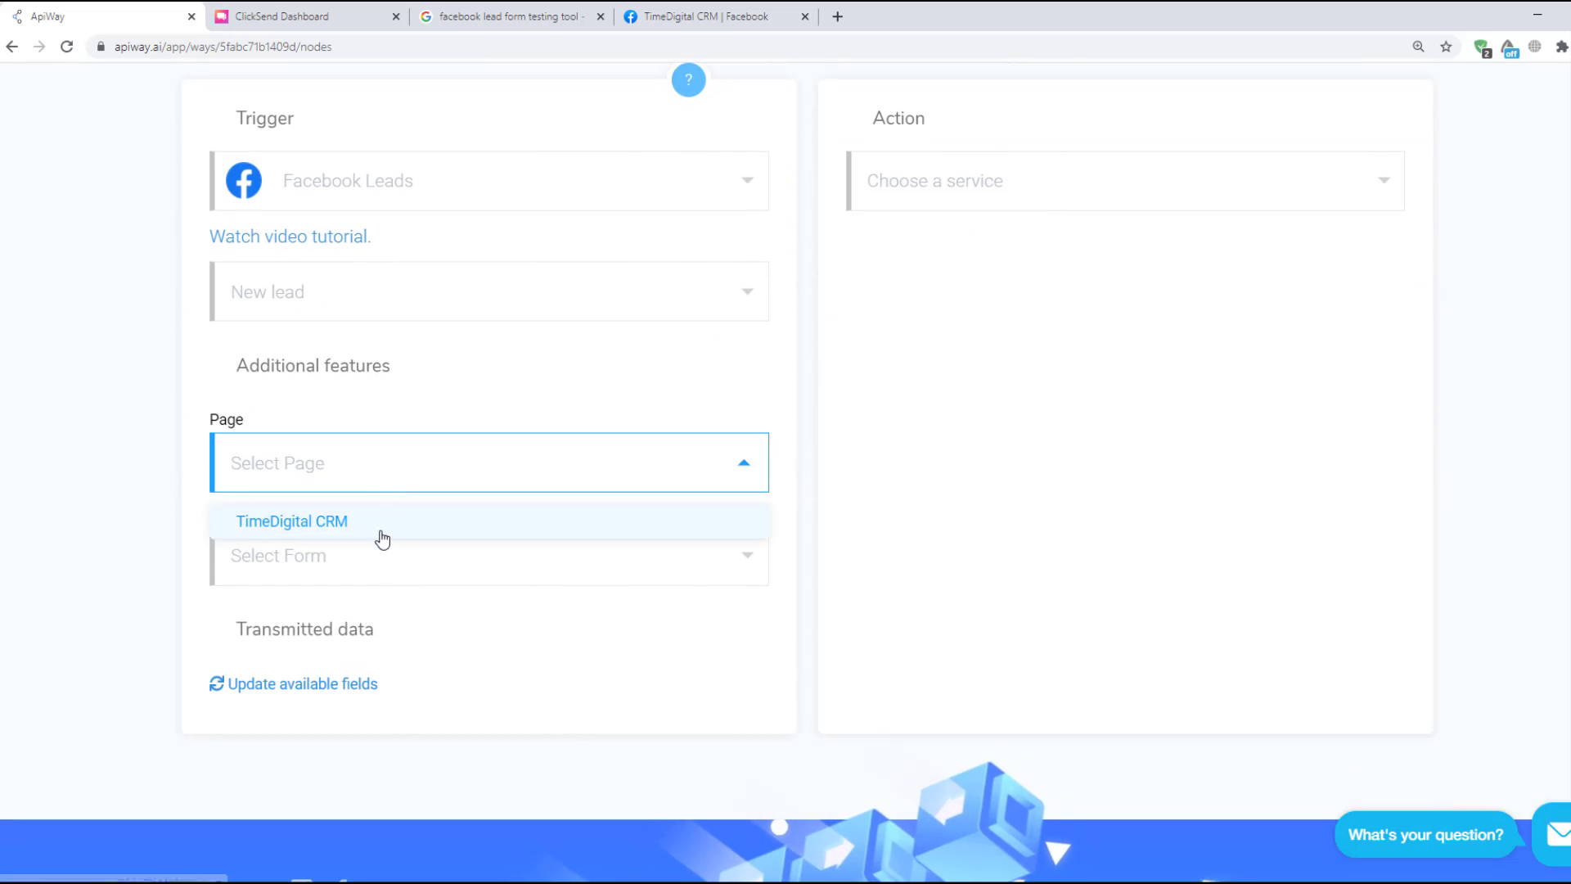
left_click(291, 520)
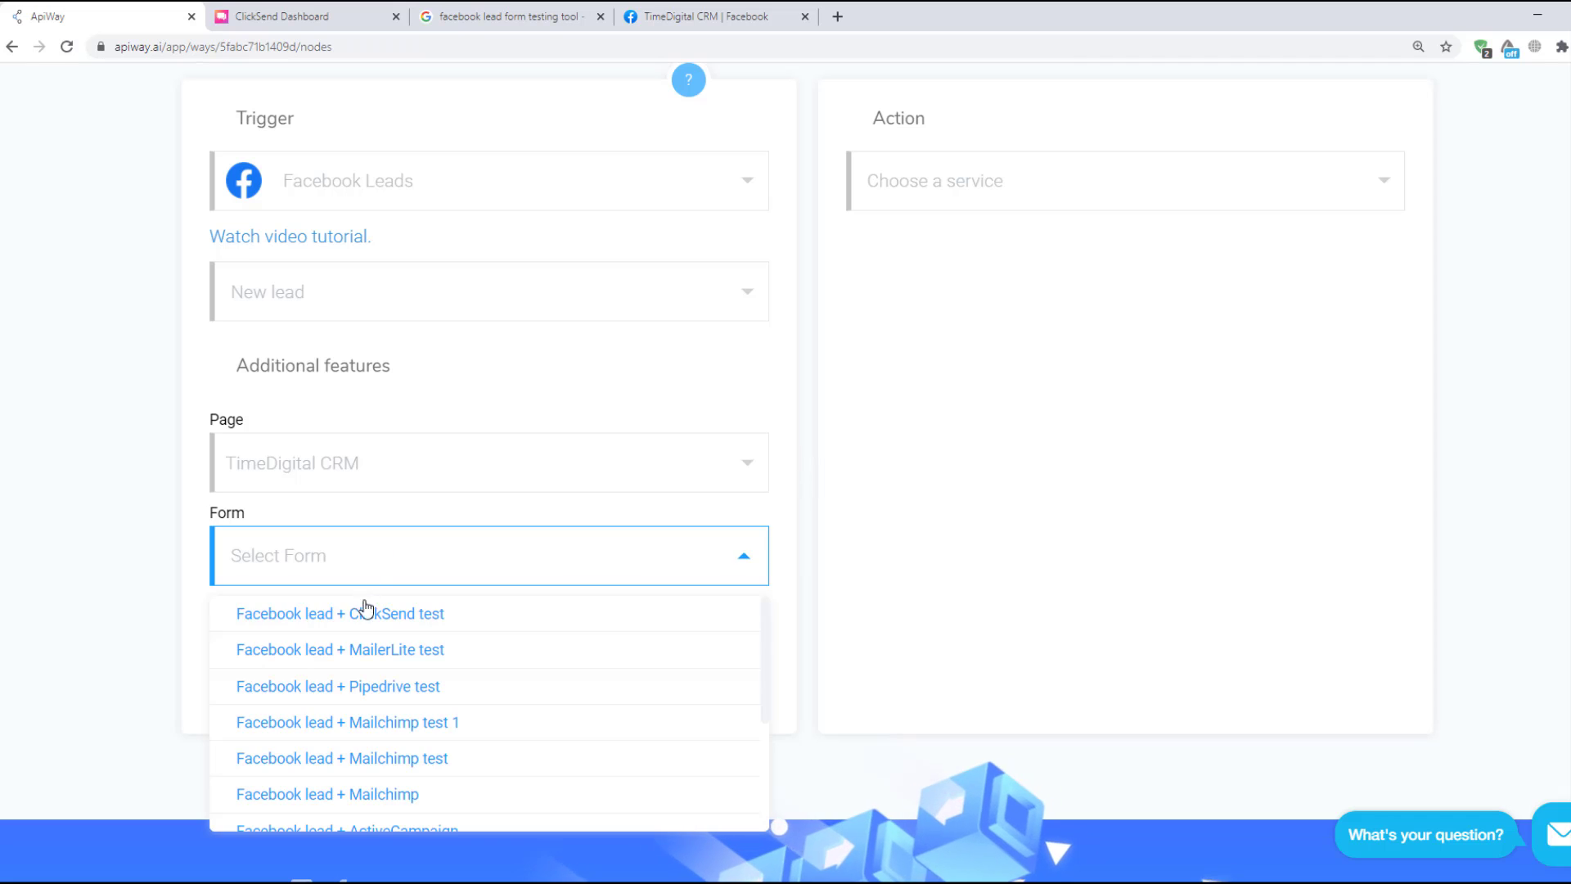
left_click(339, 612)
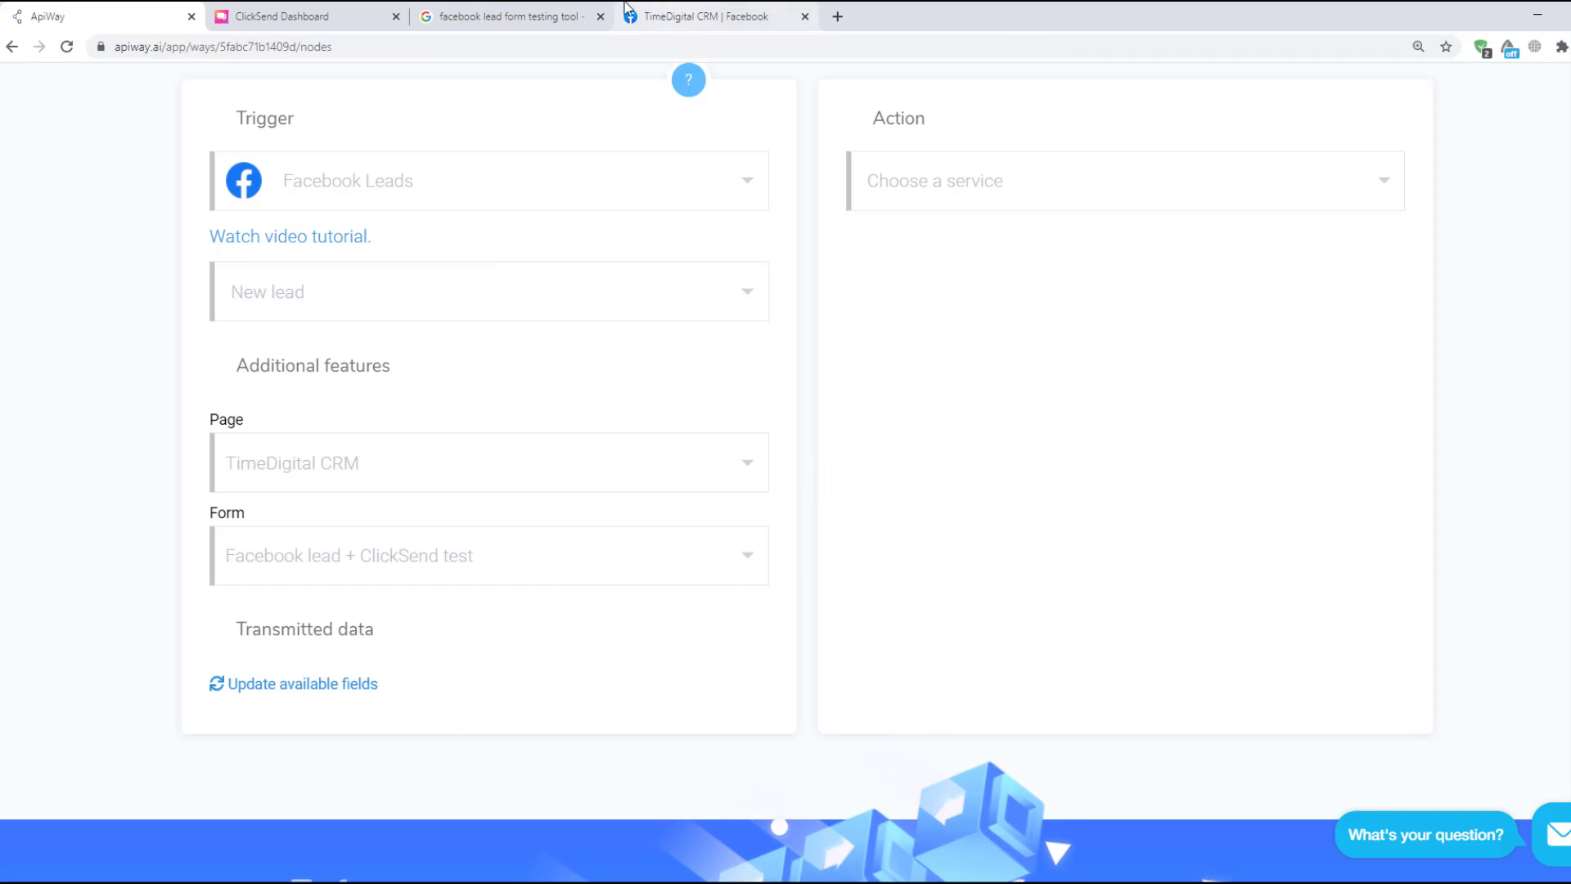
Open Facebook's Testing and Troubleshooting guide from Google and launch the Lead Ads Testing Tool.
left_click(506, 16)
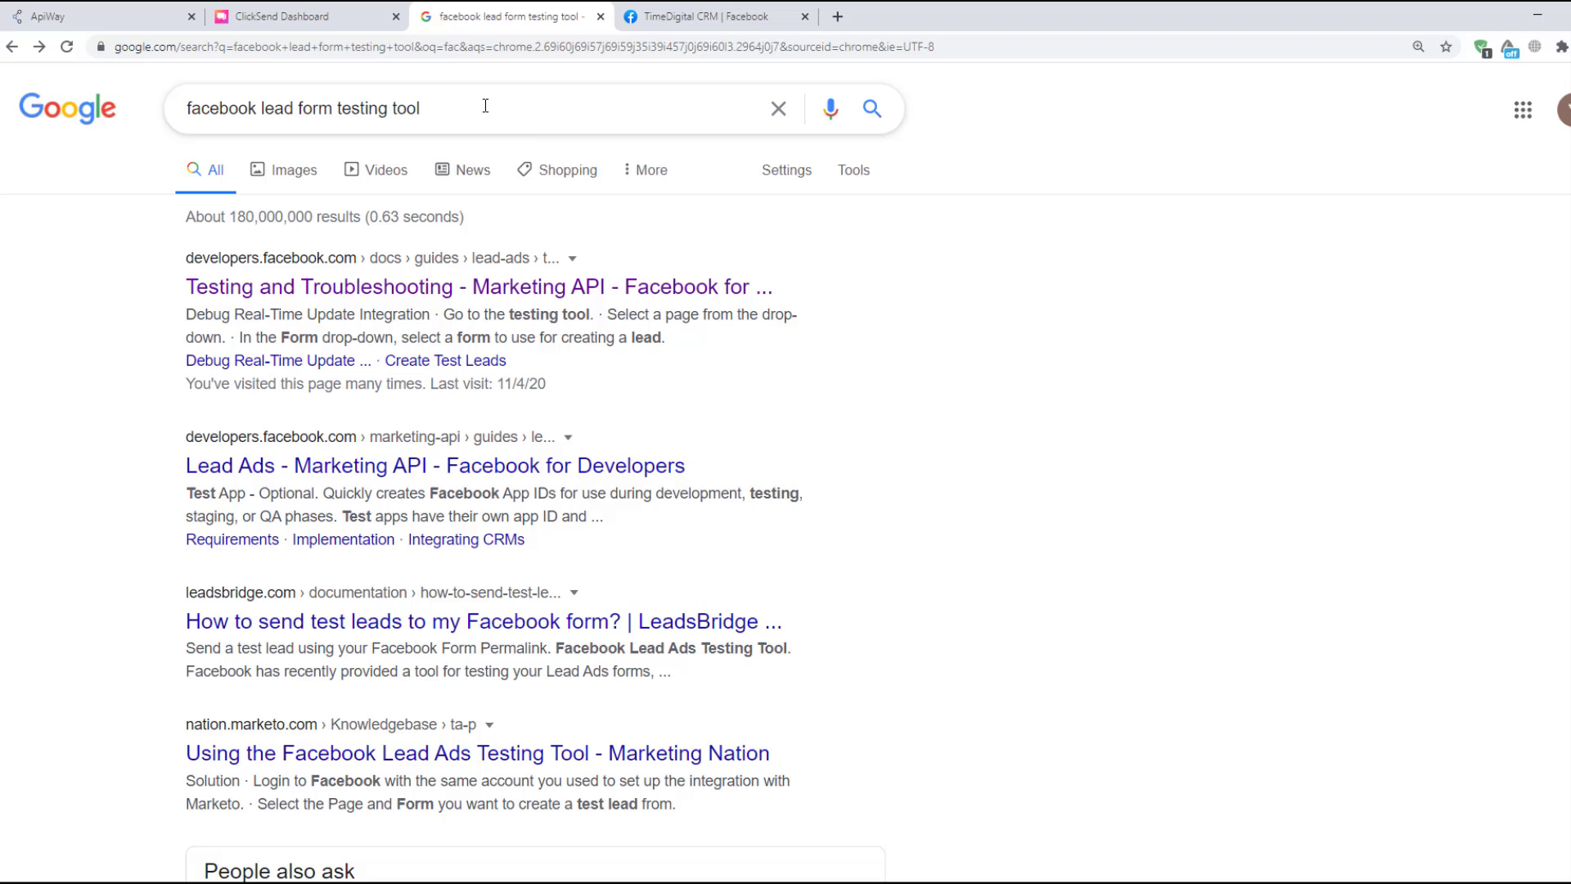
mouse_move(449, 265)
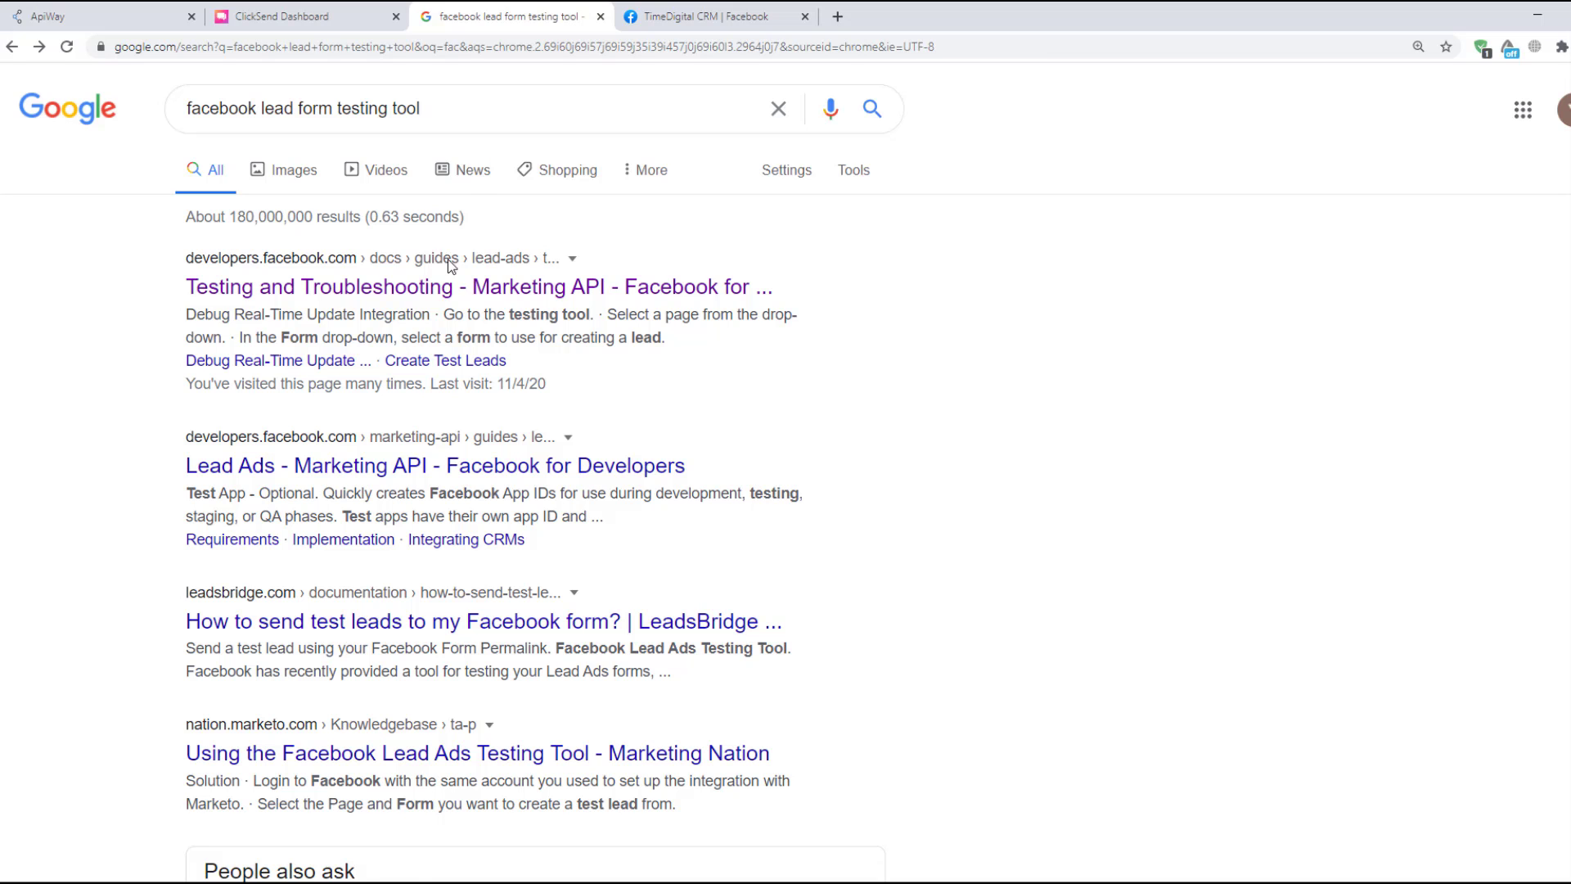
left_click(478, 286)
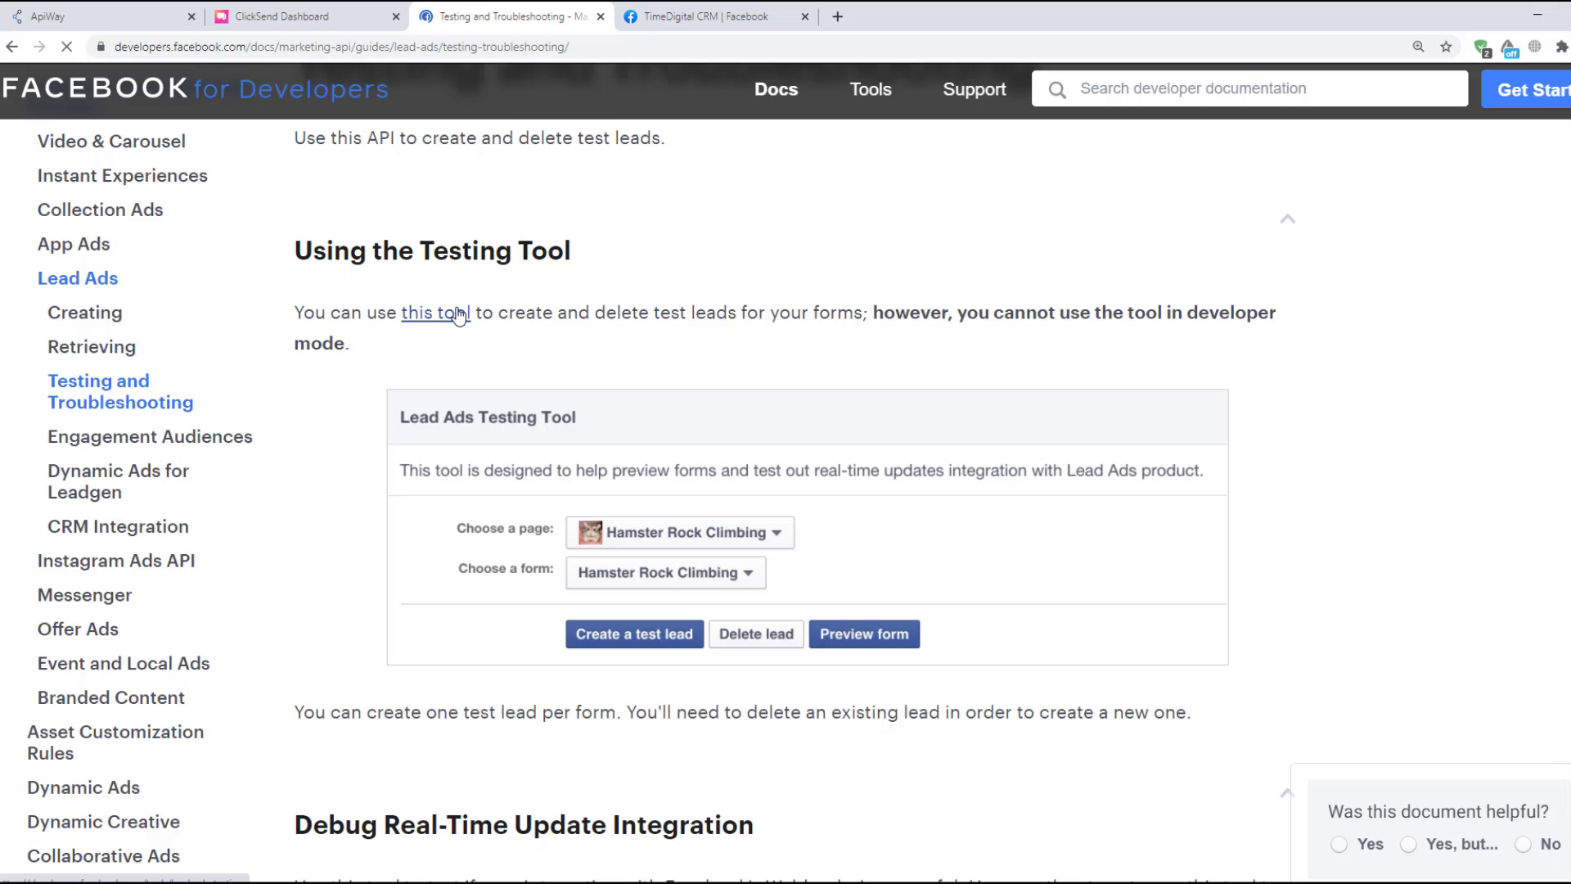
left_click(434, 313)
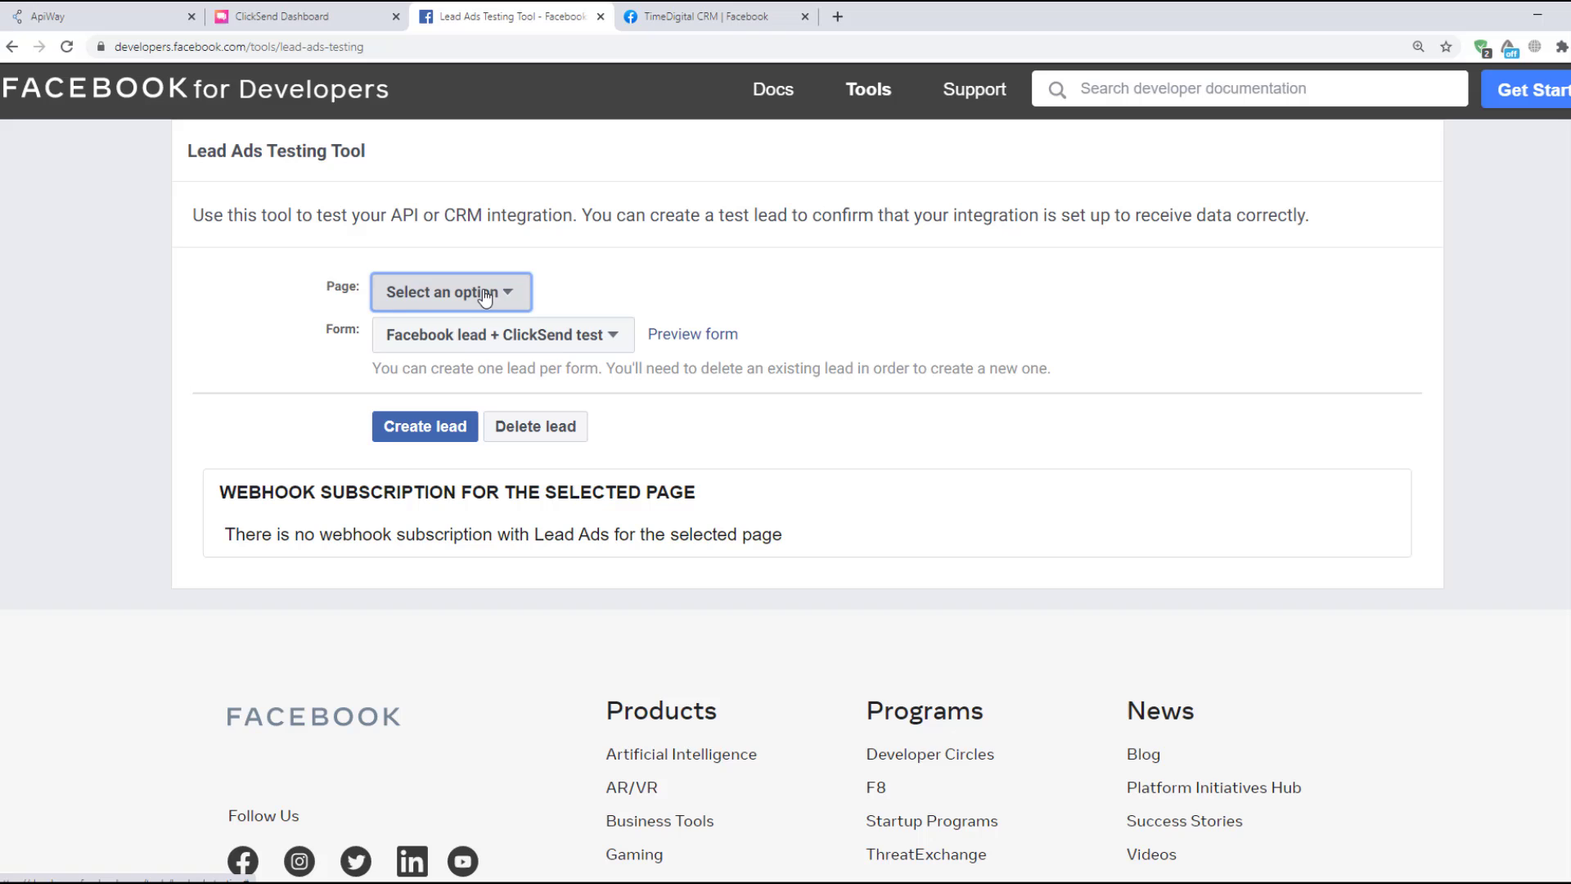
Create a test lead for TimeDigital CRM's 'Facebook lead + ClickSend test' form.
left_click(450, 291)
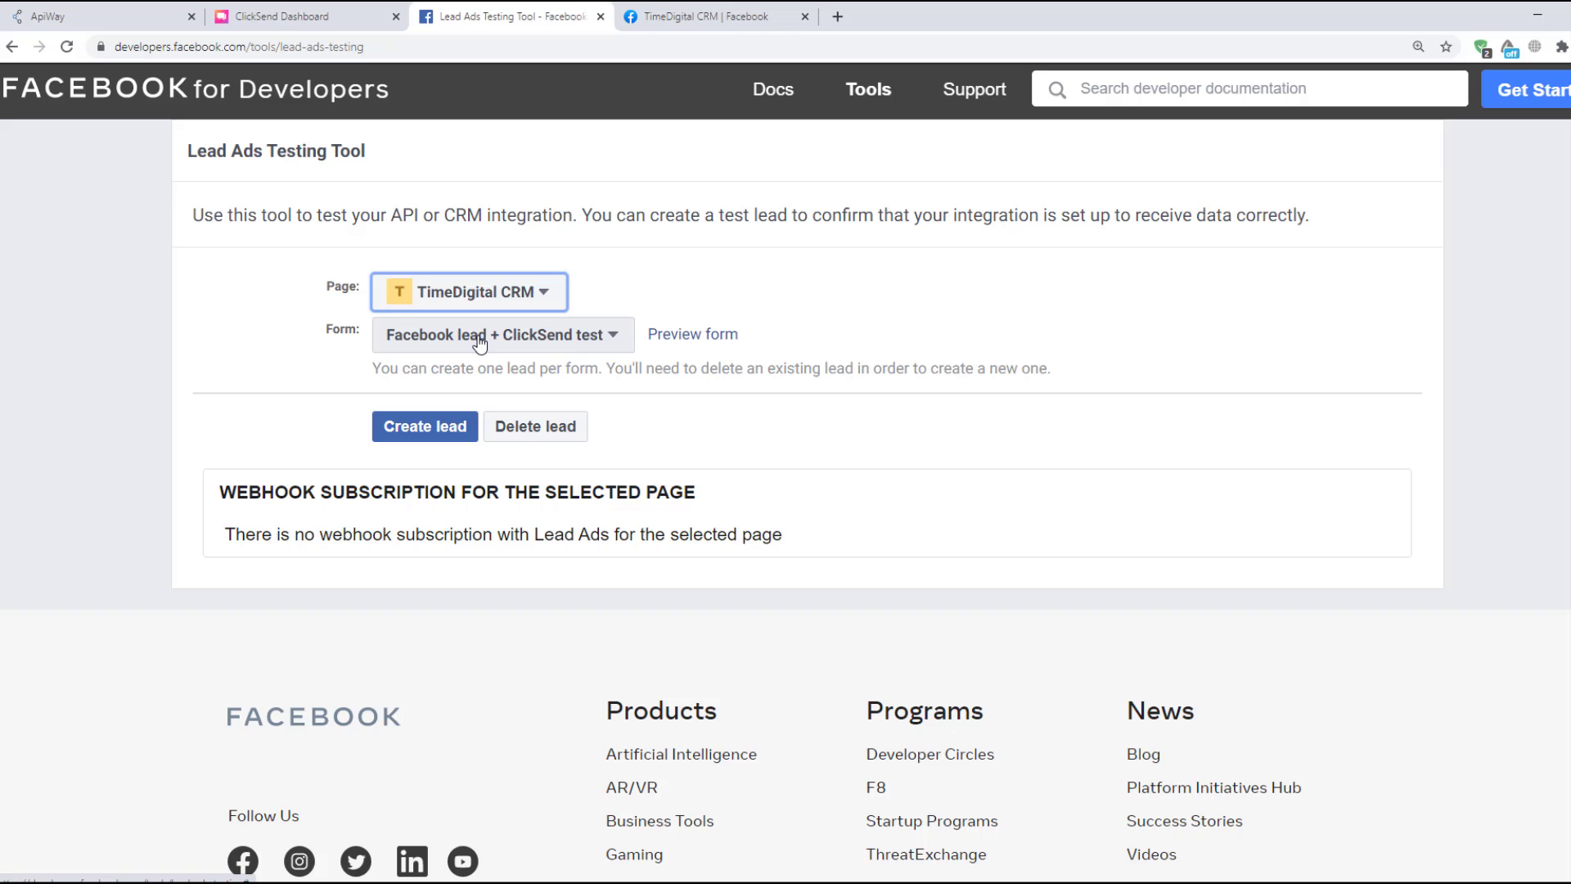
left_click(424, 425)
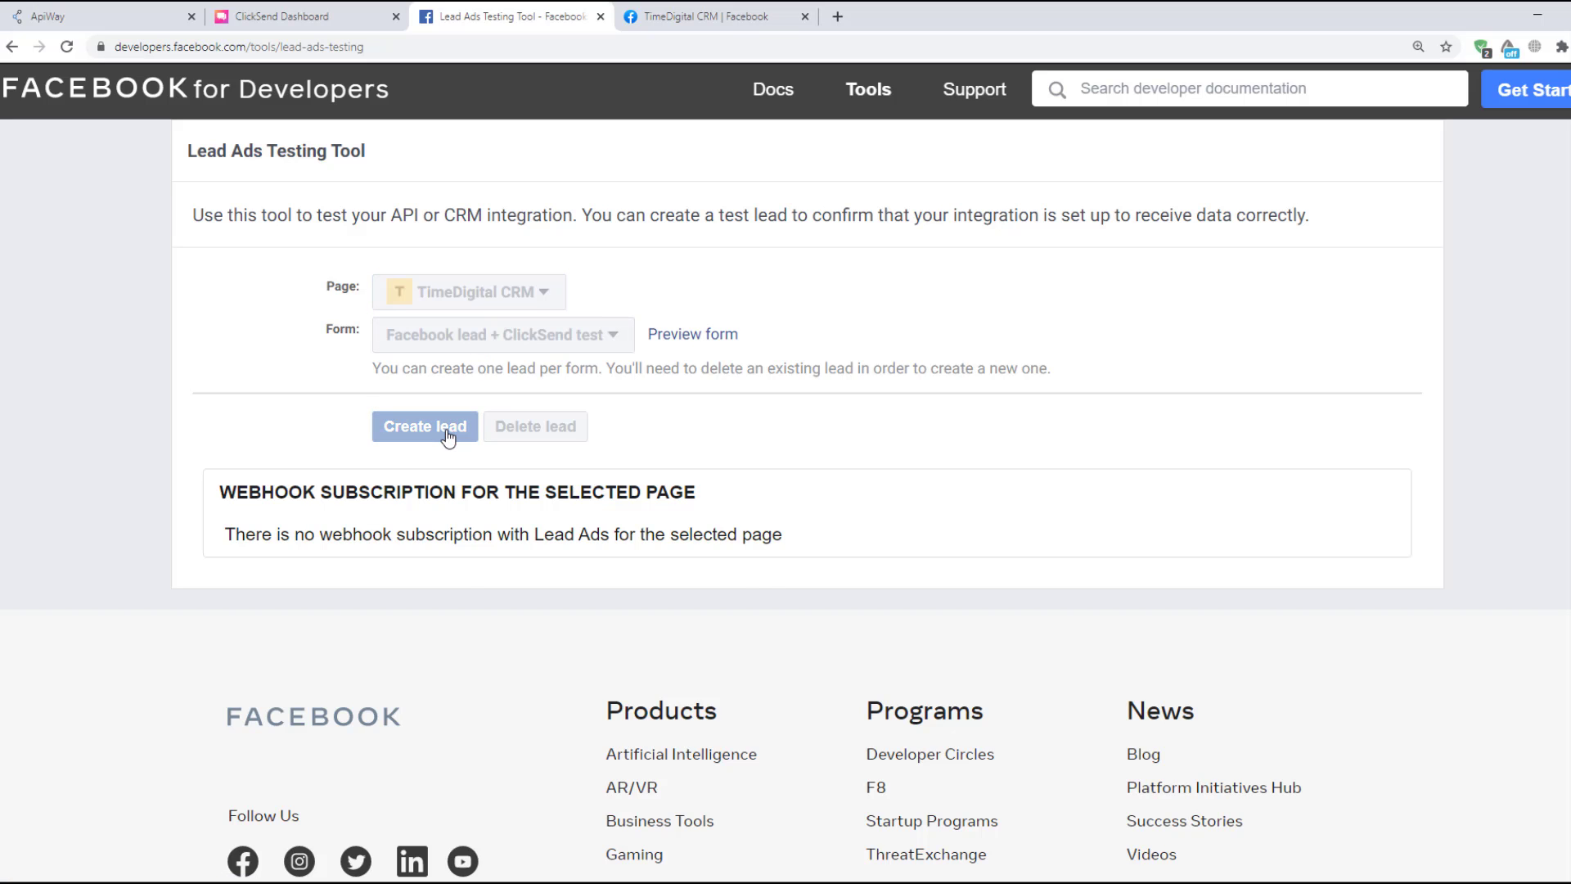
left_click(424, 426)
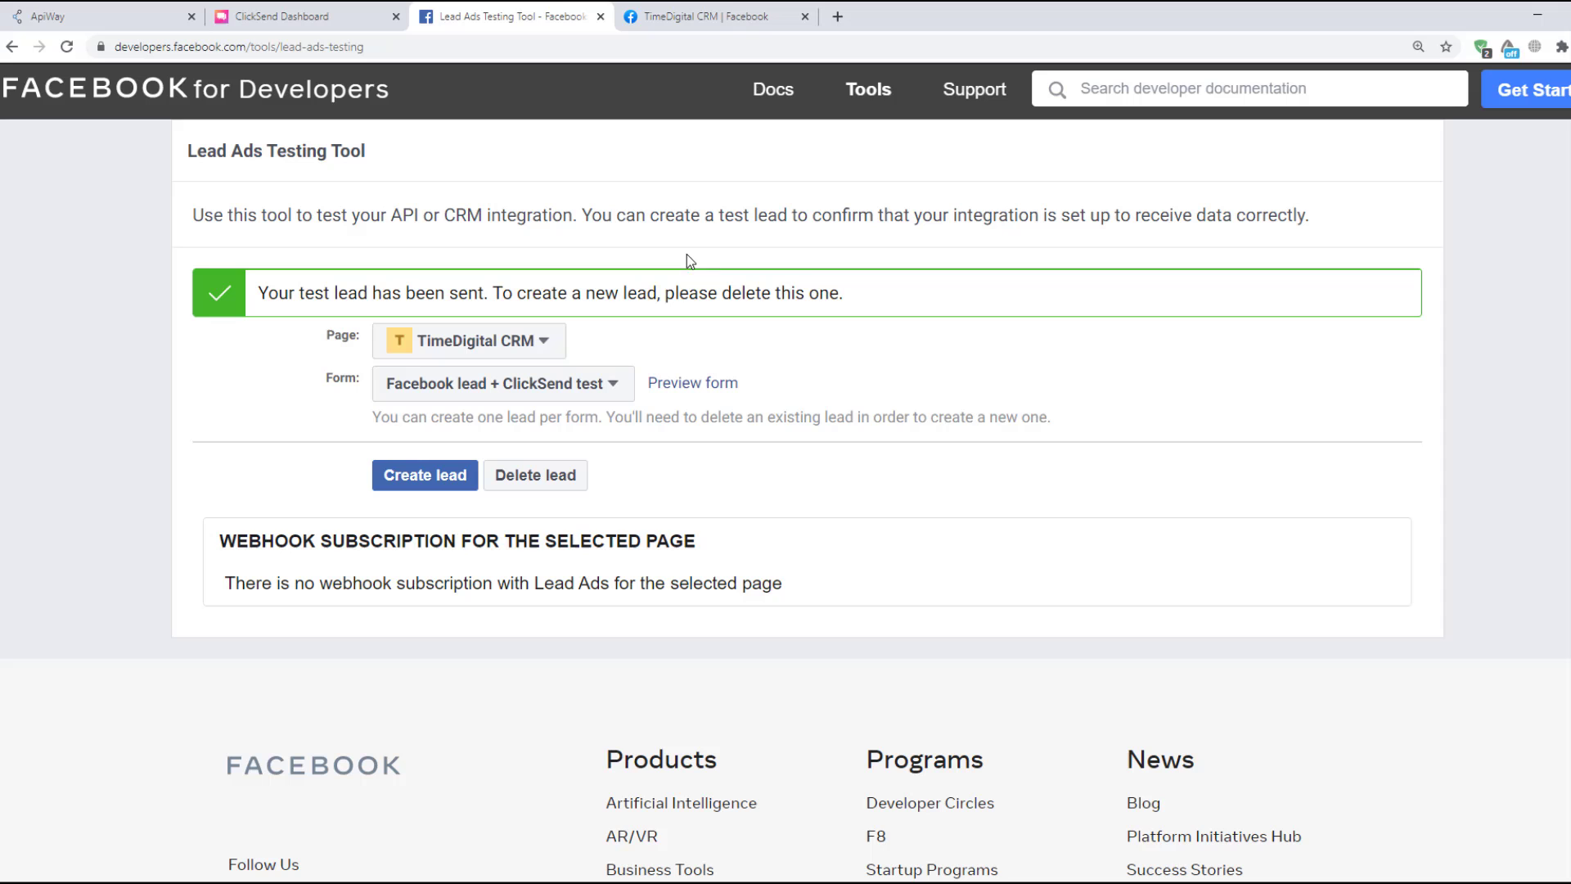
mouse_move(133, 31)
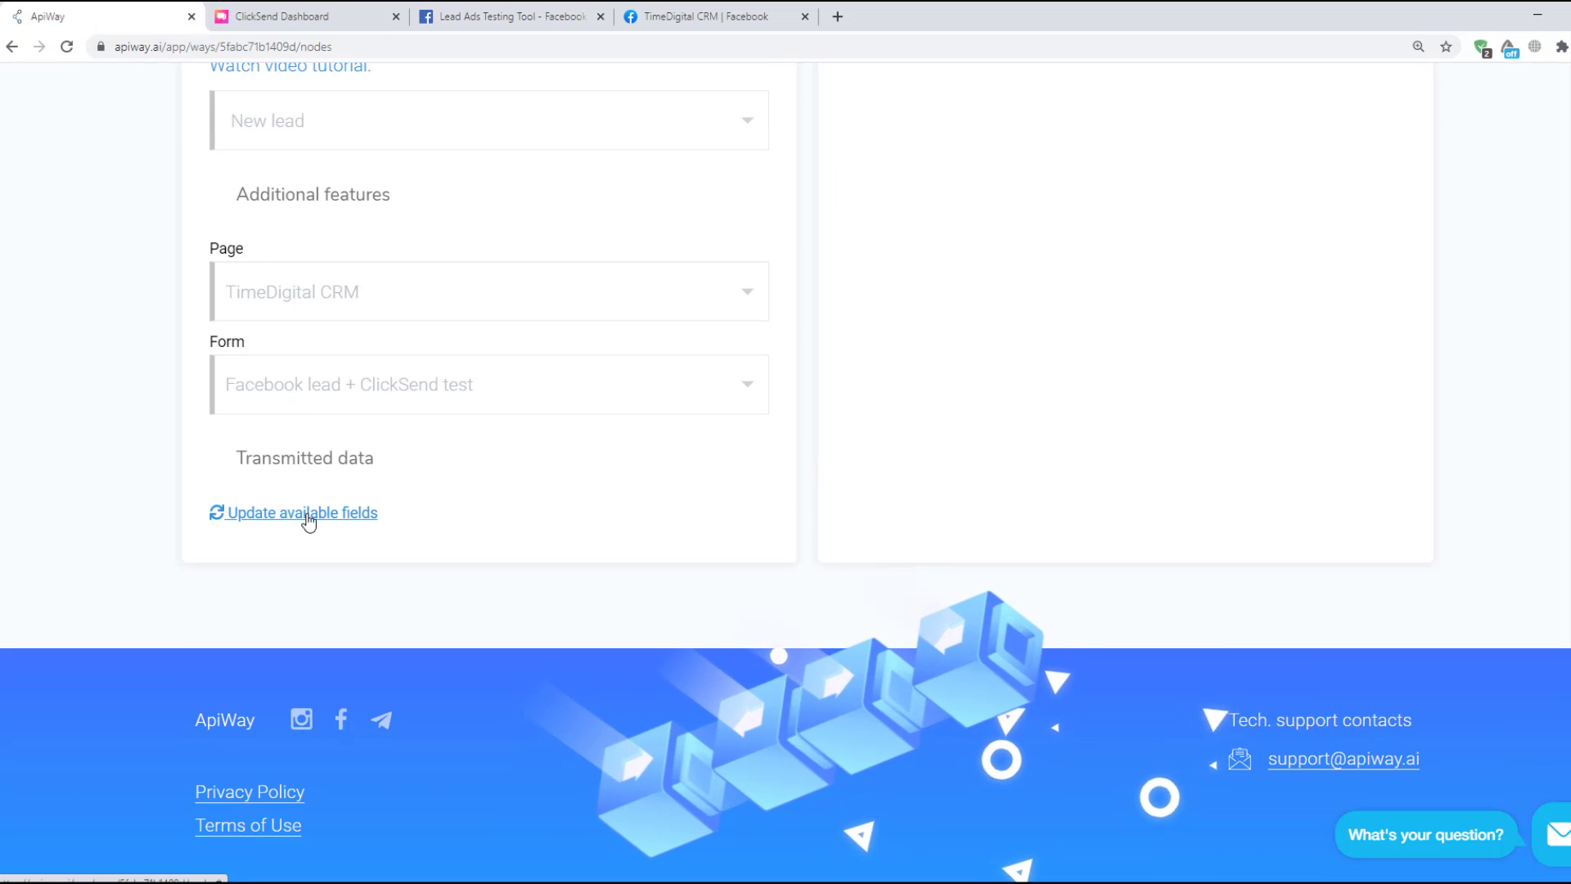
Load the test lead's id, email, full_name and phone_number into the trigger's transmitted data.
left_click(302, 512)
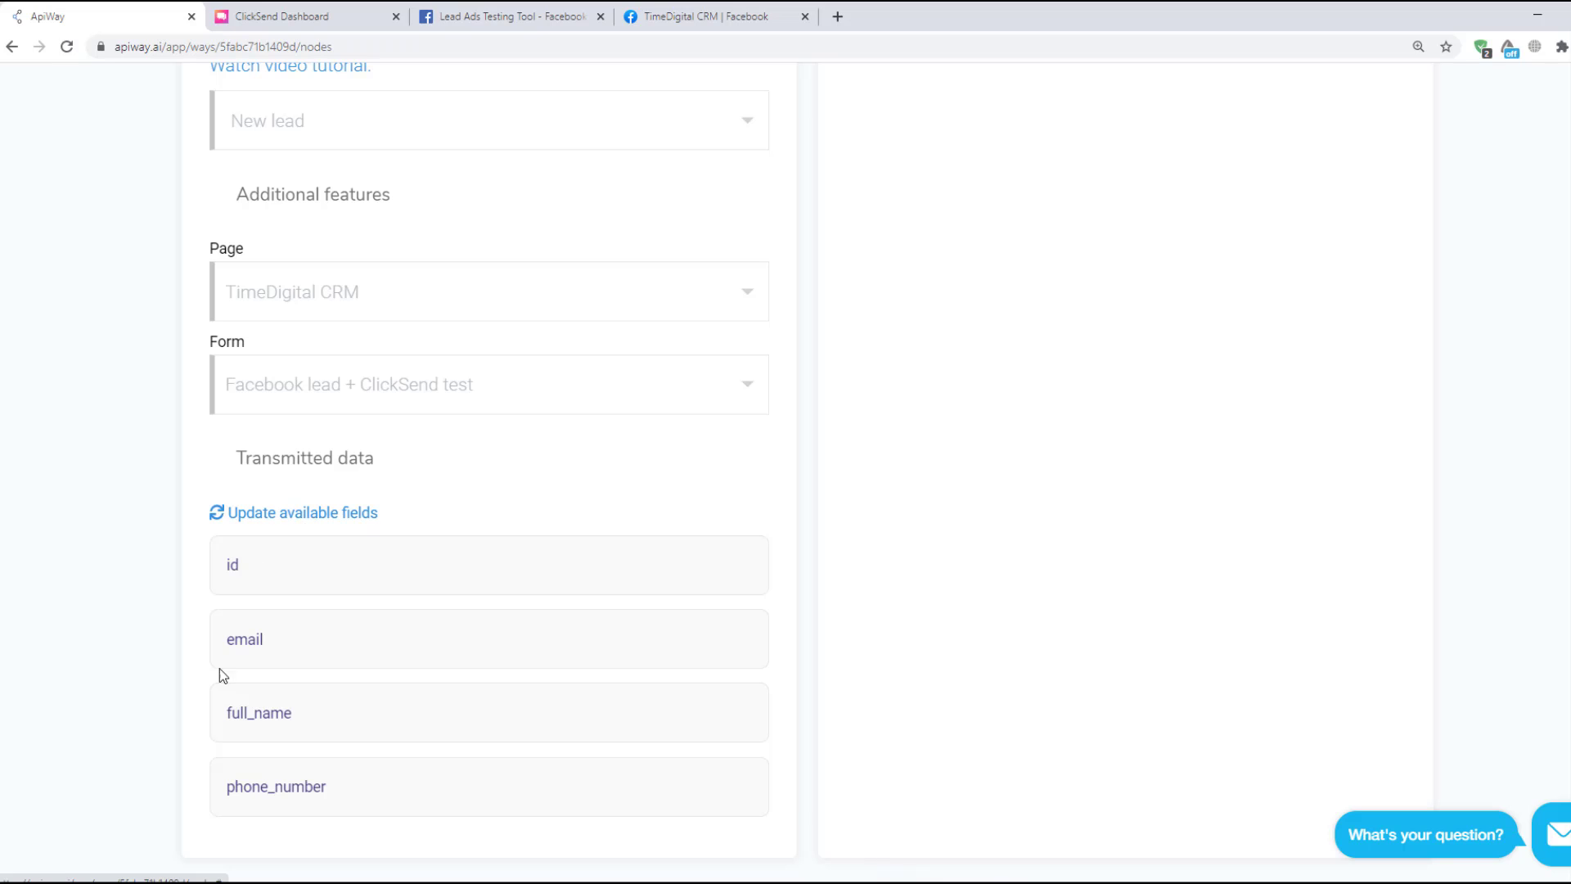
mouse_move(520, 790)
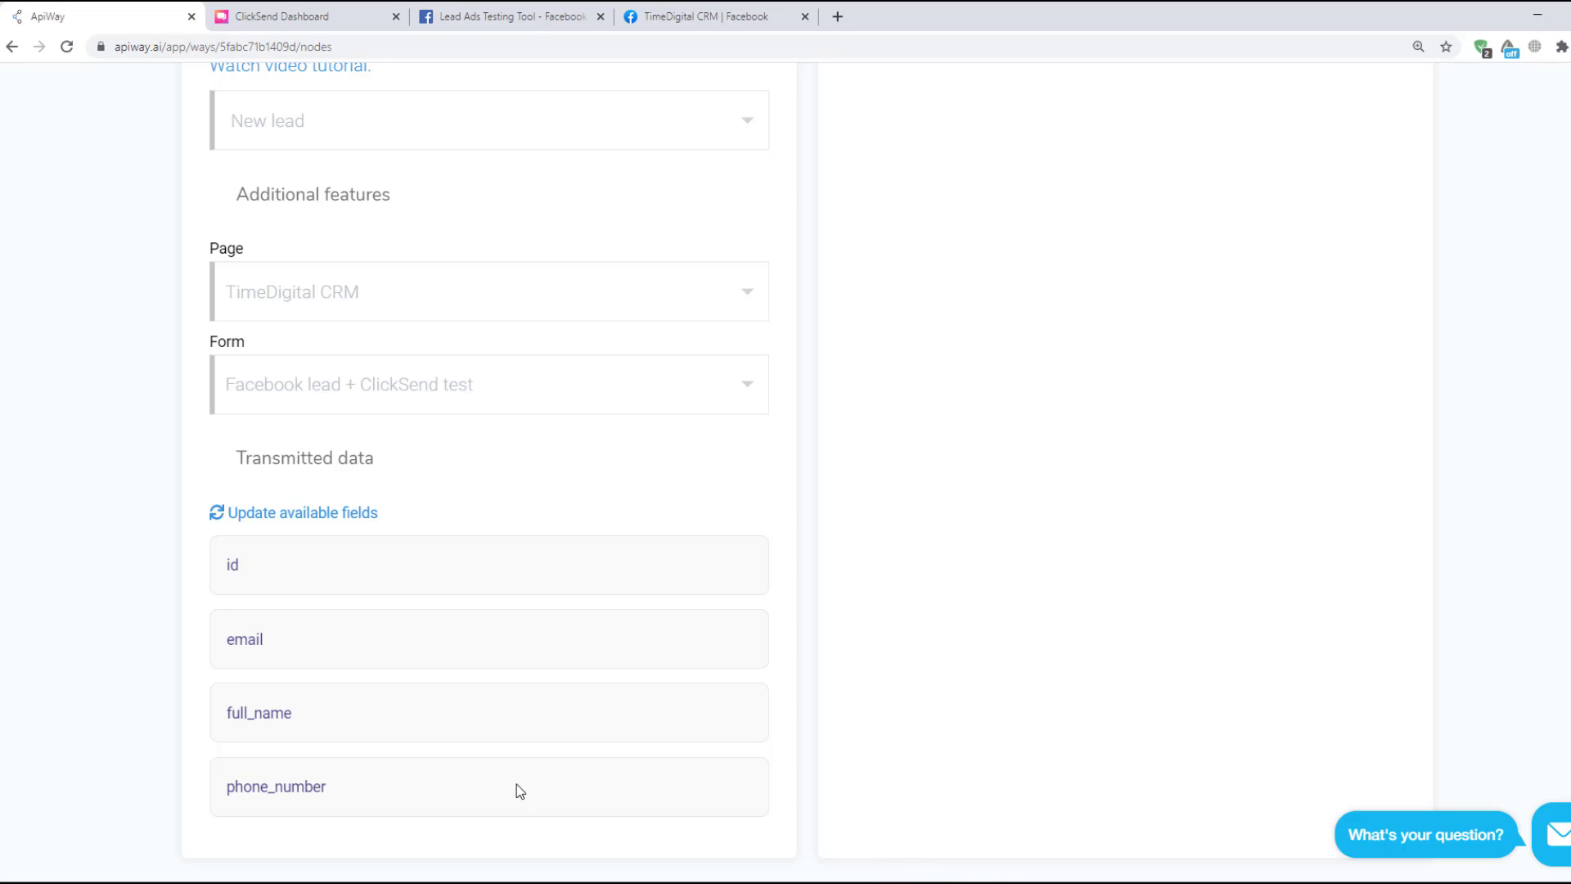
scroll("up", 3)
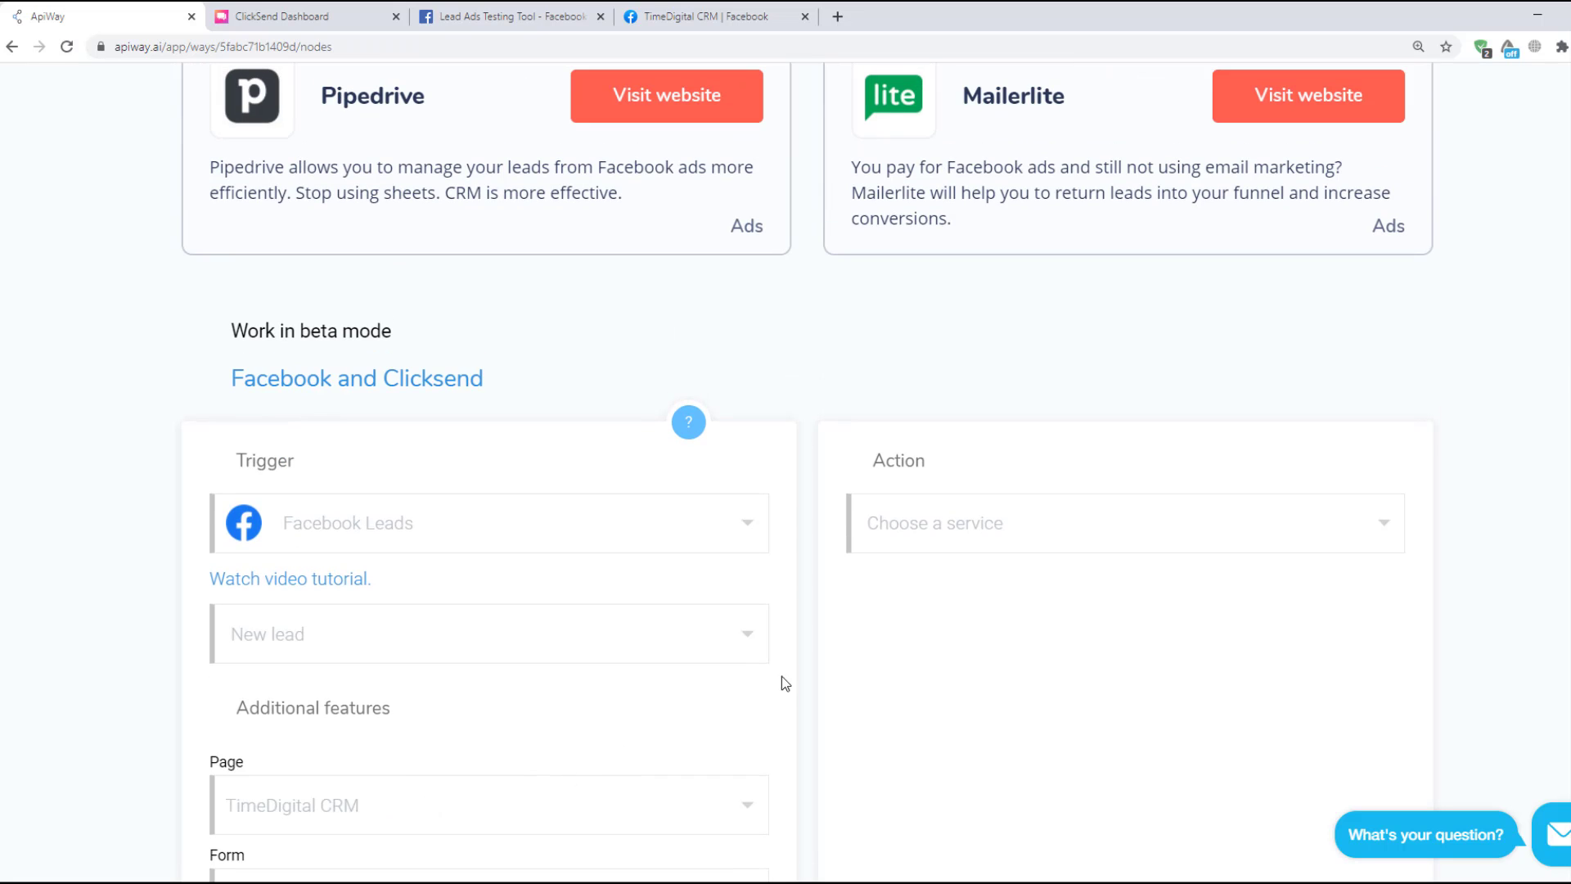
Choose ClickSend with the Send SMS action and run Test to load its fields.
left_click(1122, 522)
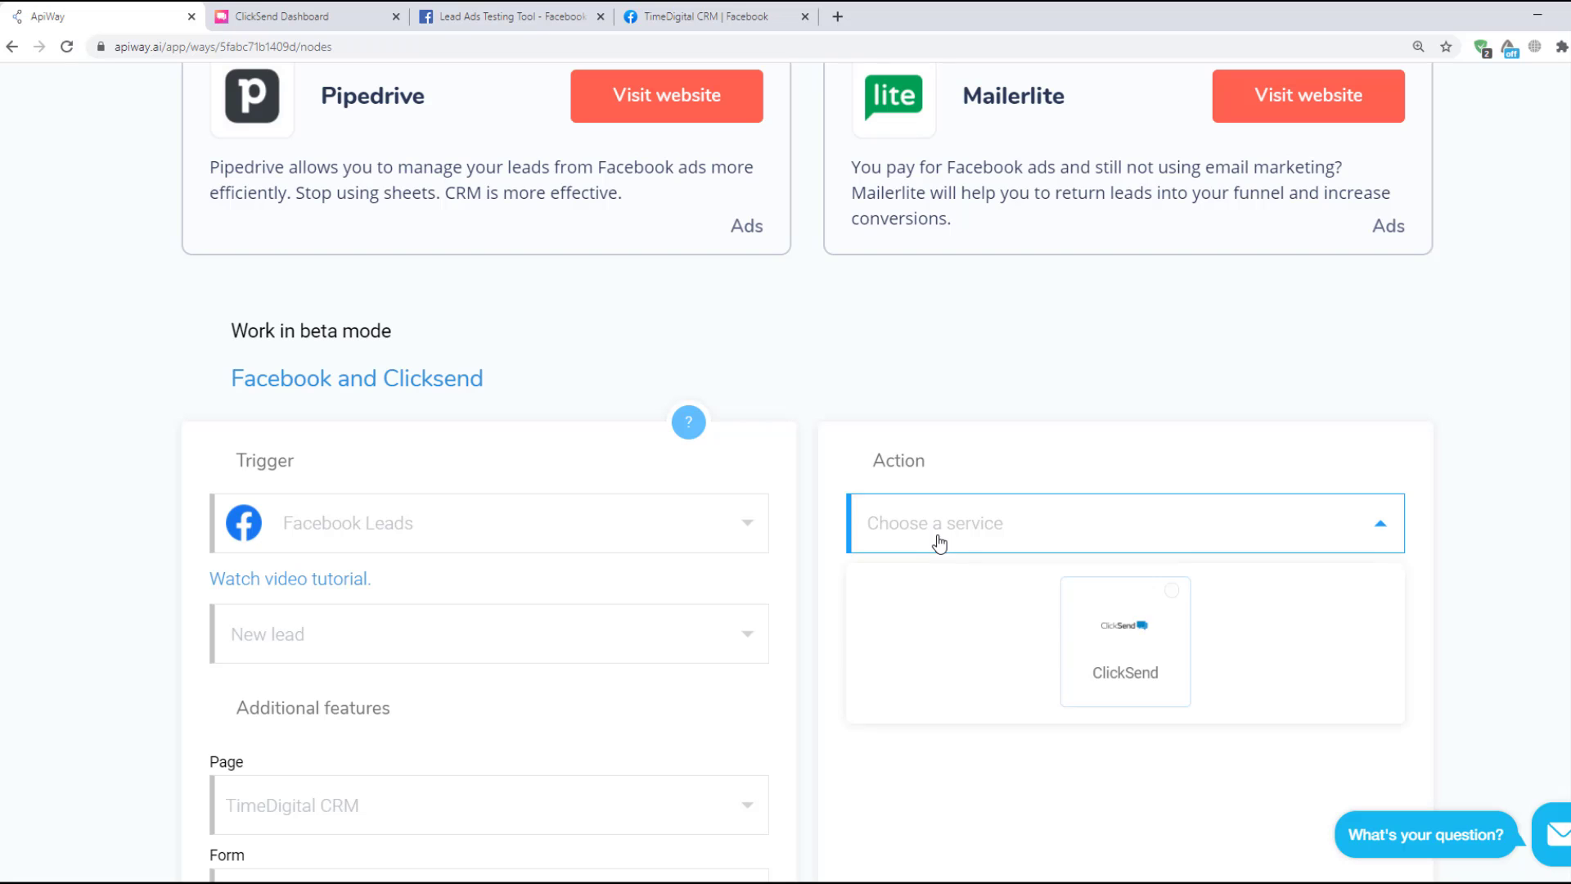
left_click(1124, 641)
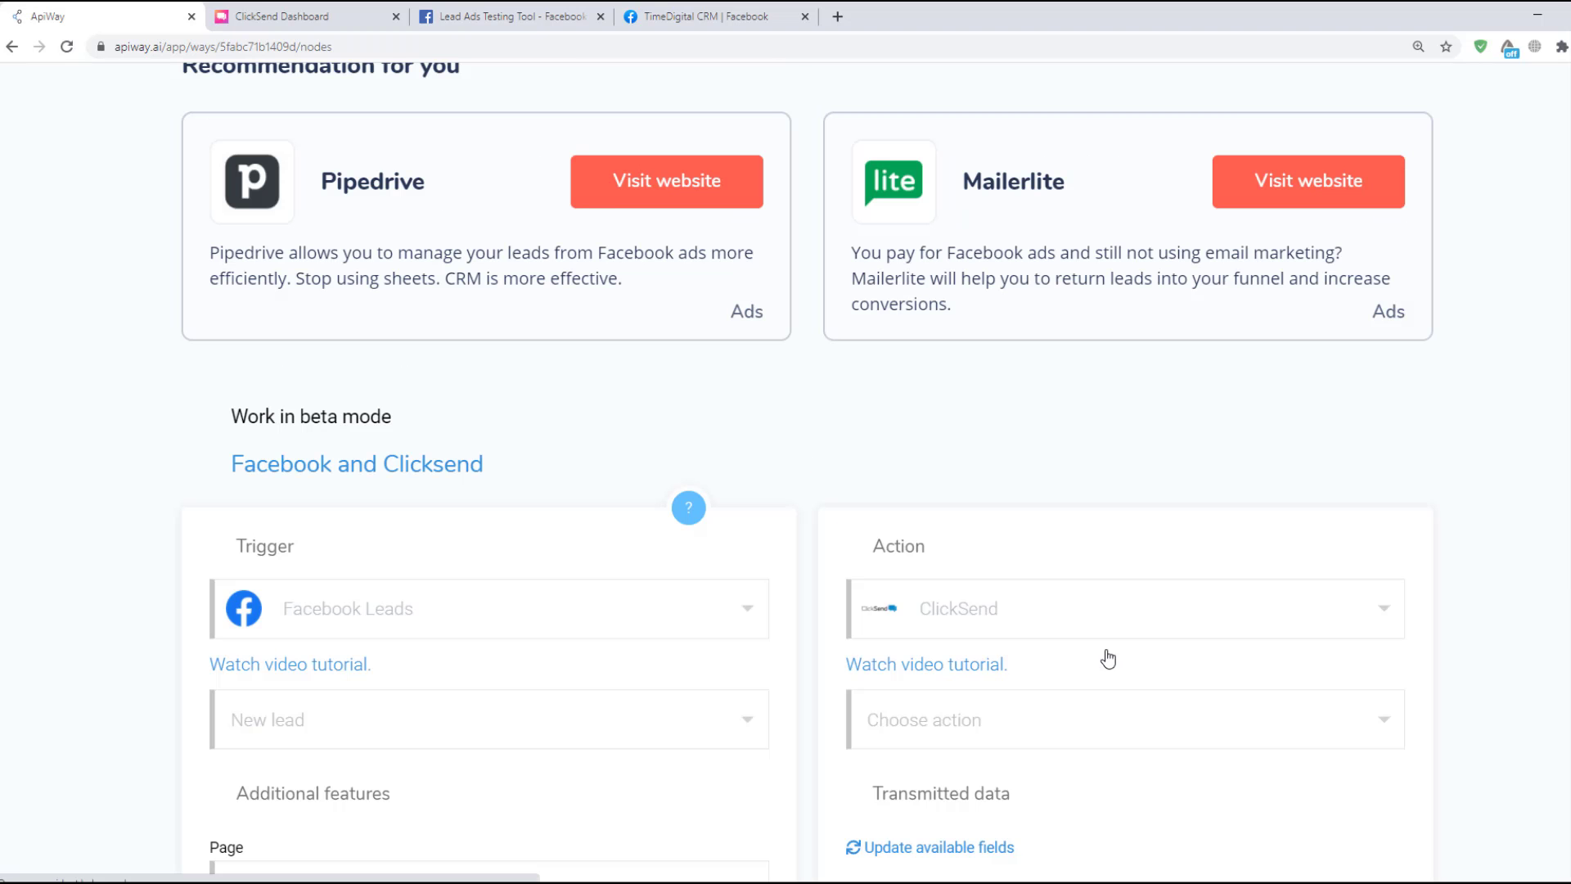
scroll("down", 3)
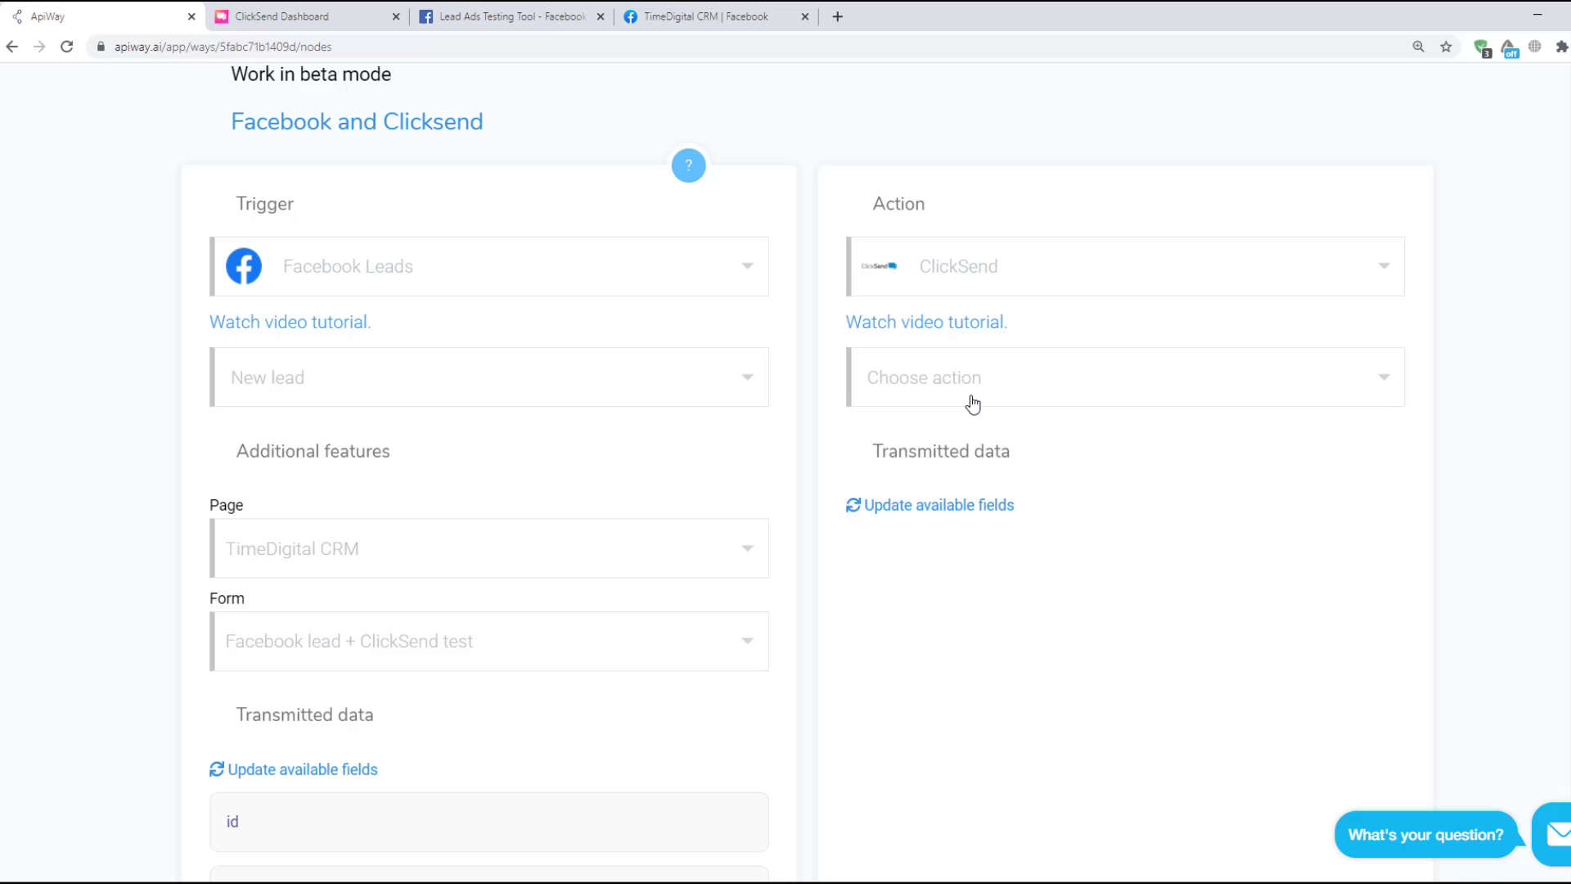
left_click(1122, 377)
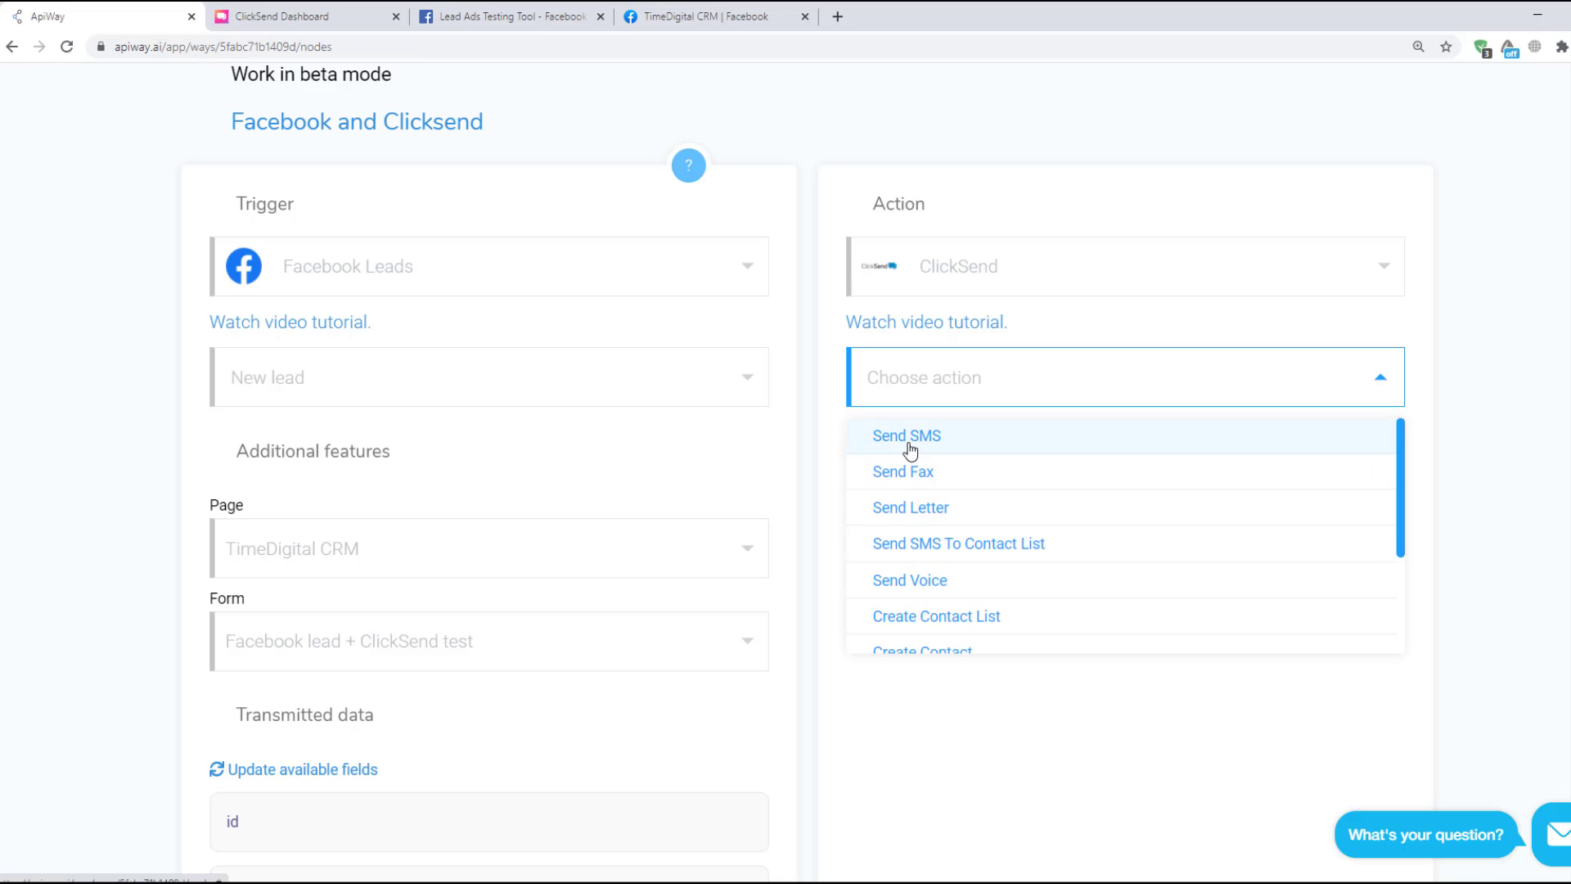
left_click(906, 435)
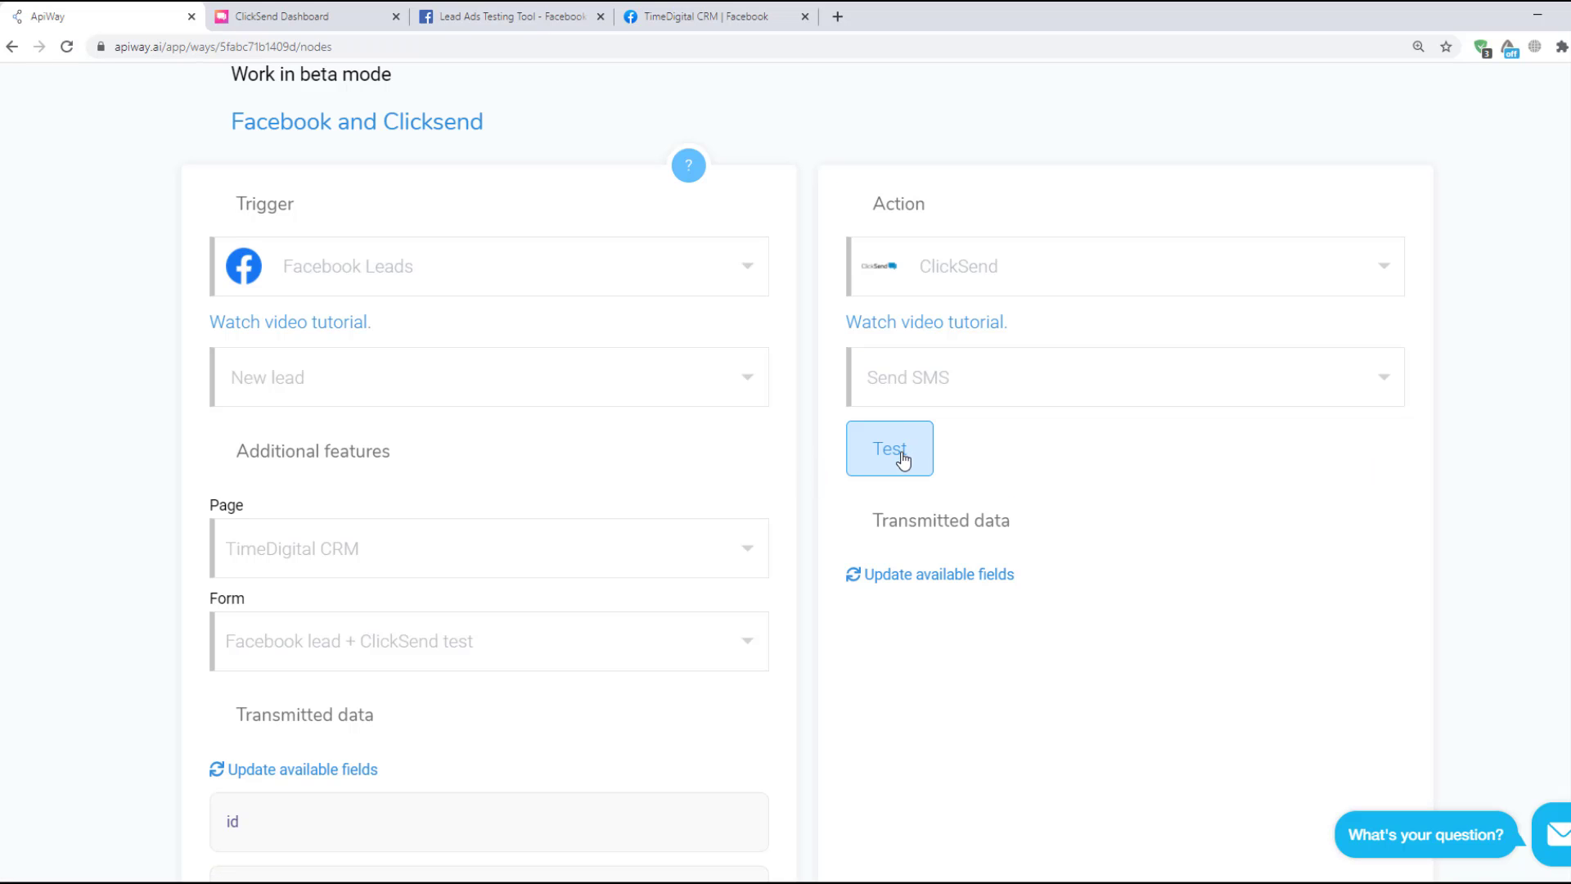
left_click(887, 447)
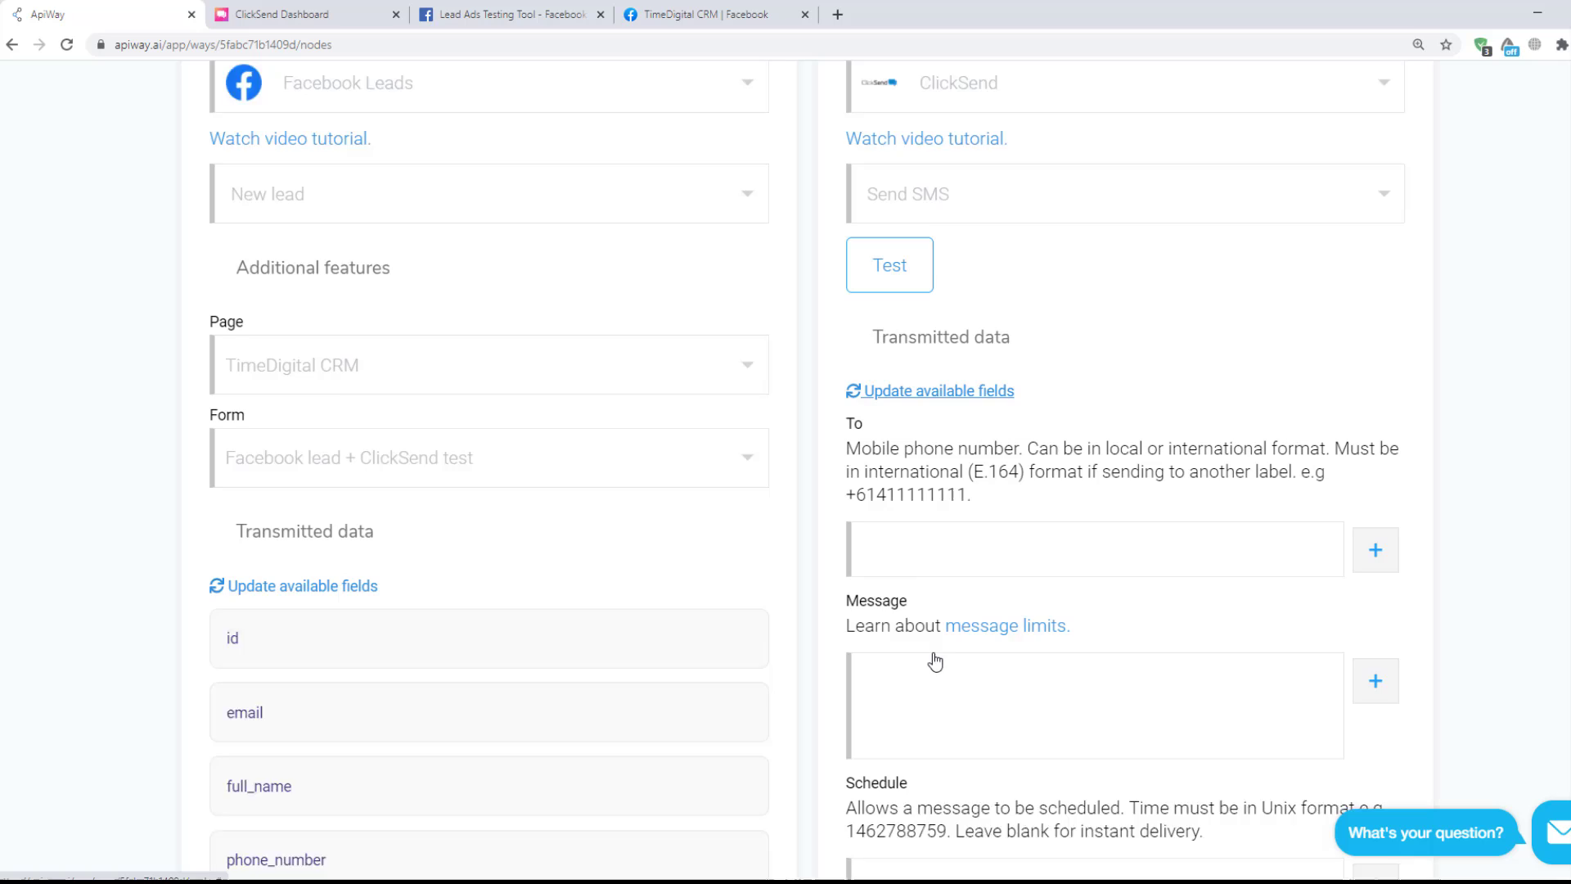
Enter the recipient number and message 'You got a new lead!' with full_name, email, phone_number.
scroll("down", 3)
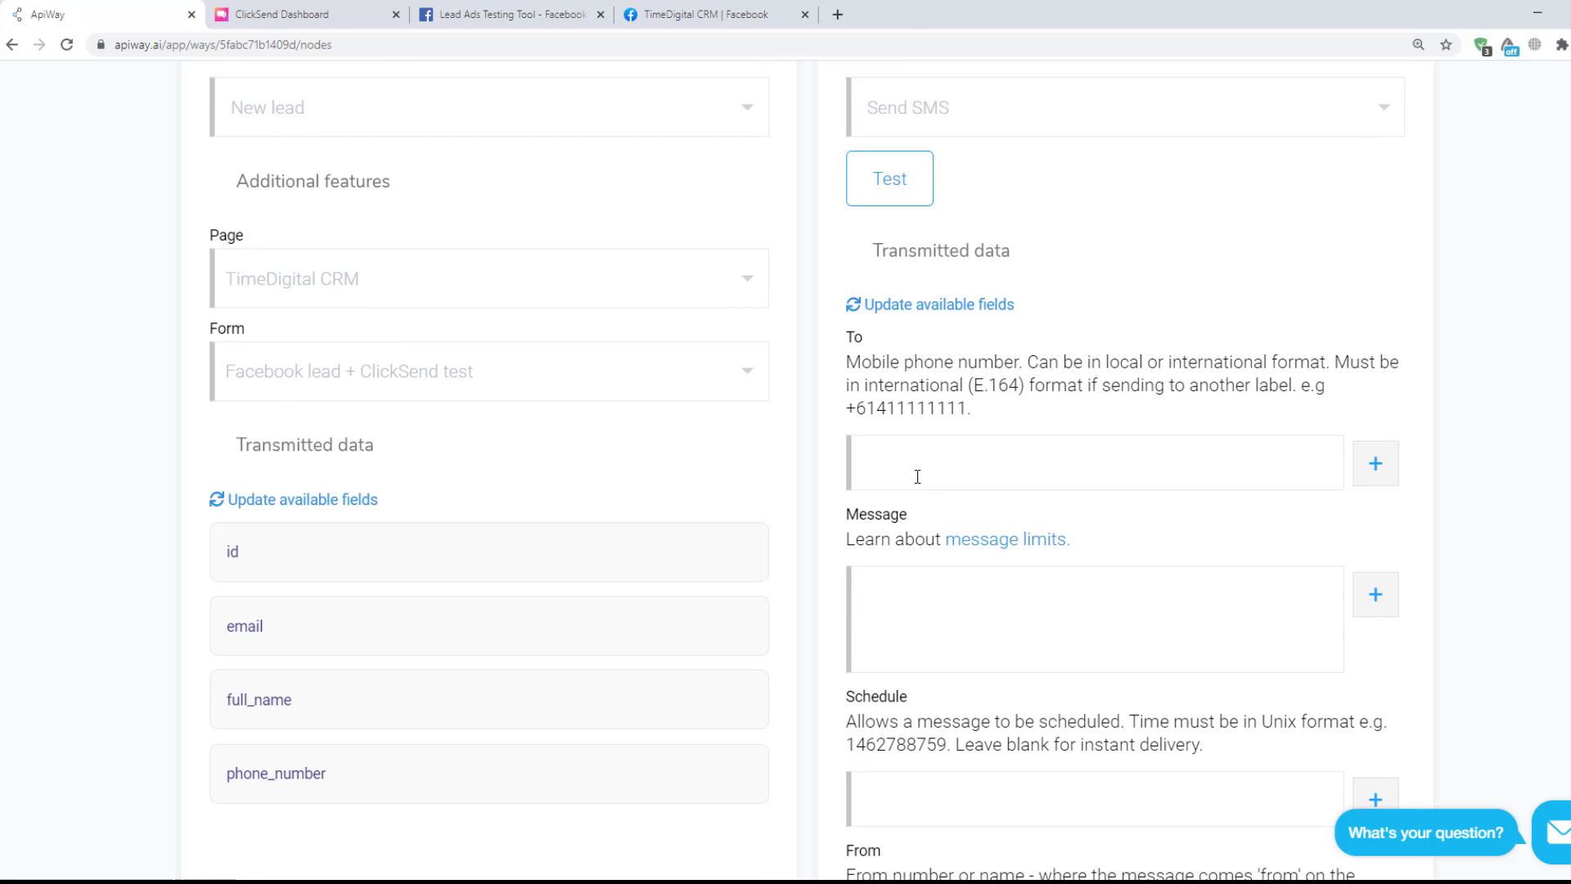
left_click(916, 461)
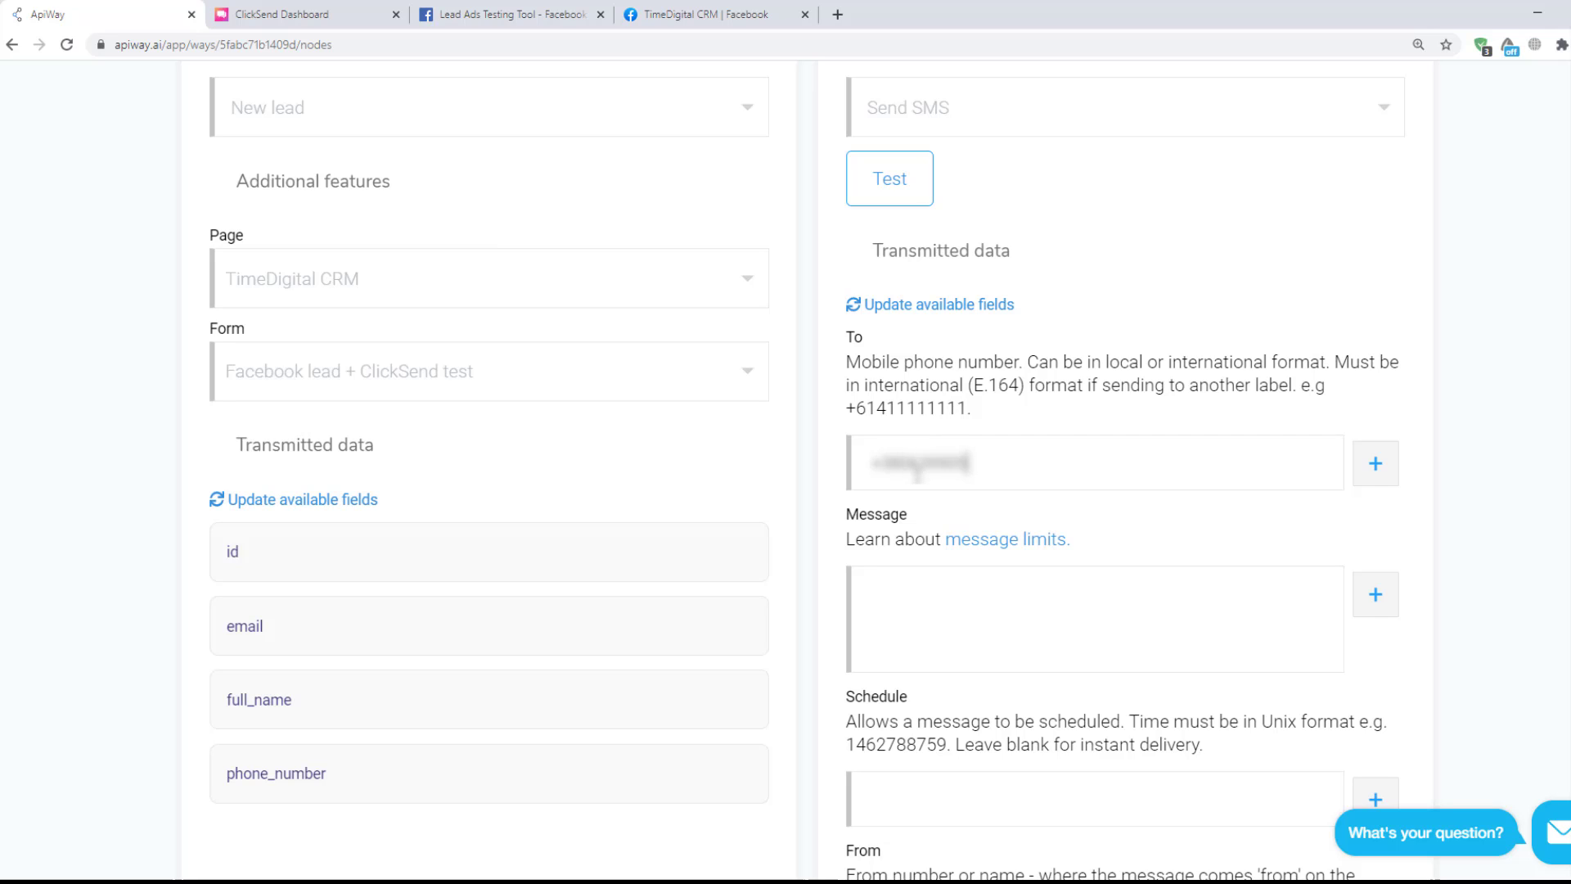
left_click(1092, 619)
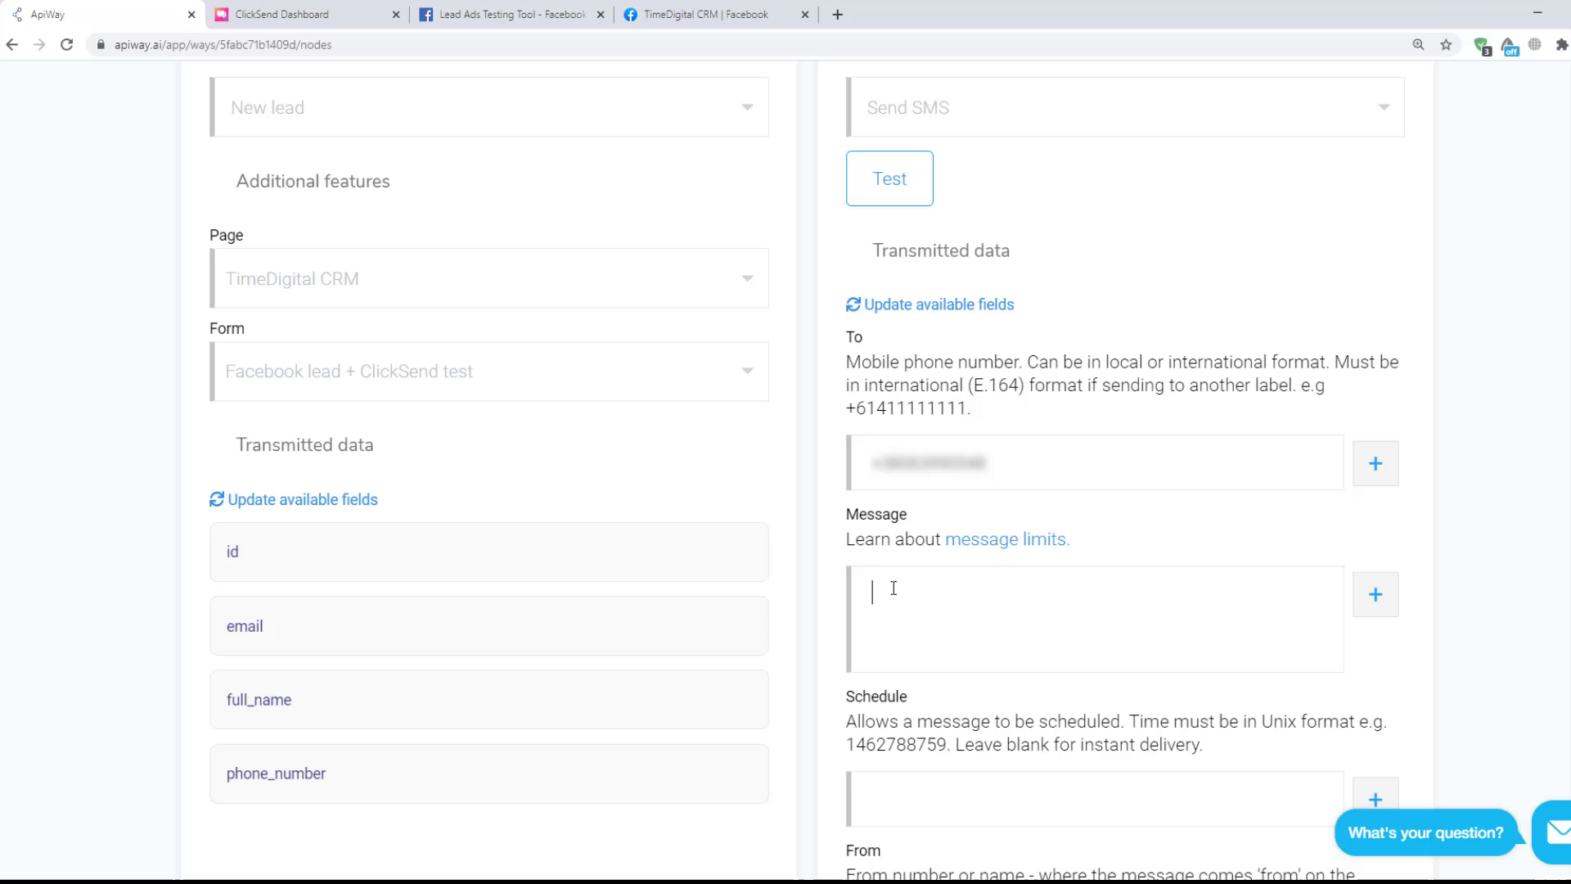
type("You")
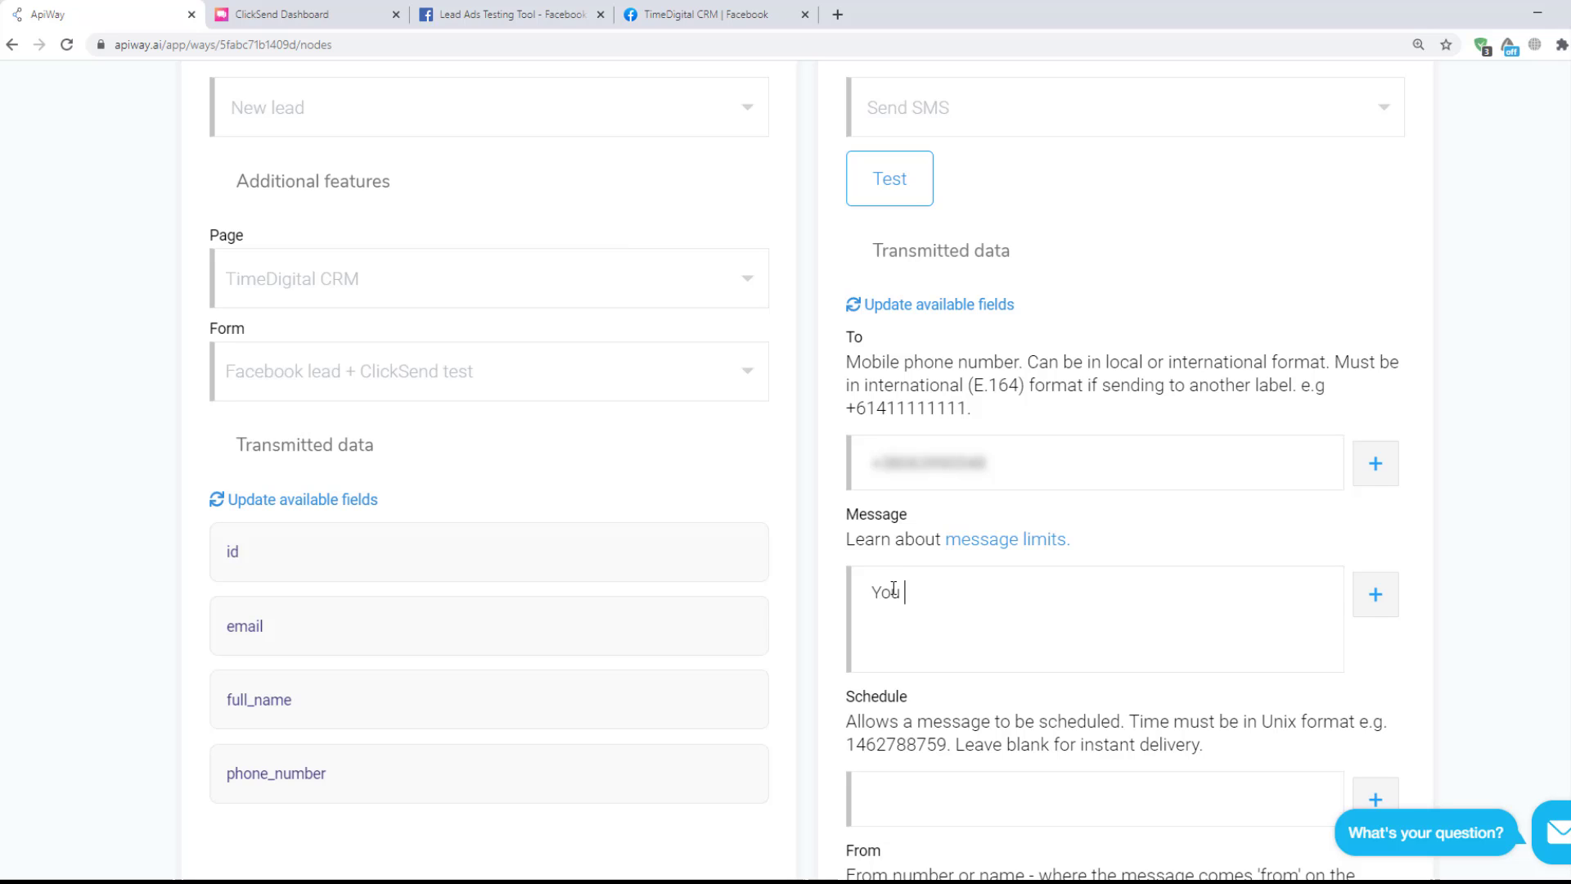
type("got a new")
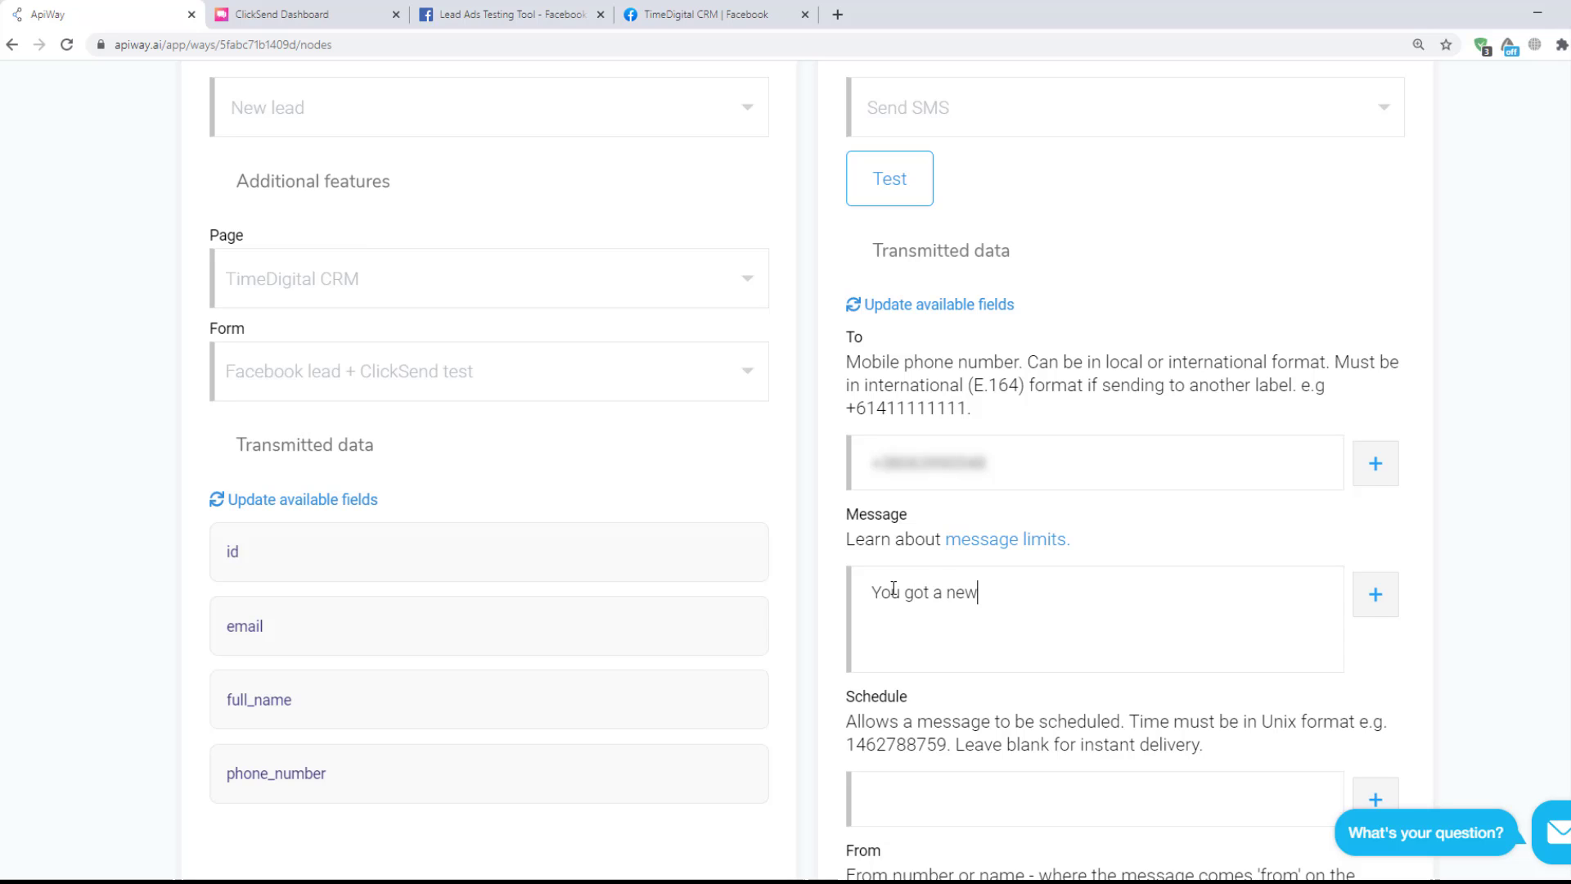
type("lead")
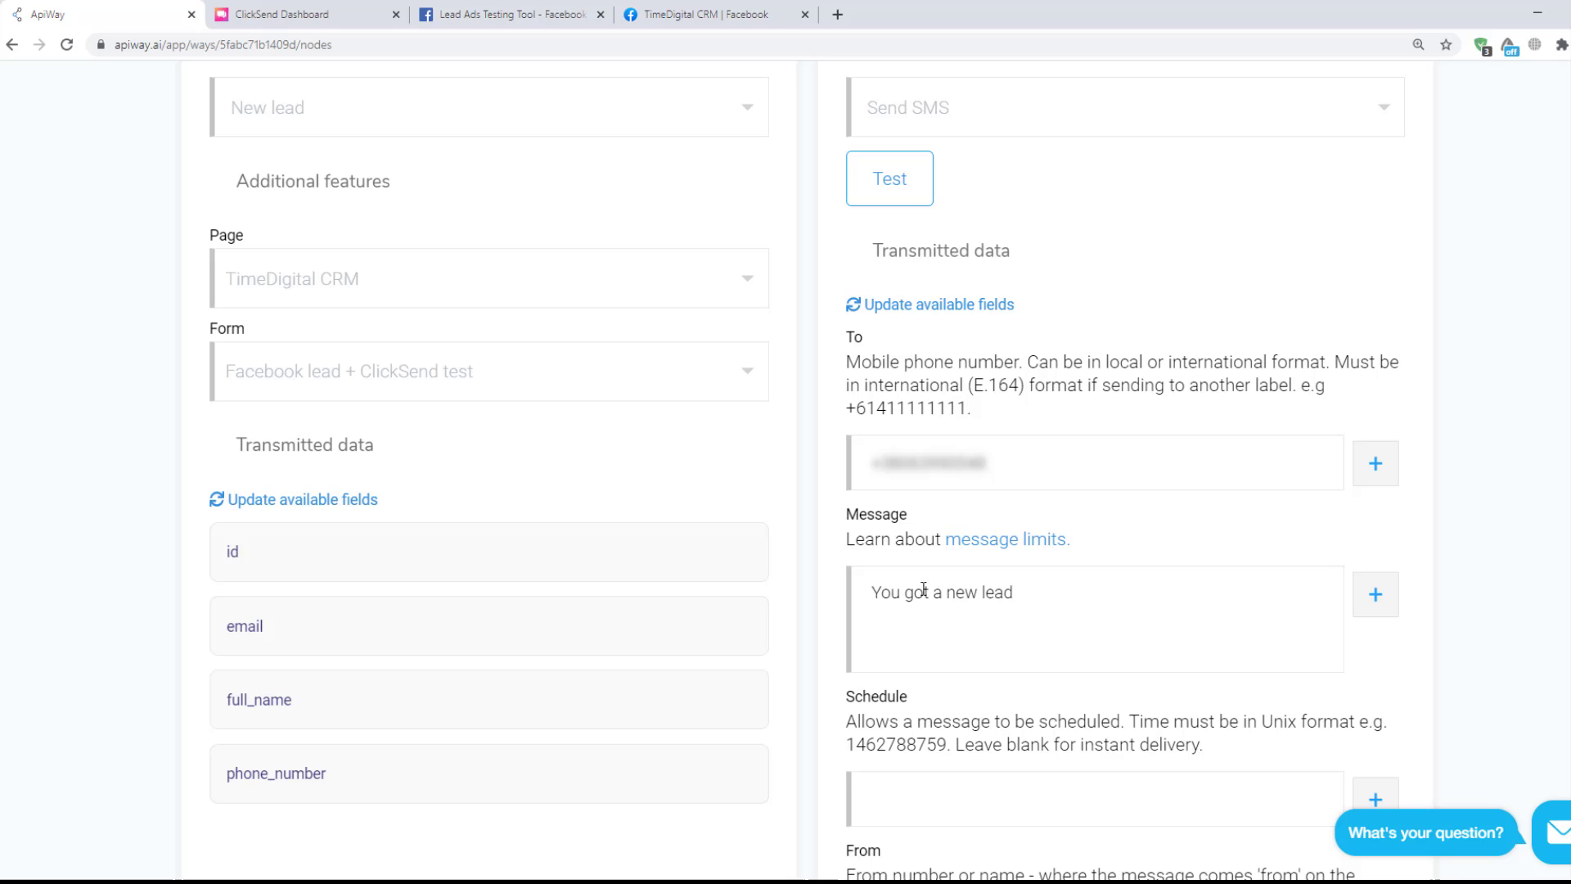
type("!")
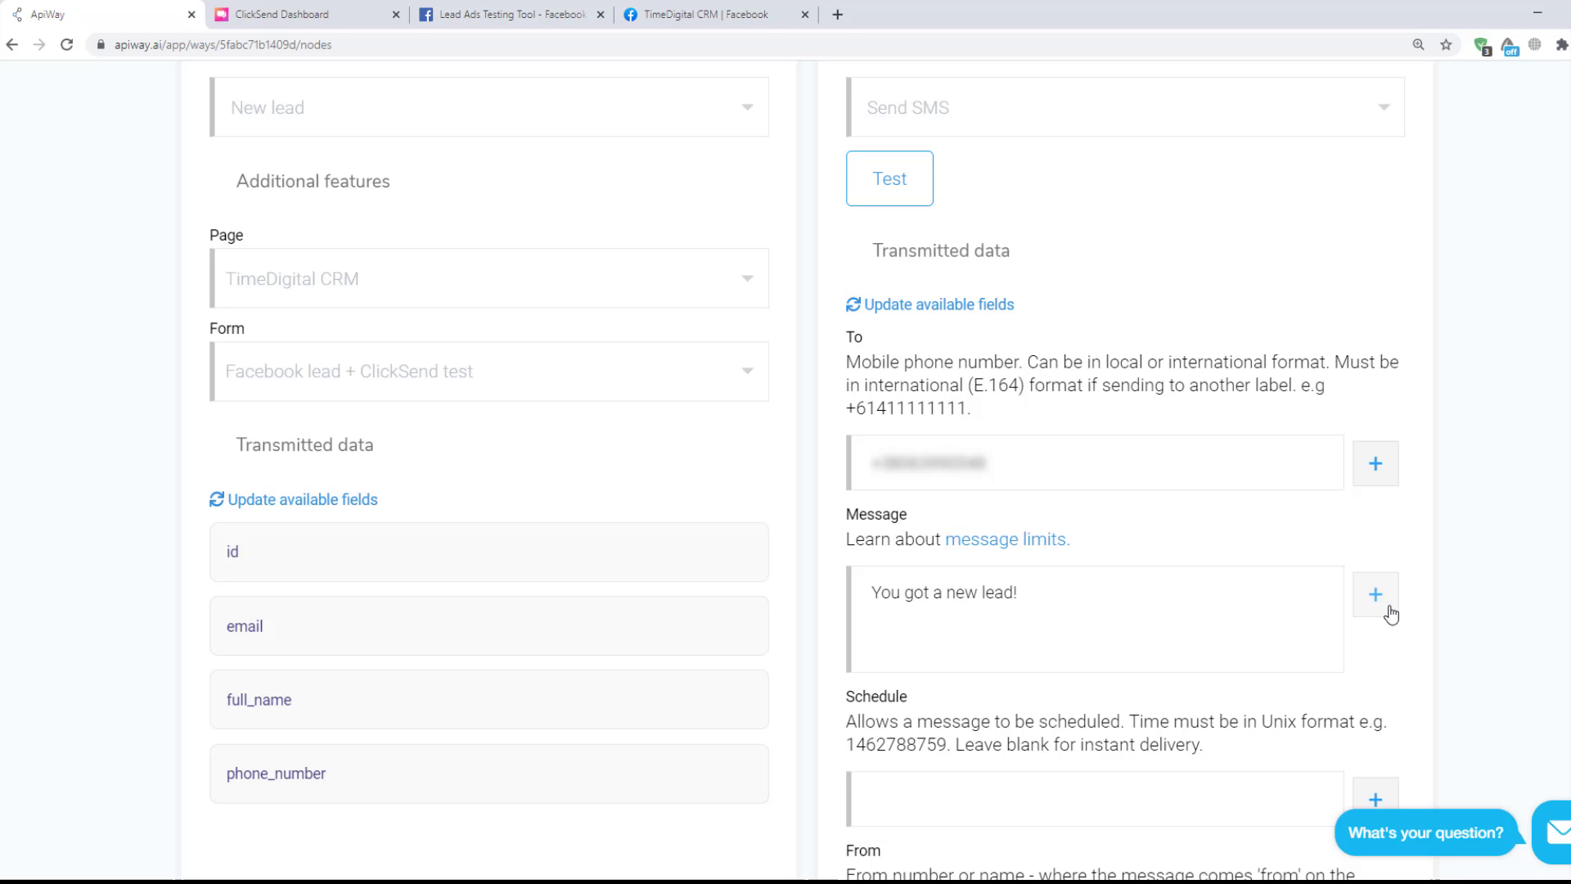
left_click(1376, 593)
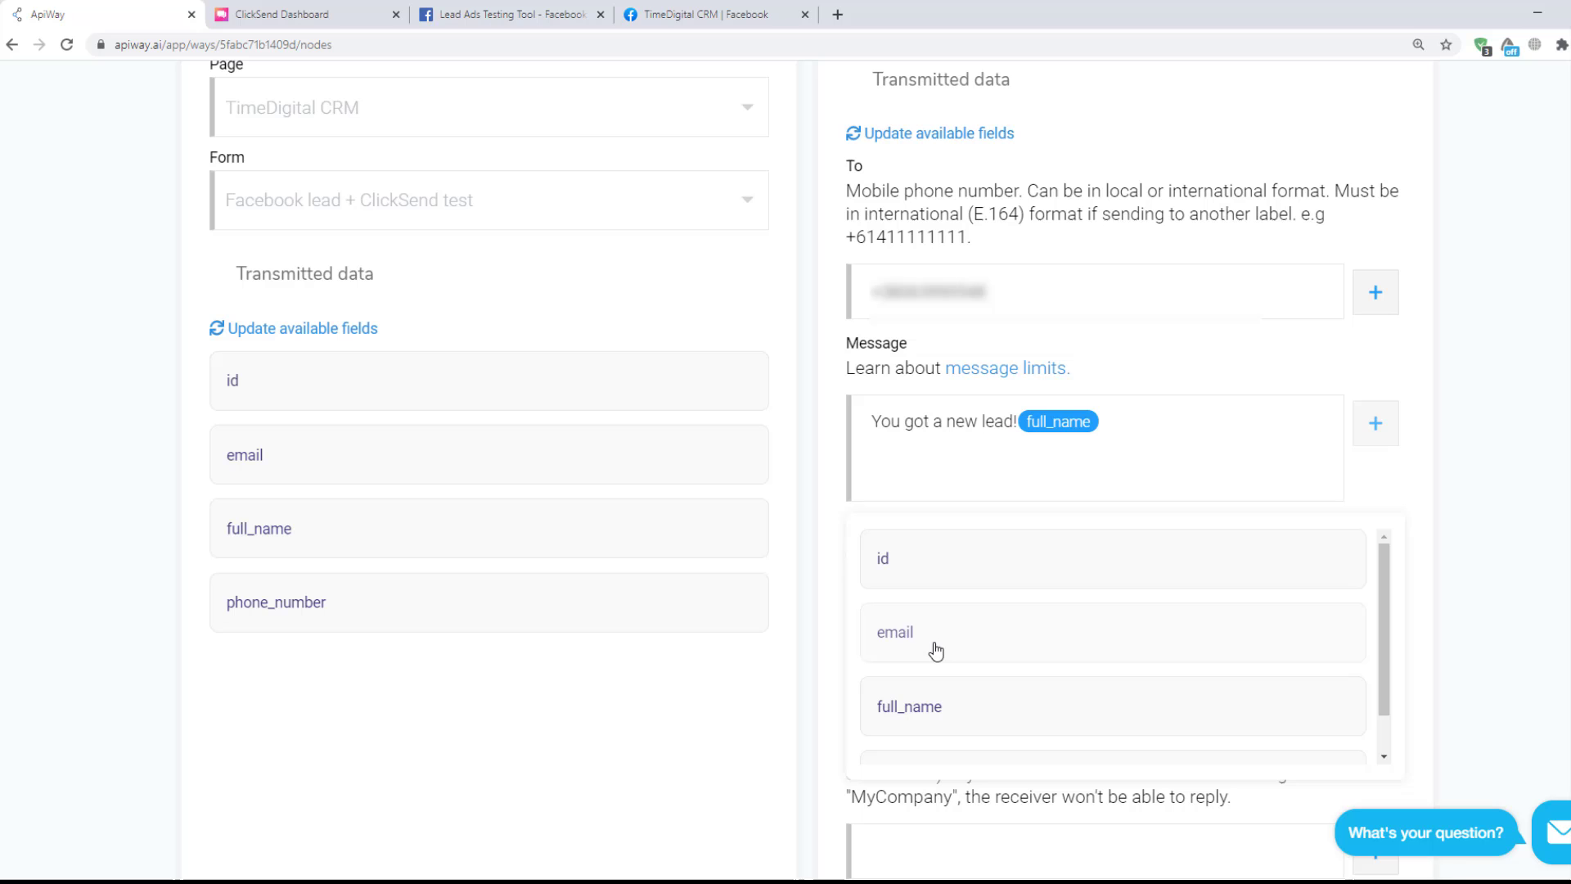
left_click(893, 631)
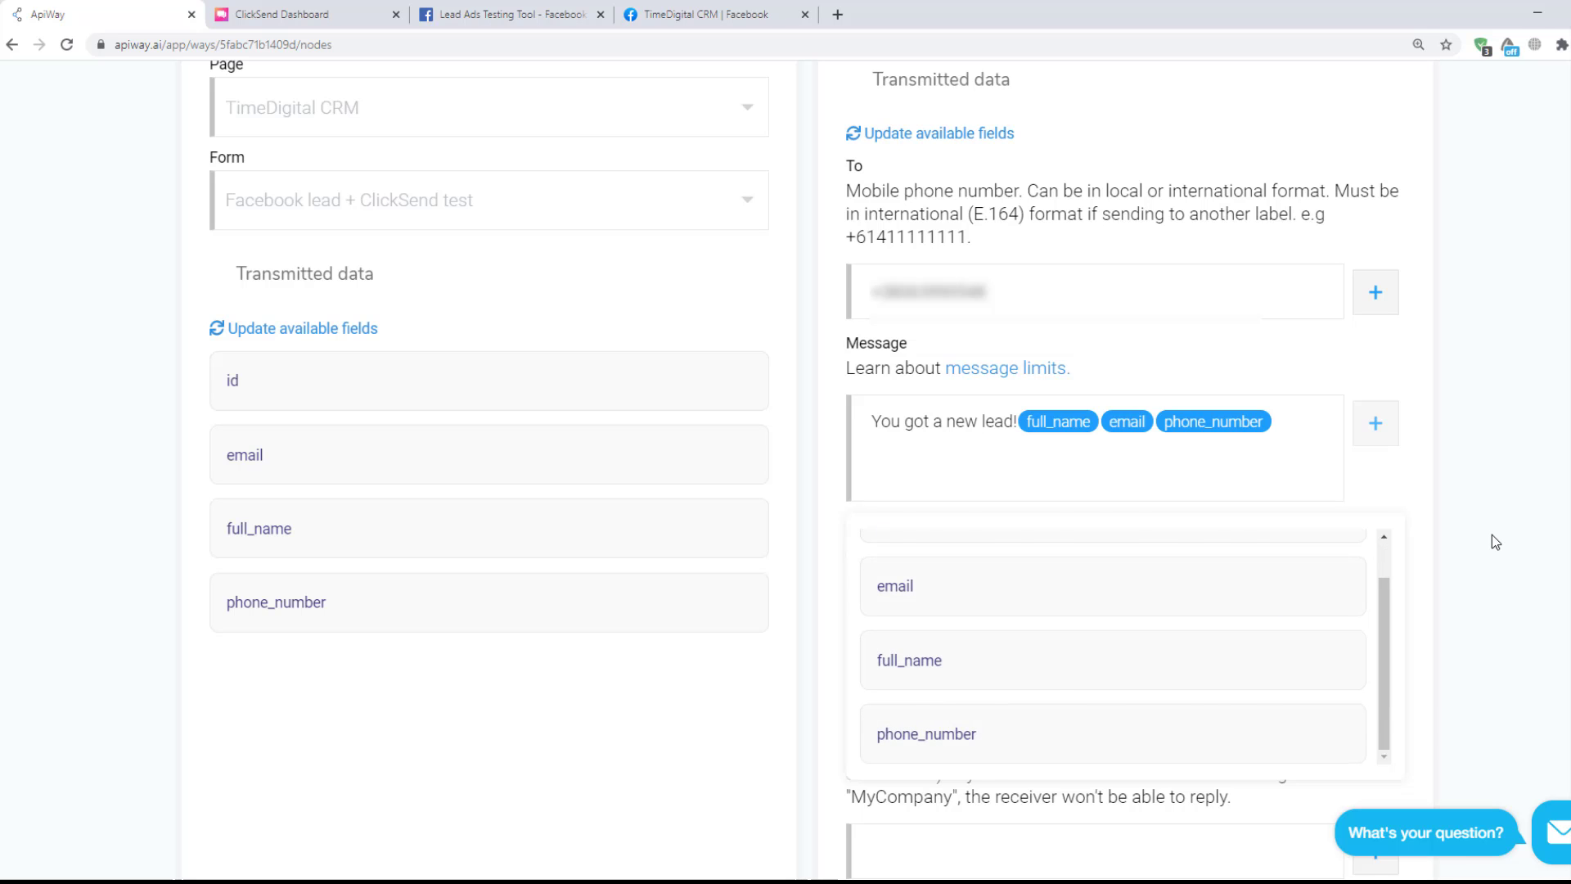
scroll("up", 3)
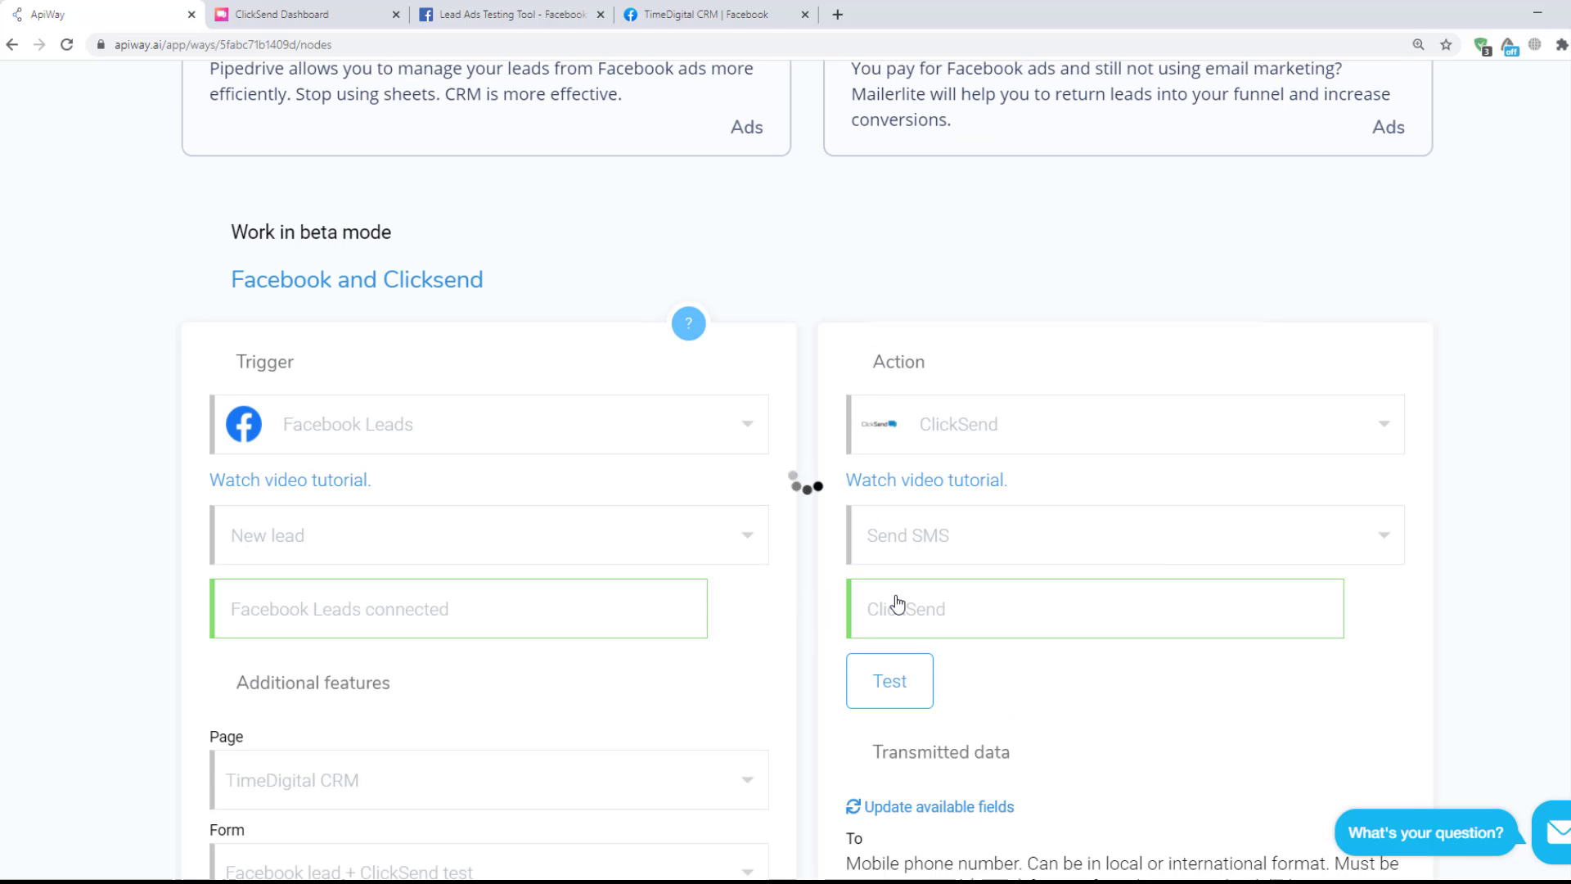
mouse_move(1313, 696)
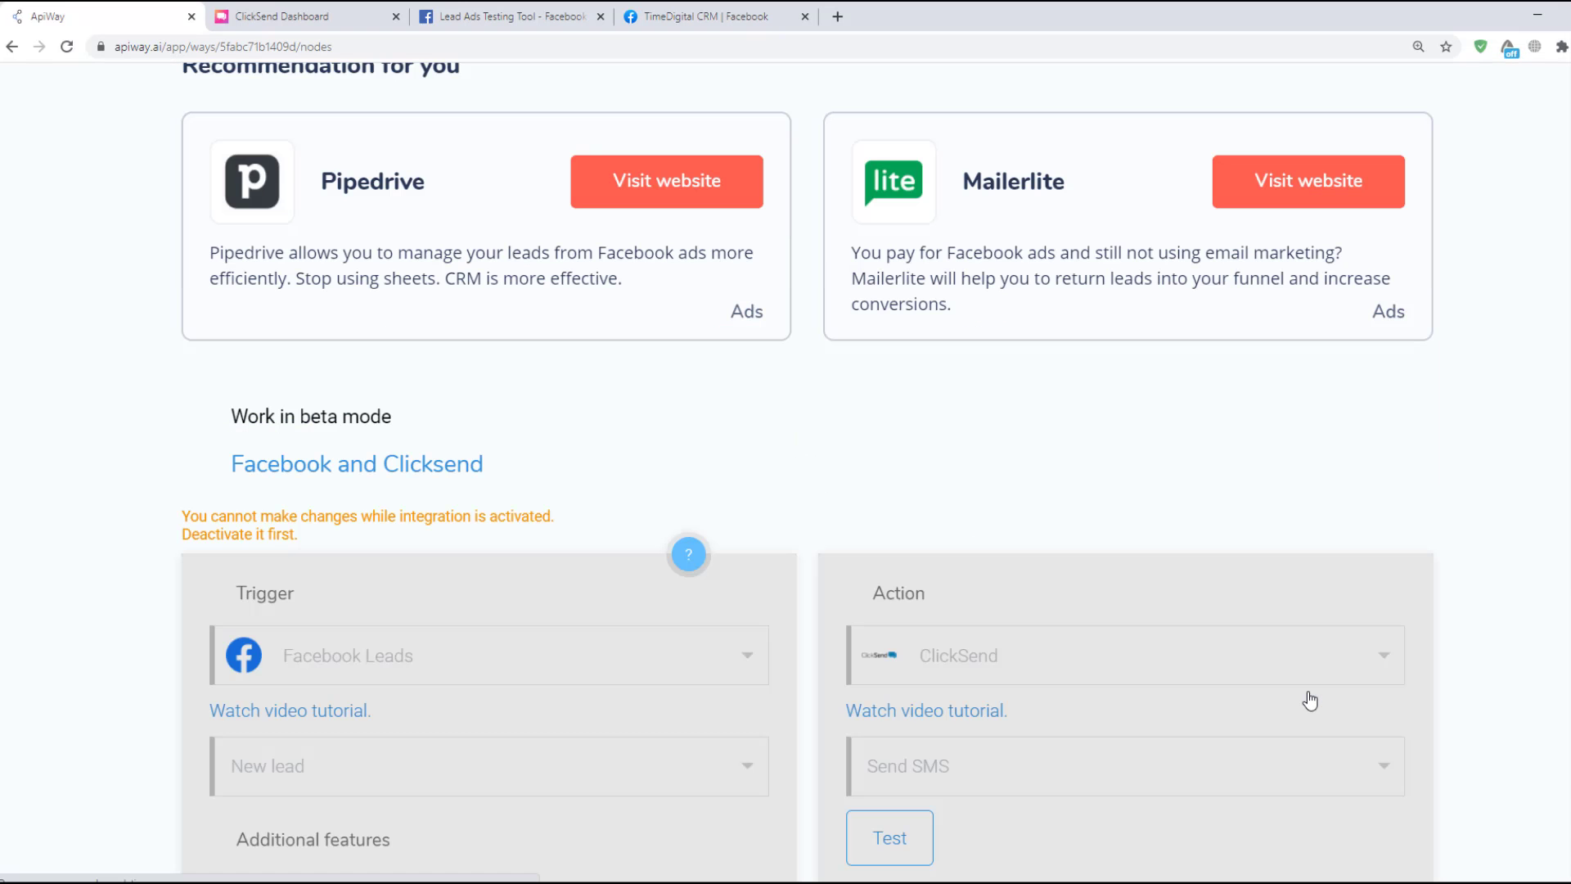
Switch the 'Facebook and Clicksend' way off in My ways, open it, then switch it back on.
scroll("up", 3)
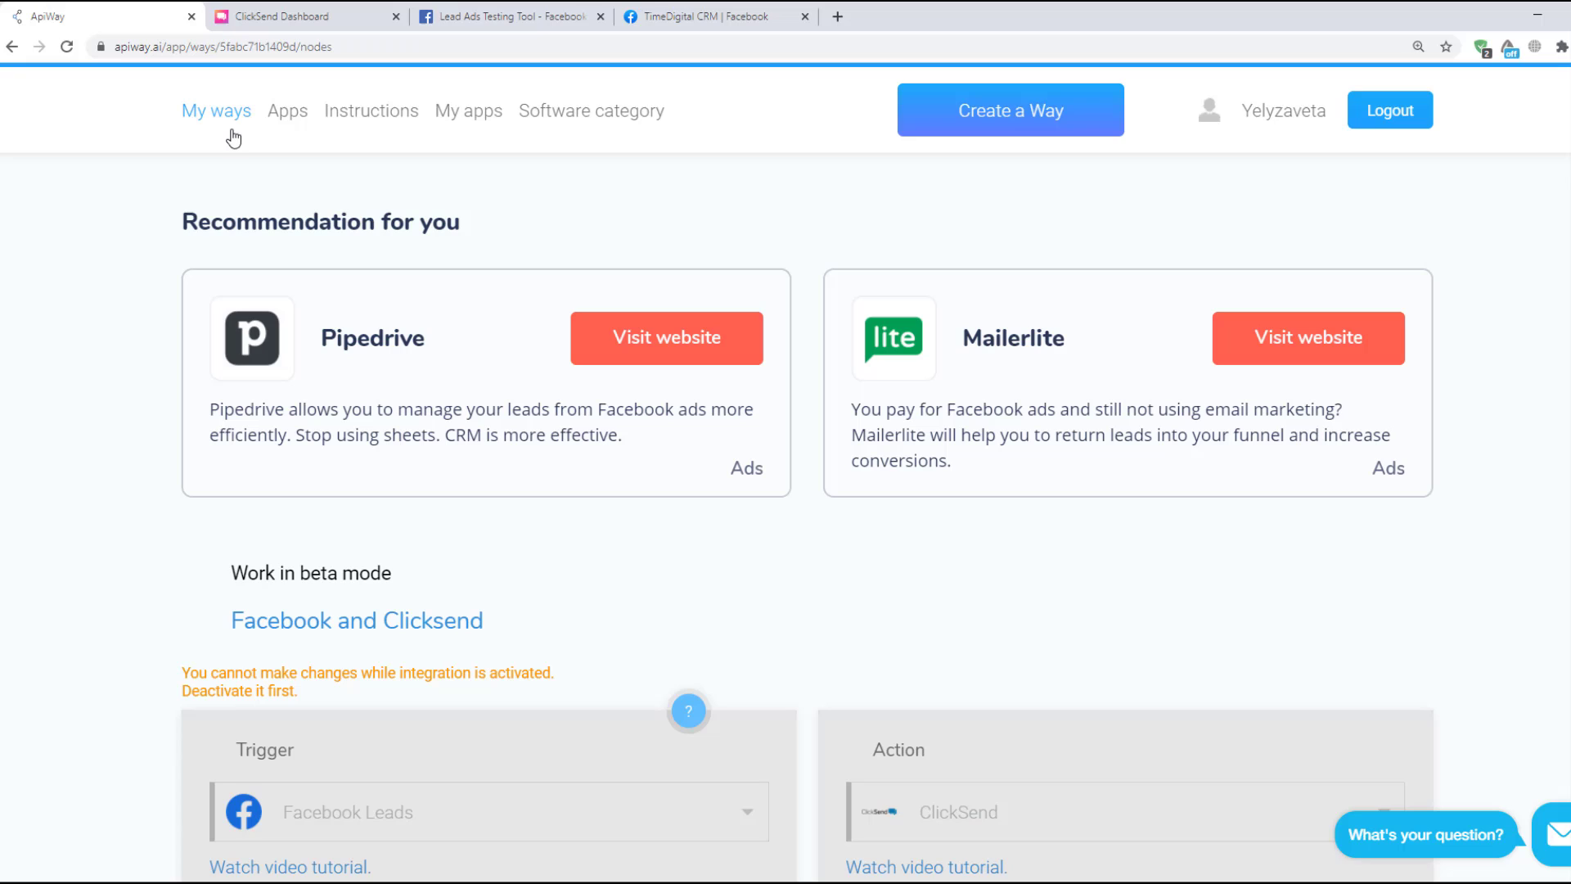
left_click(215, 111)
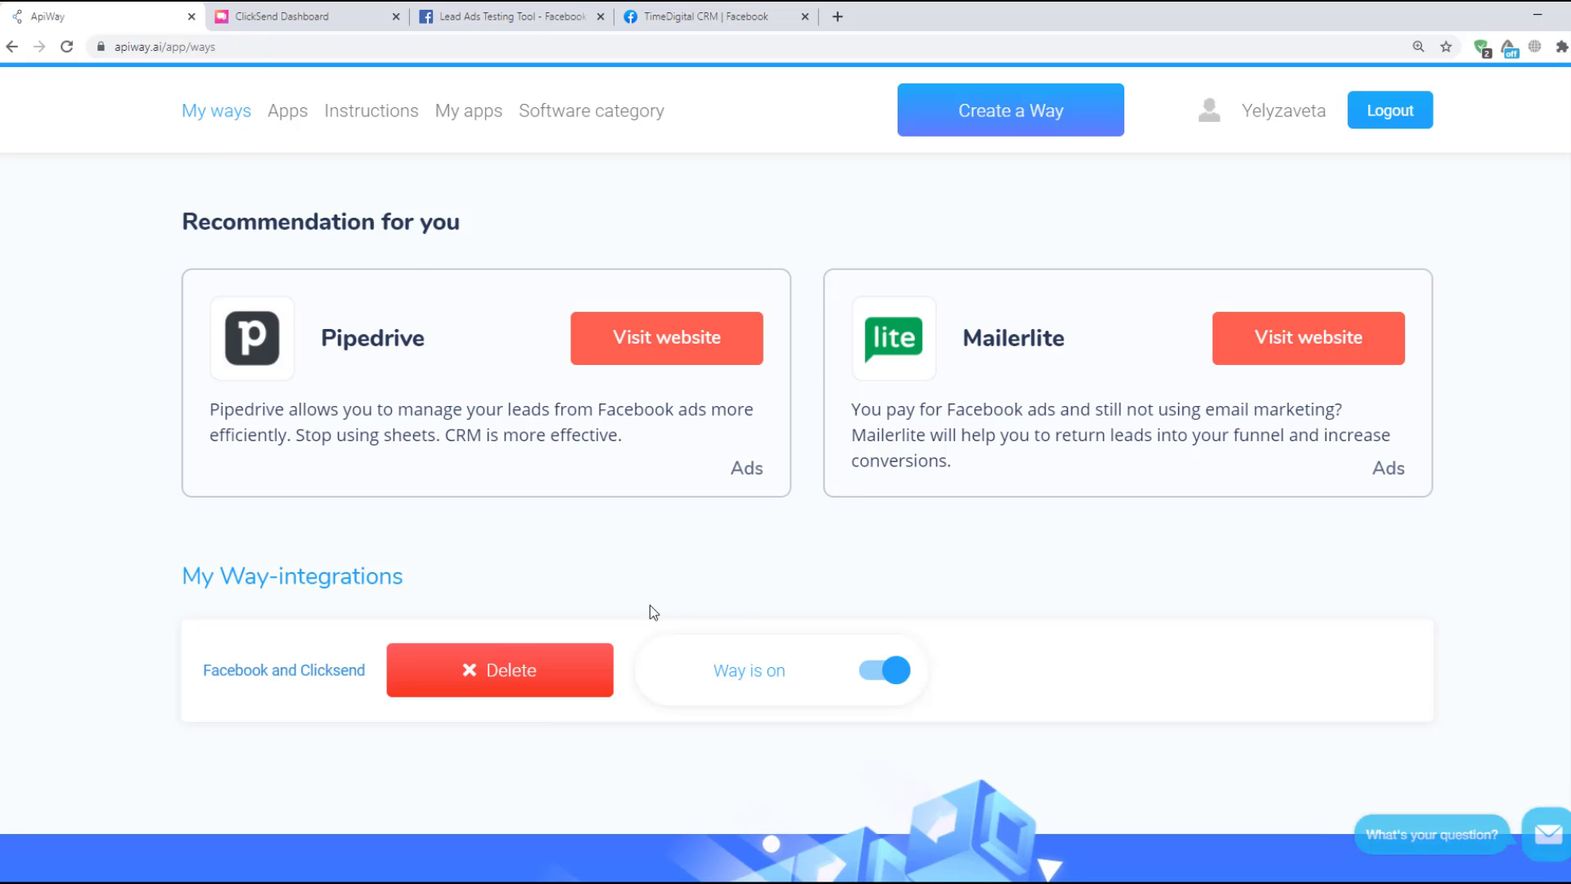
left_click(886, 669)
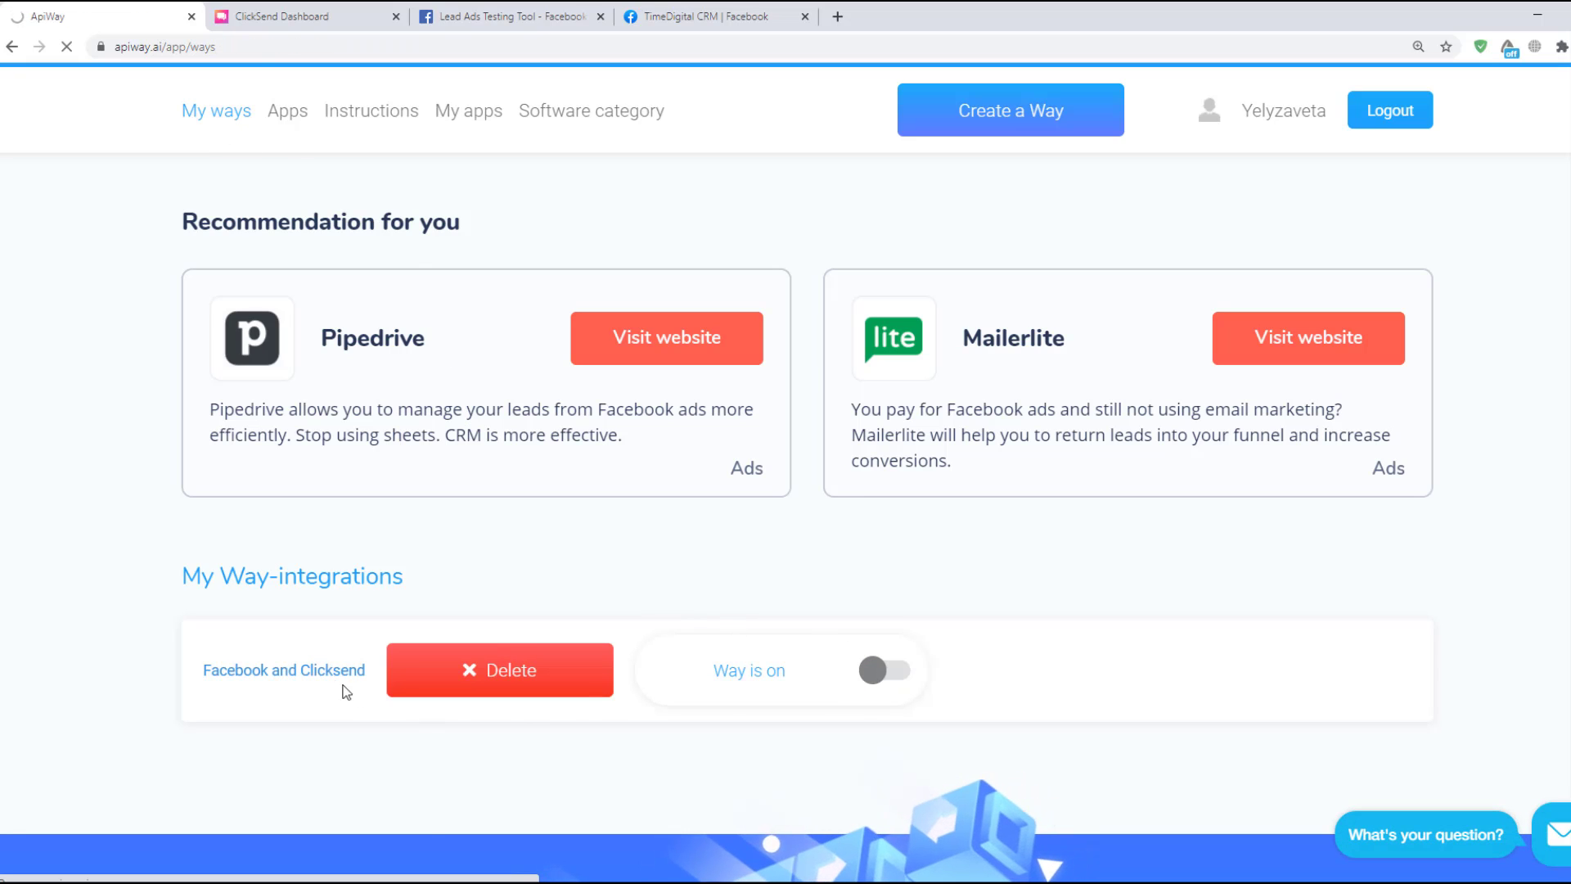
left_click(284, 669)
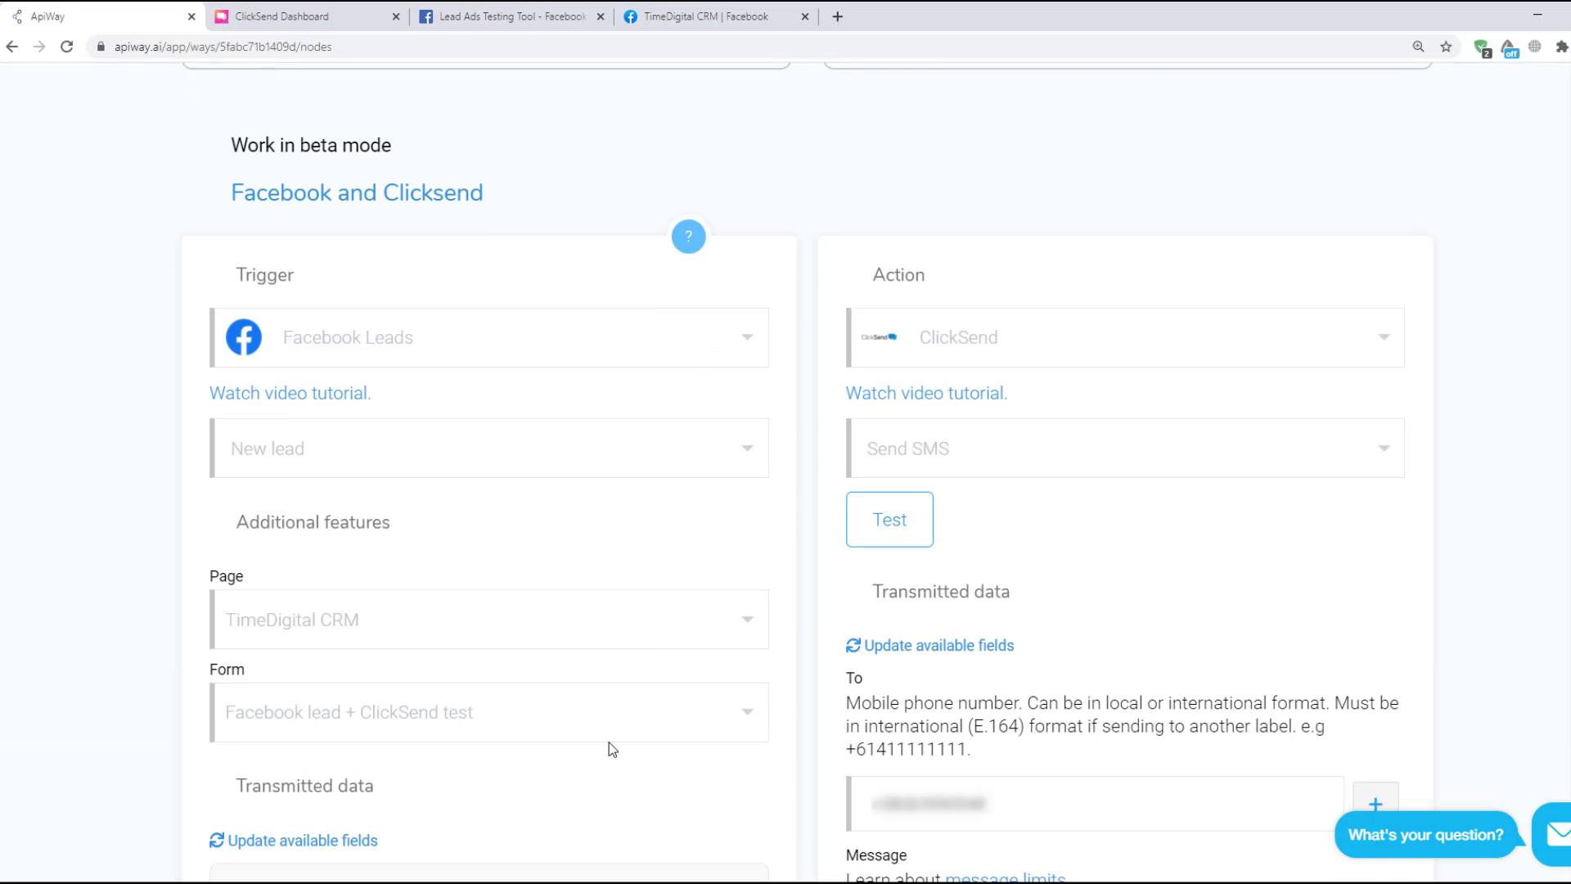
scroll("up", 3)
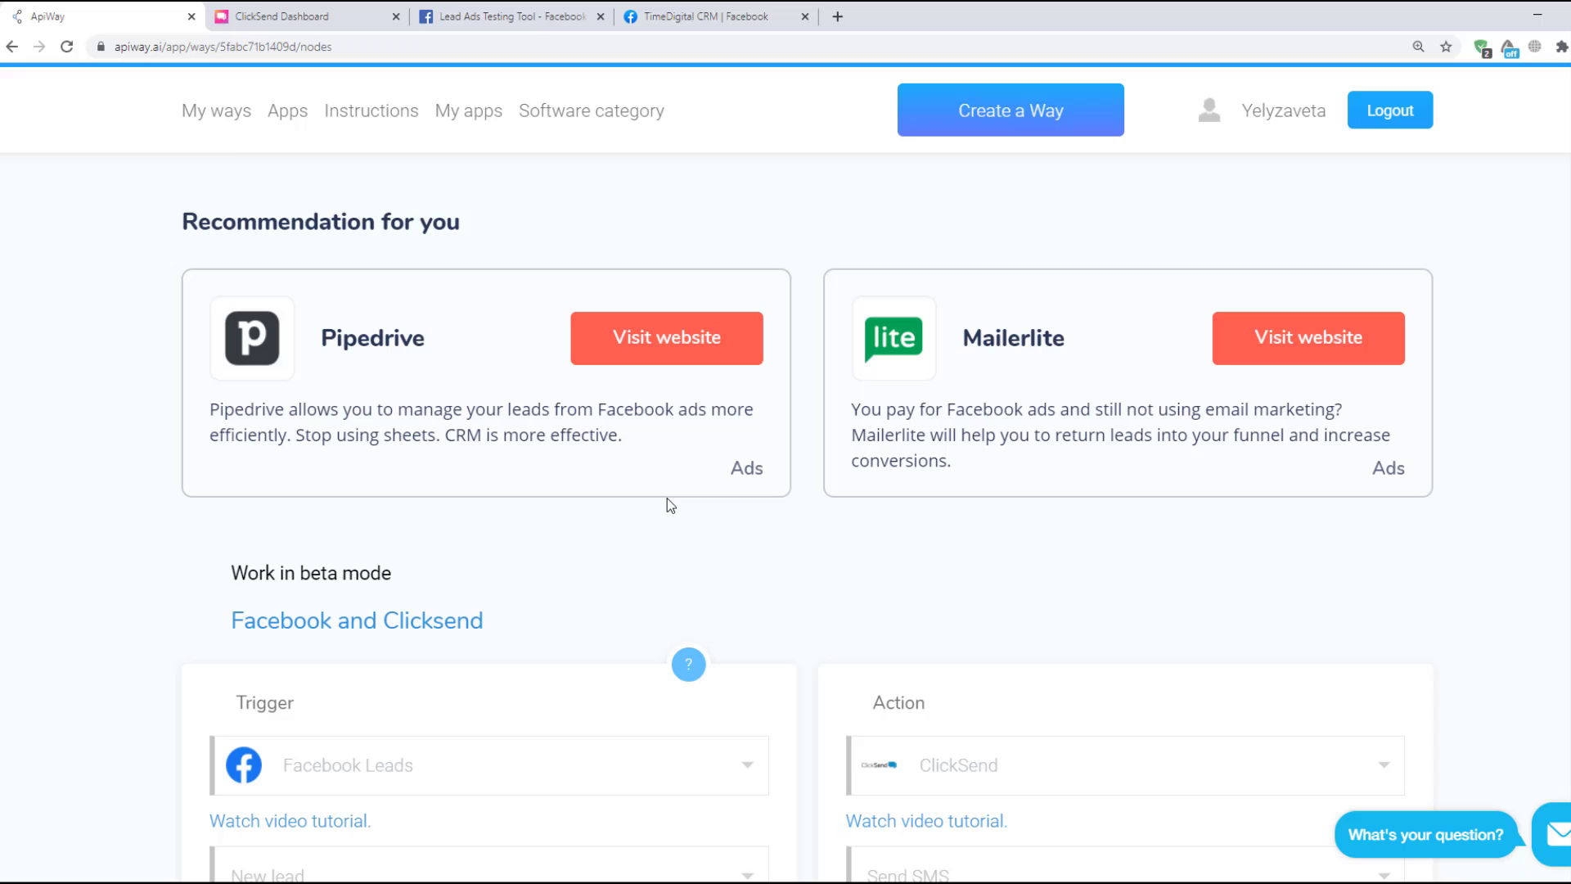
left_click(215, 111)
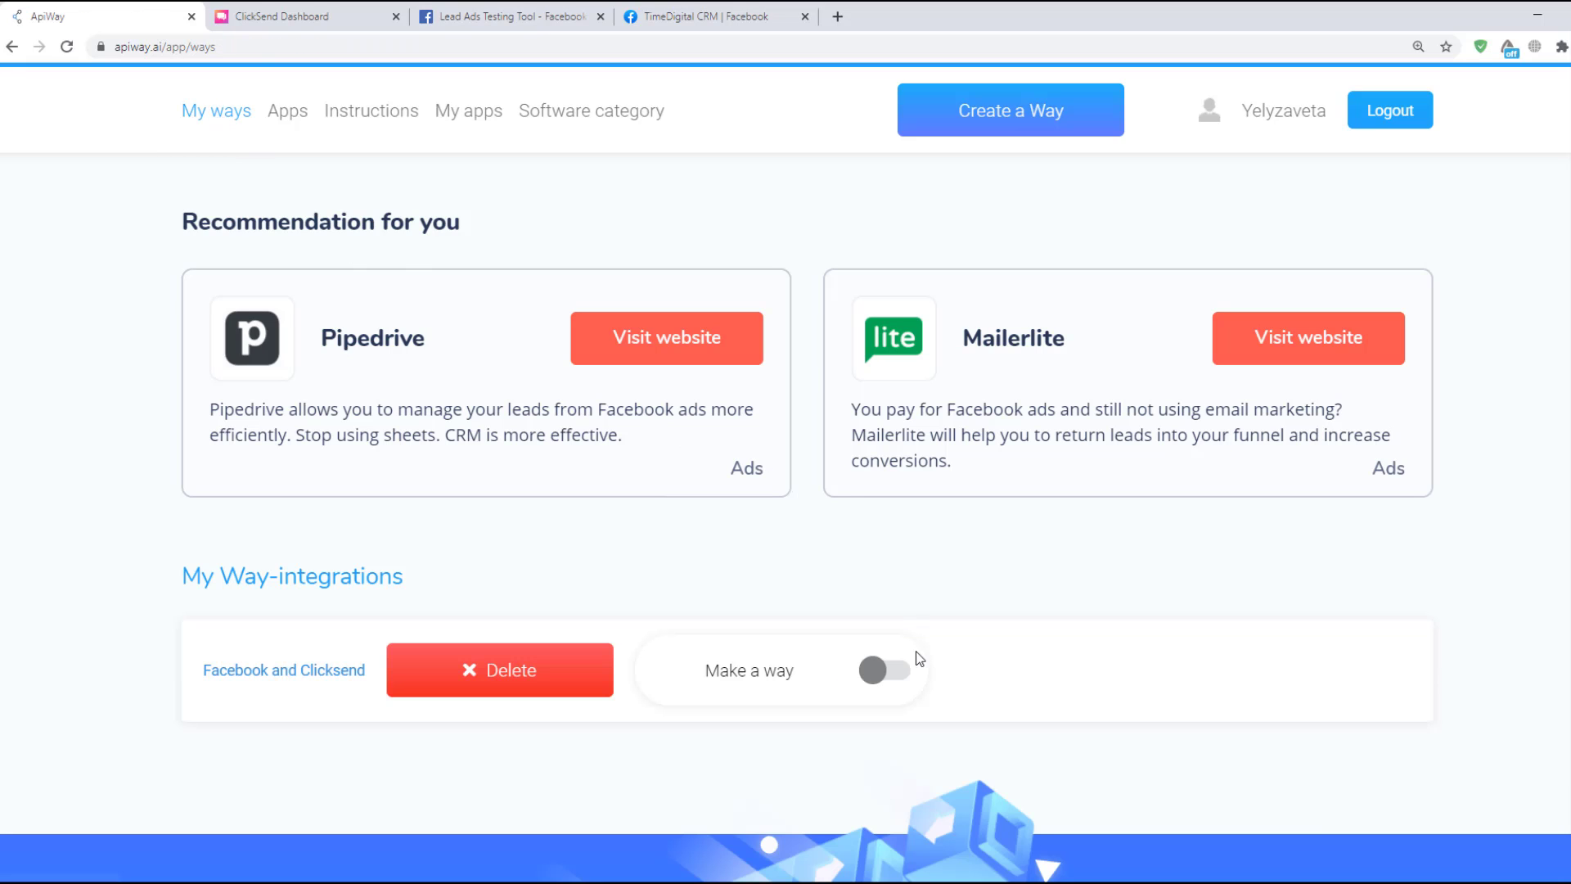
left_click(886, 670)
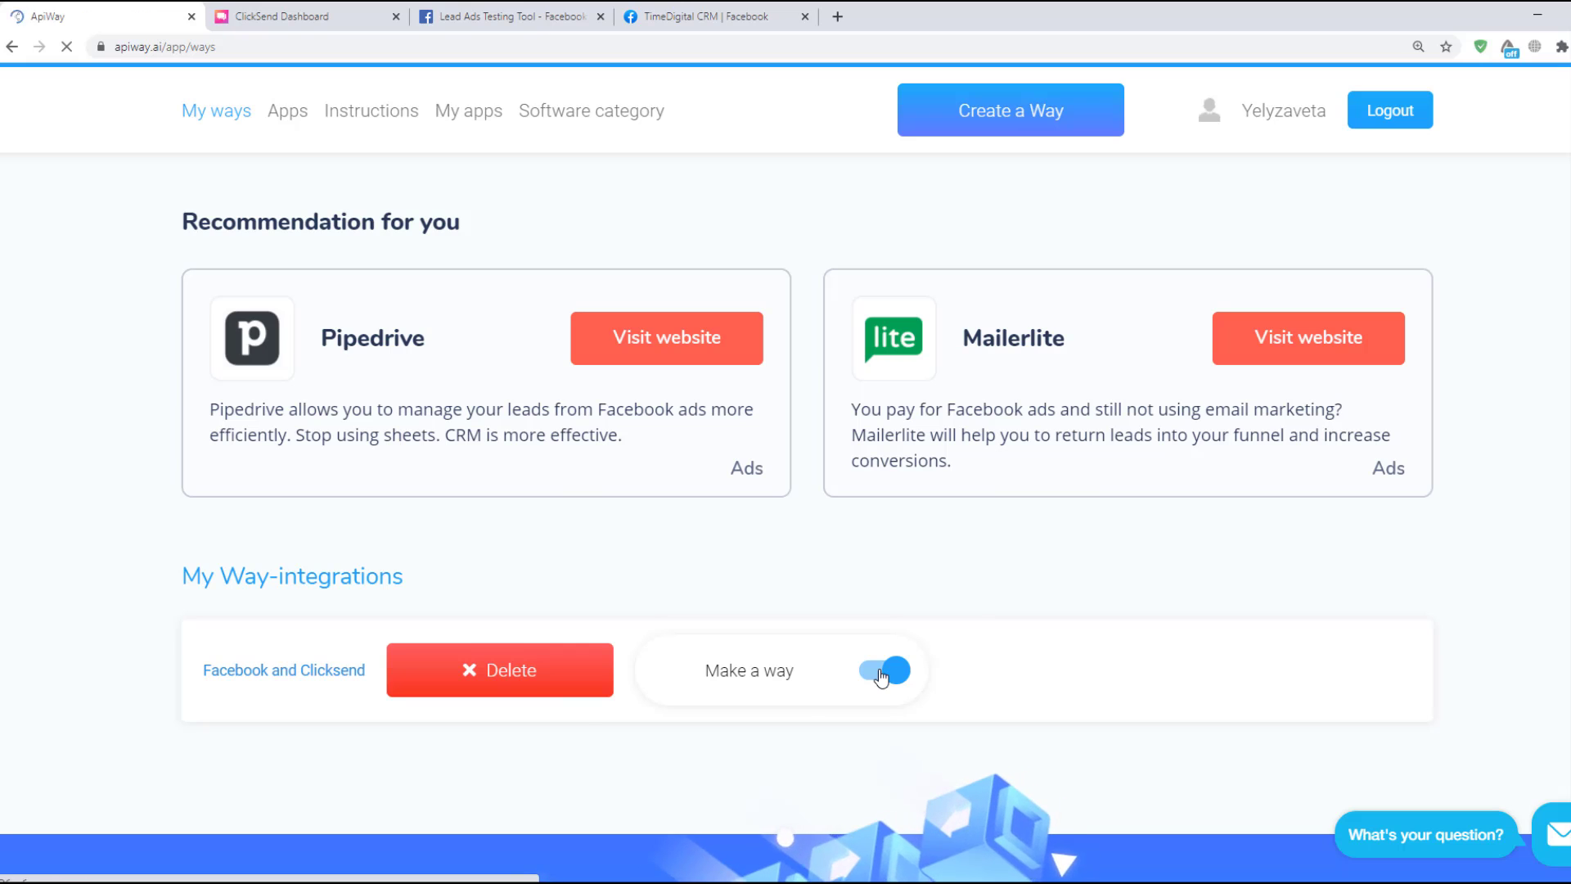
Delete the old Facebook test lead, send a new one, then open Apiway's Marketing automation category.
left_click(509, 16)
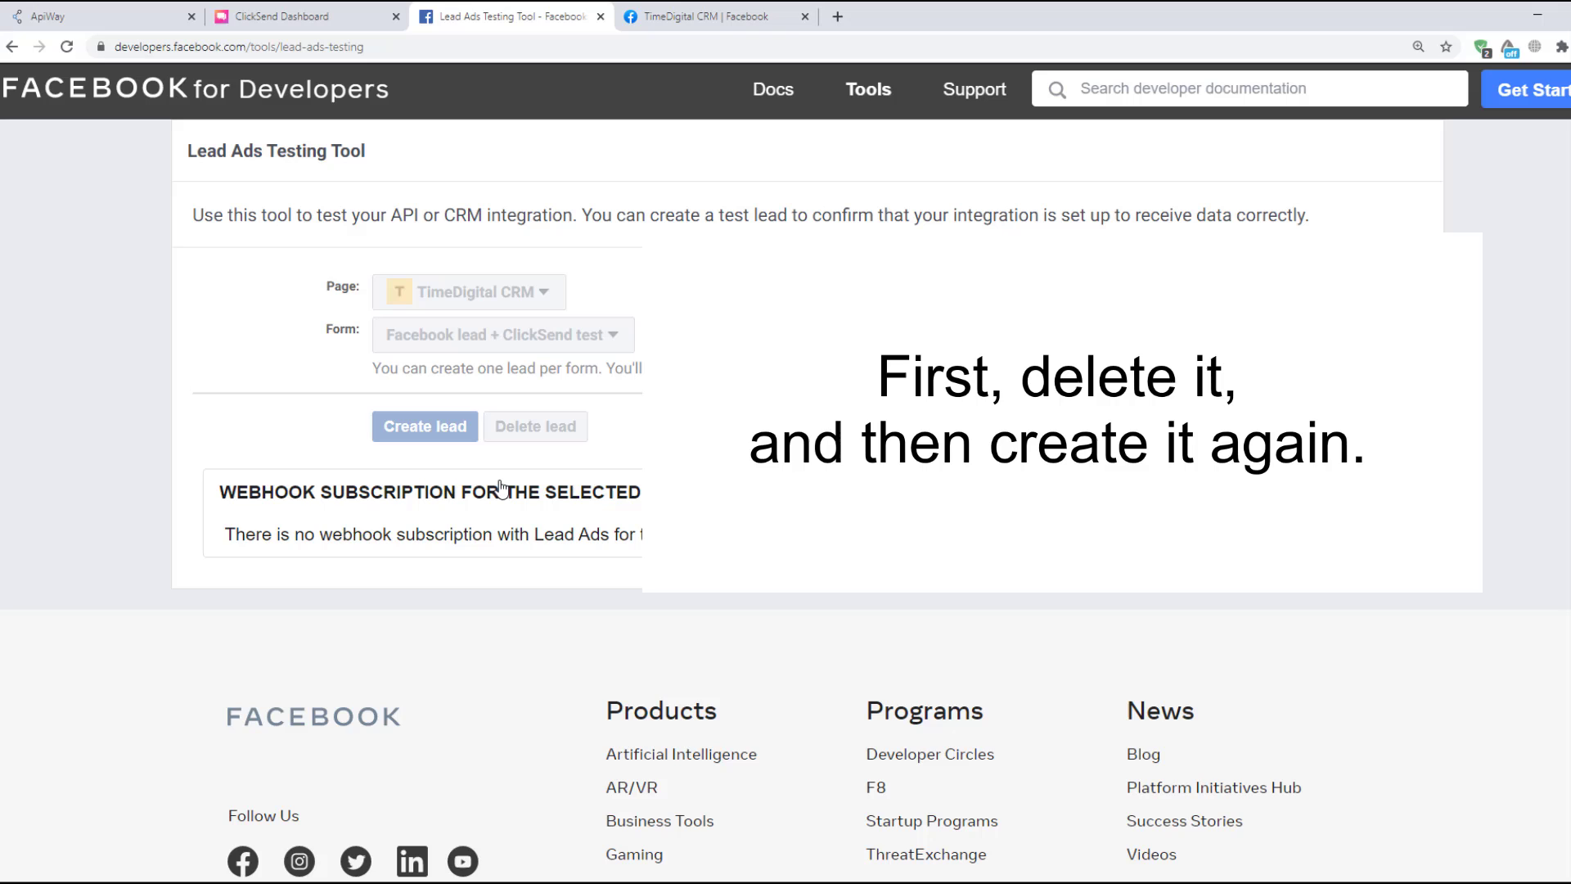
left_click(535, 425)
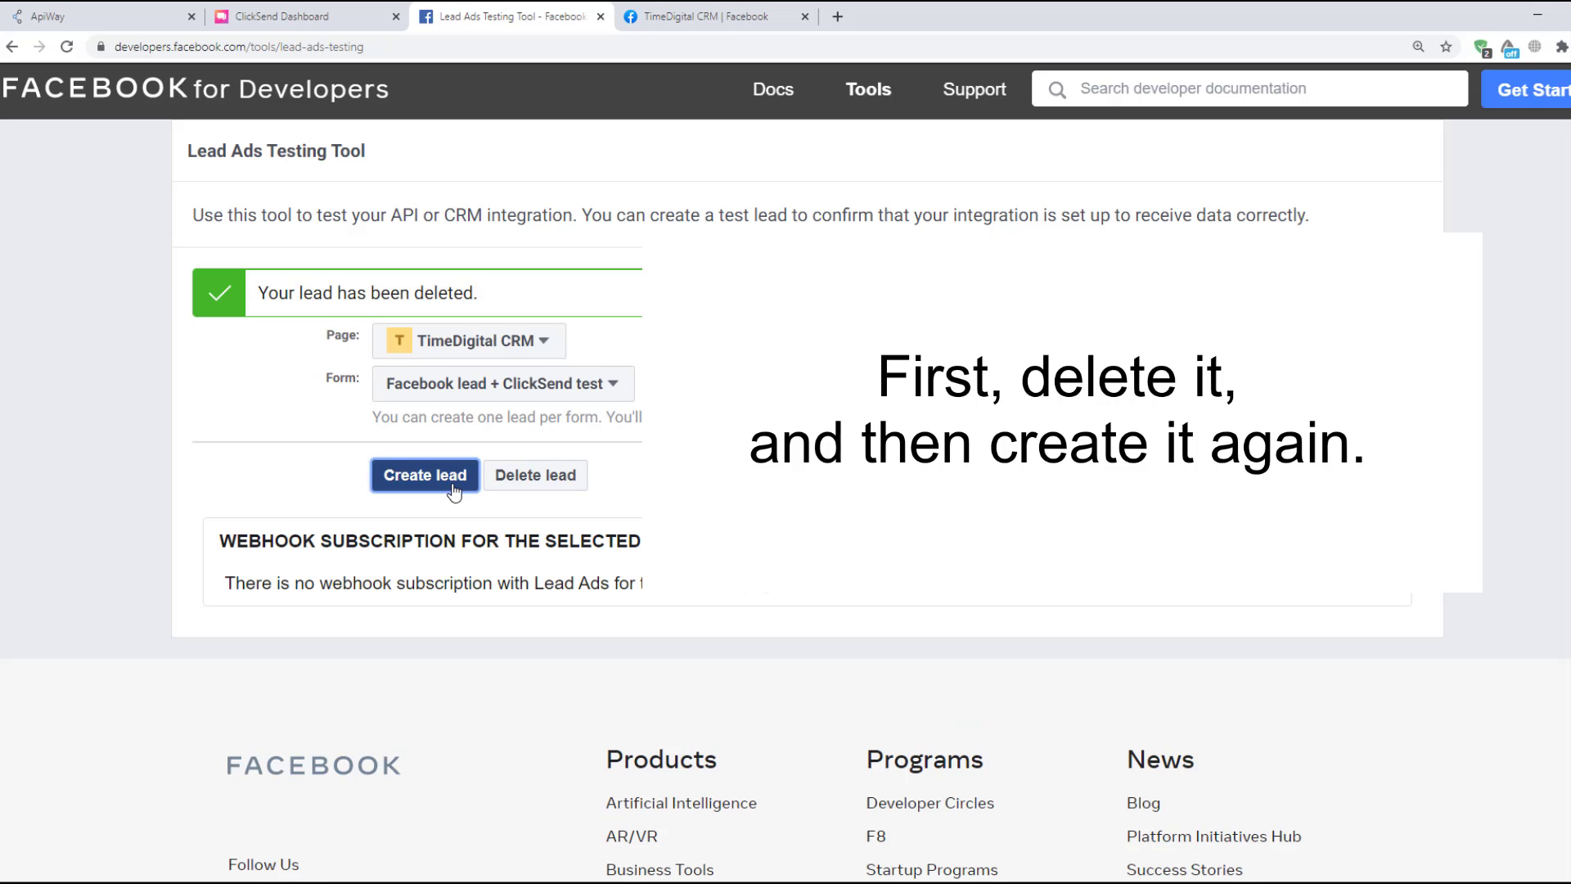
left_click(425, 474)
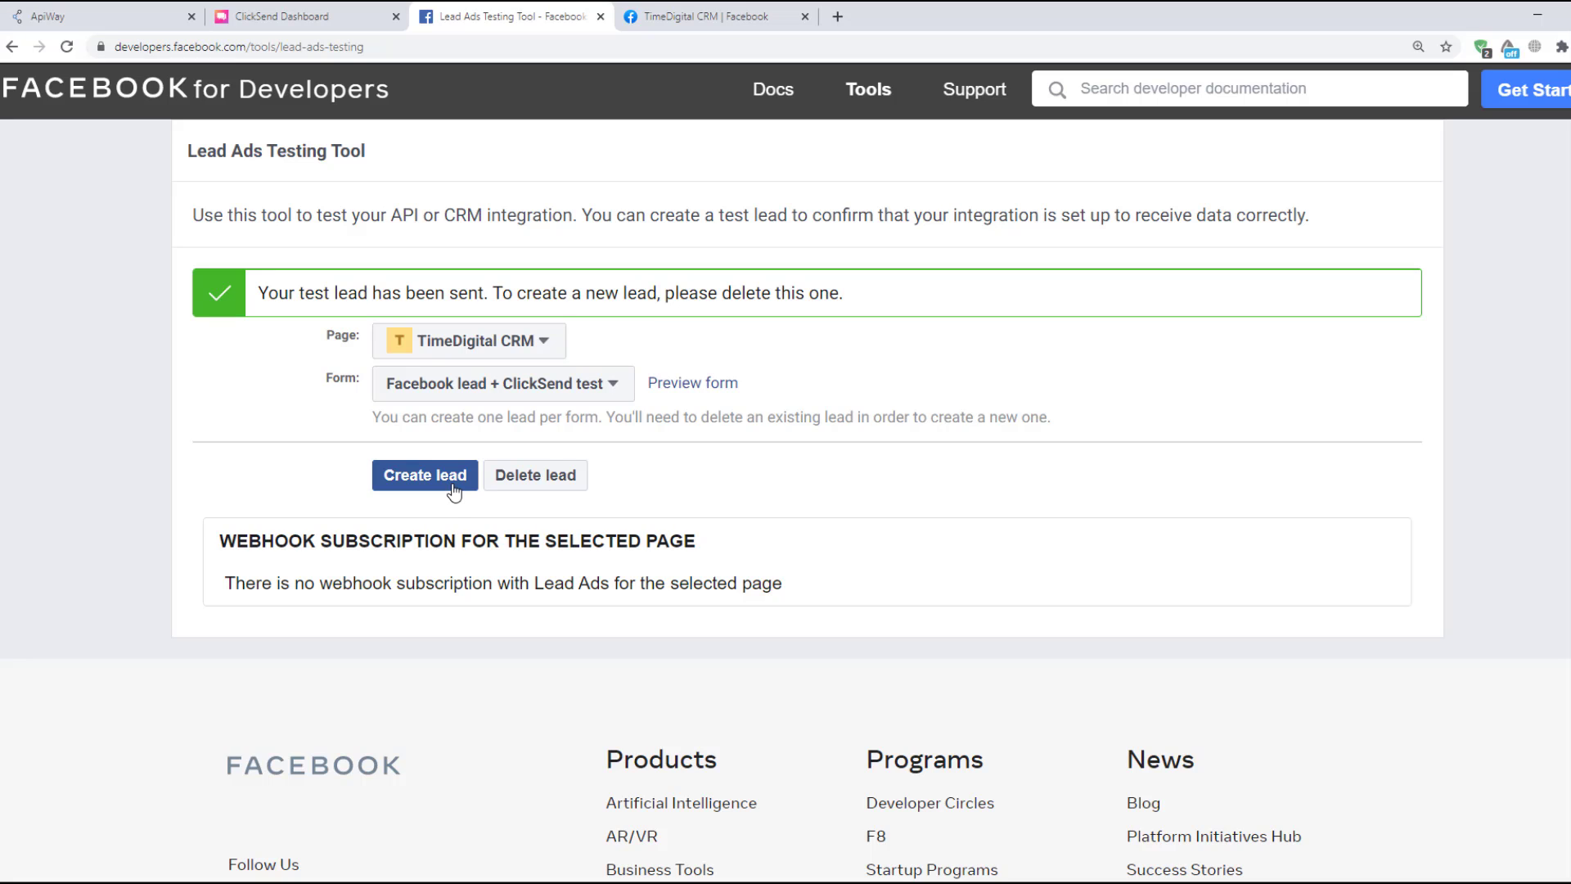
mouse_move(453, 508)
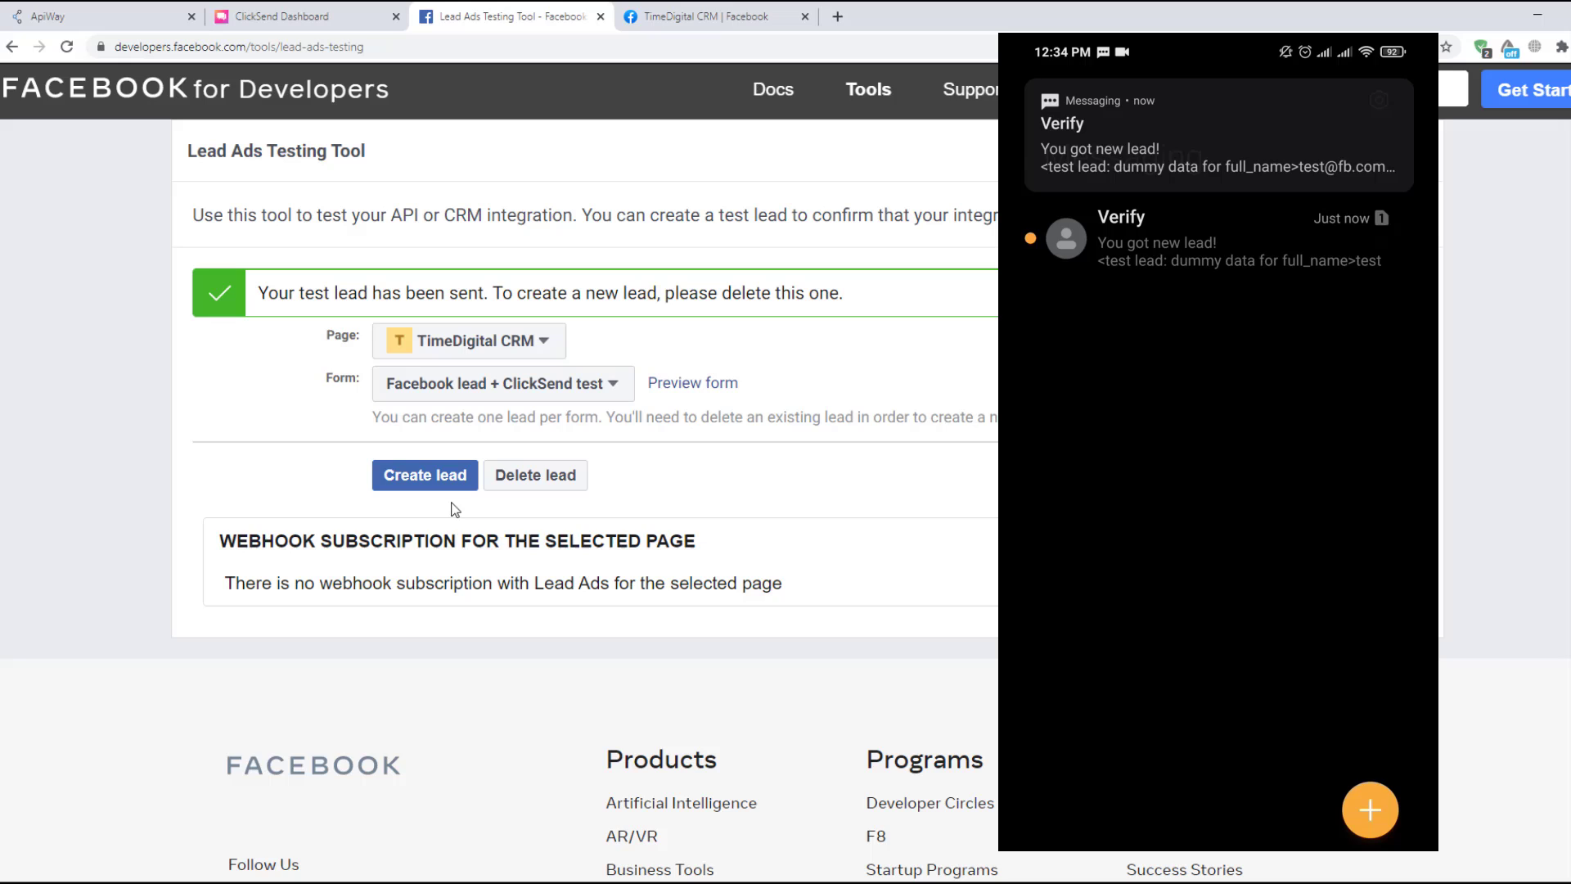
left_click(1217, 238)
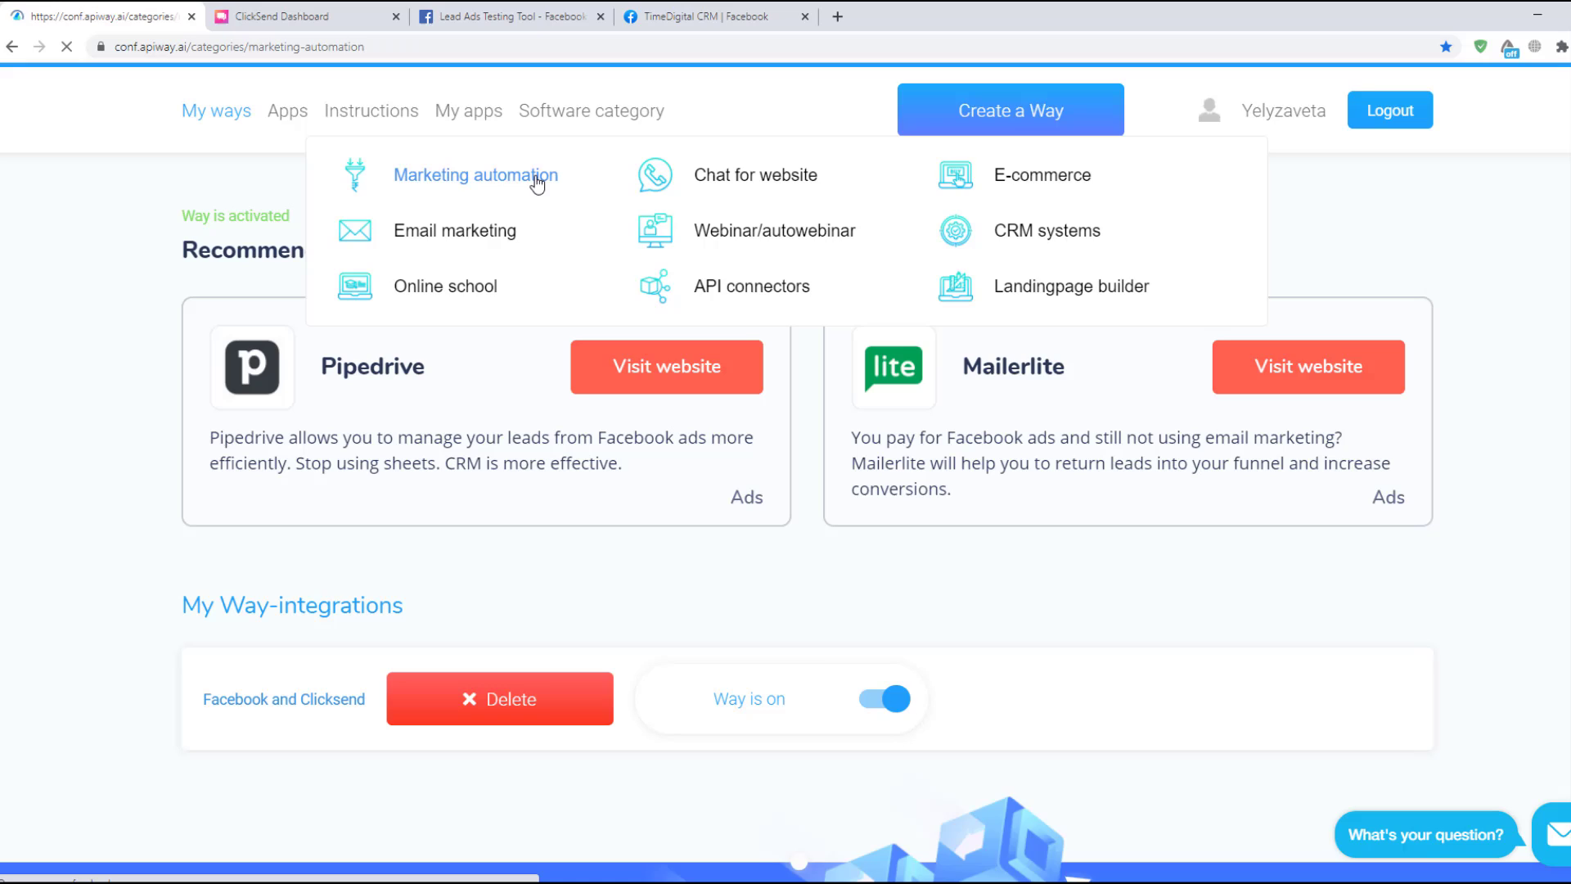
left_click(476, 174)
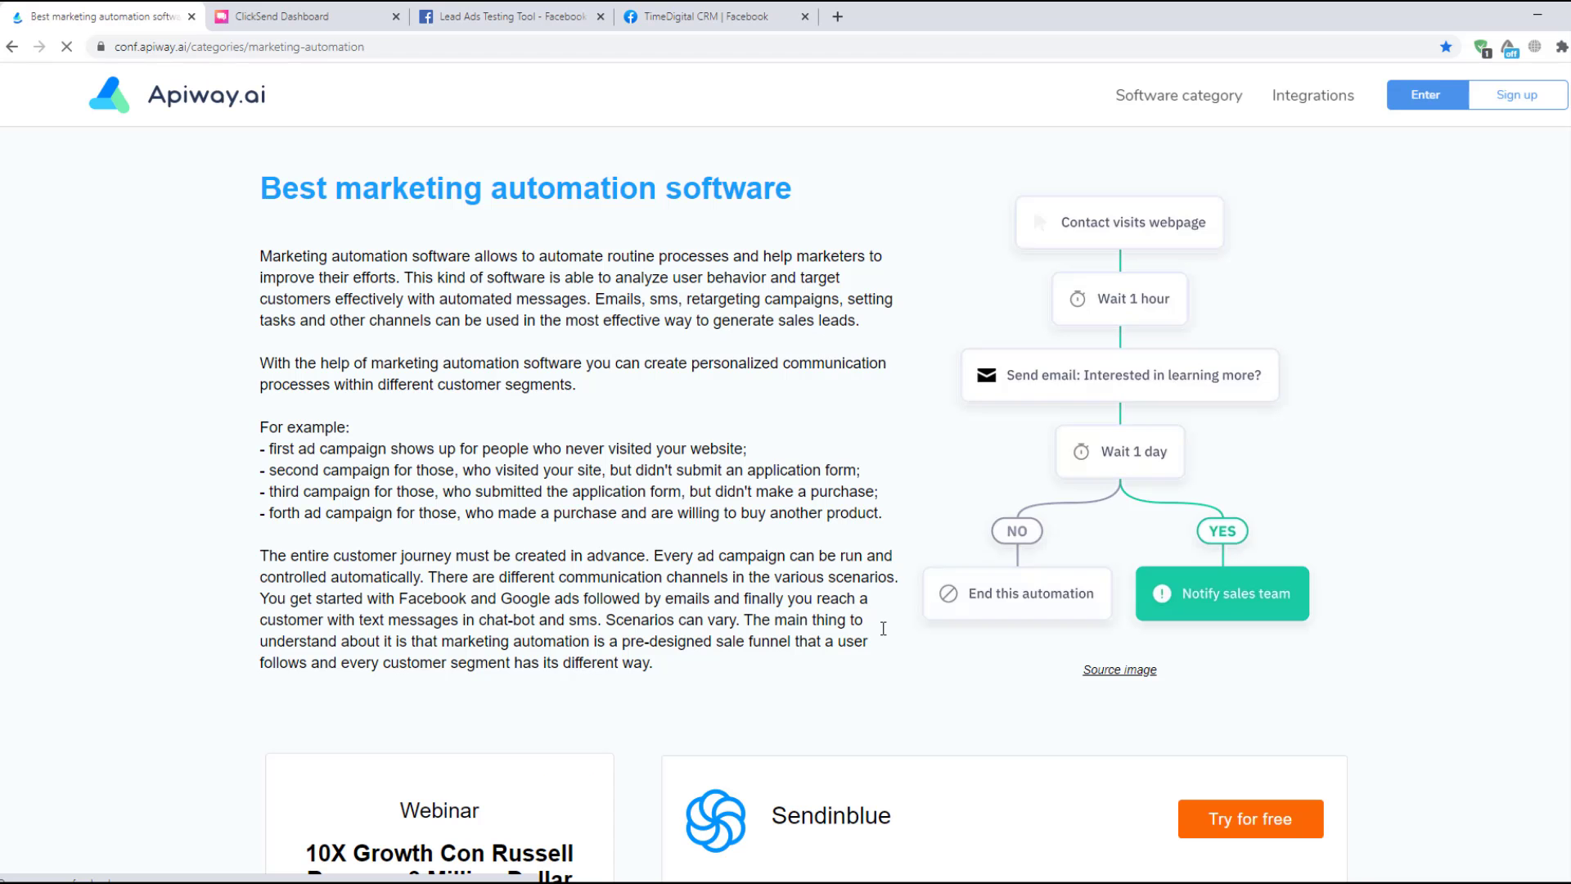